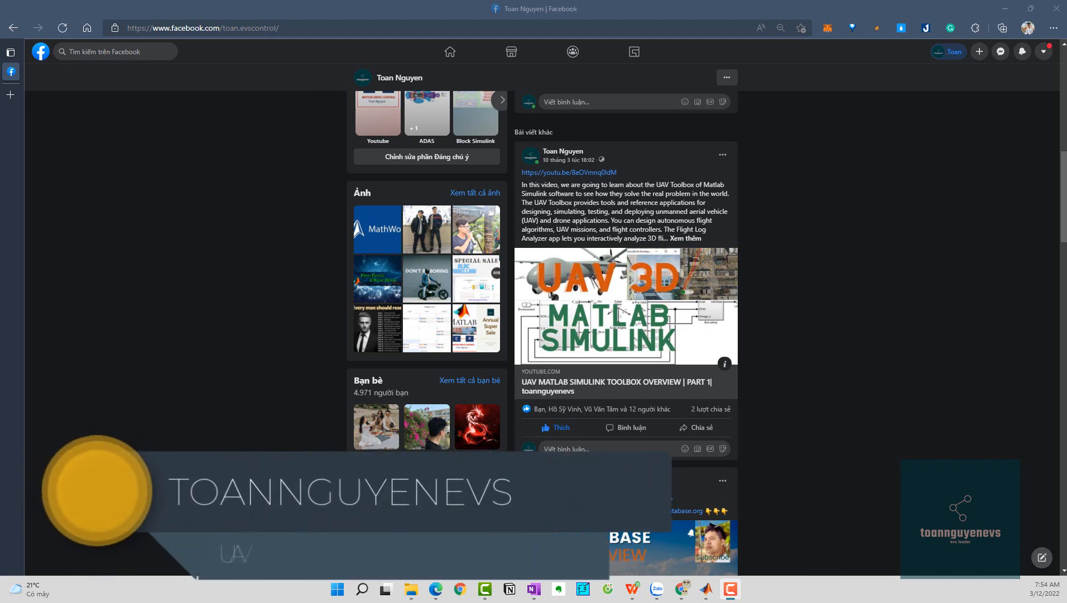
mouse_move(613, 440)
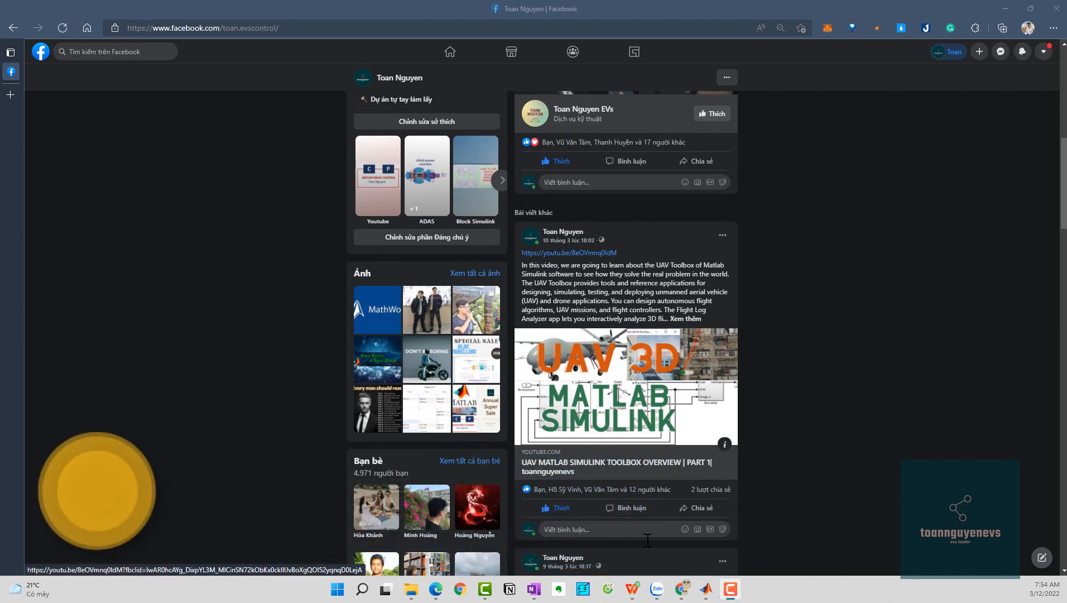
Expand the UAV MATLAB Simulink Toolbox Overview post to show its full description and hashtags.
left_click(705, 589)
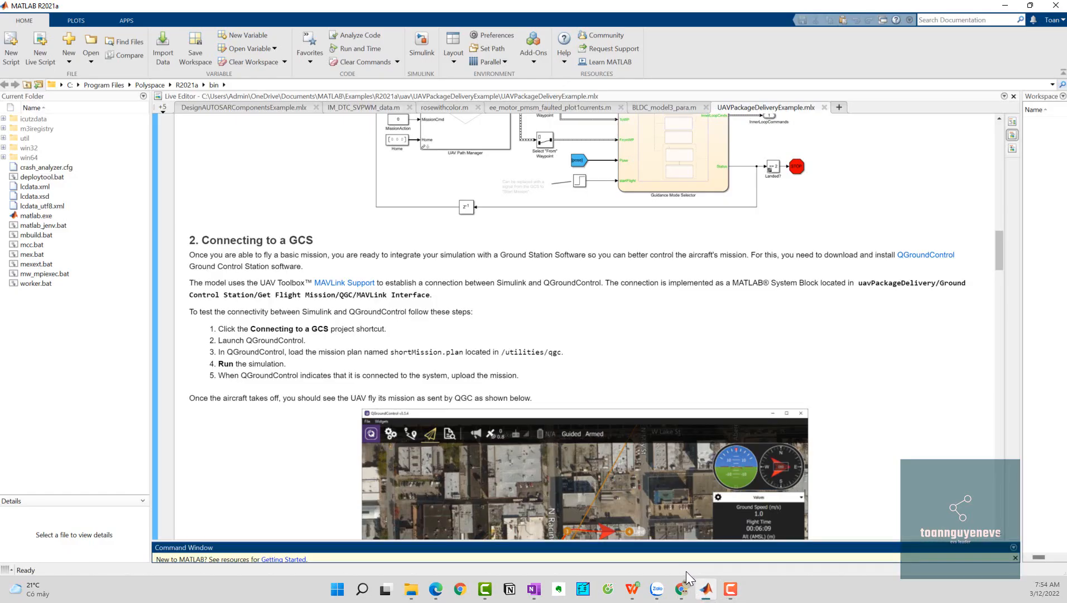
left_click(459, 589)
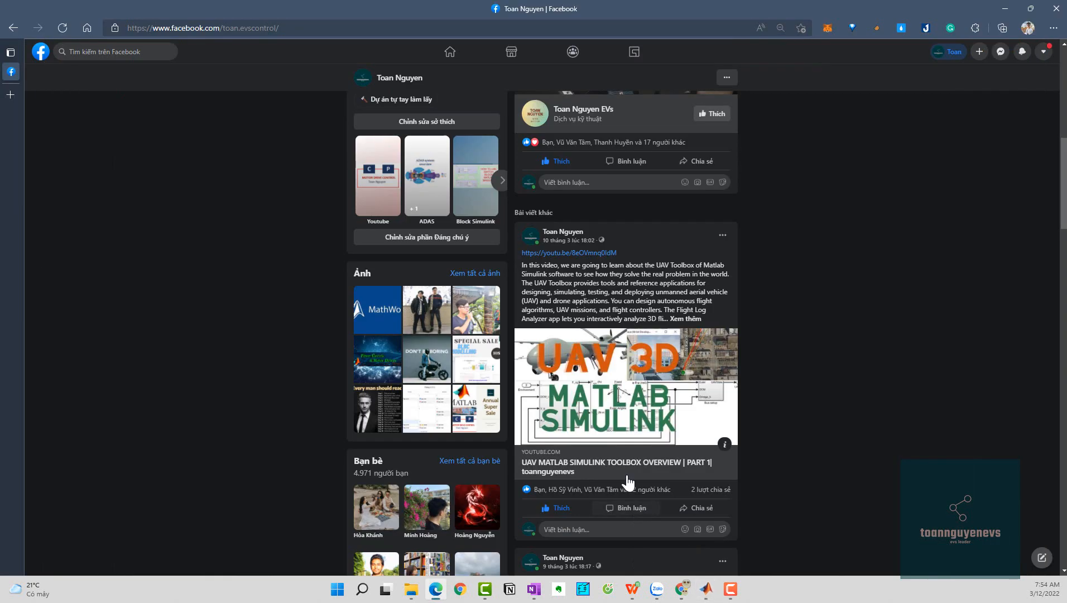
mouse_move(684, 318)
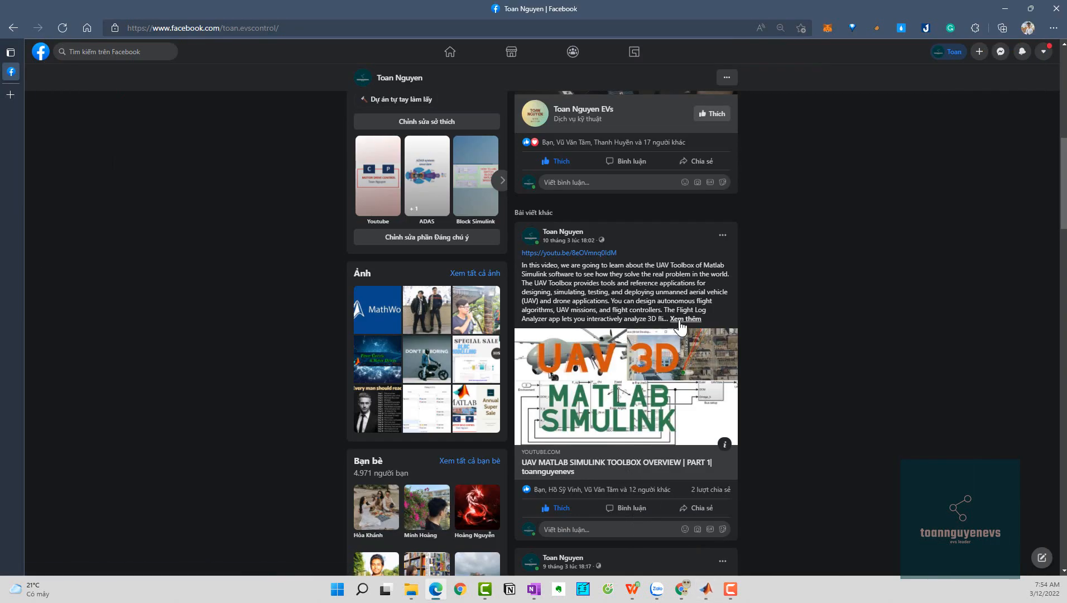
left_click(684, 321)
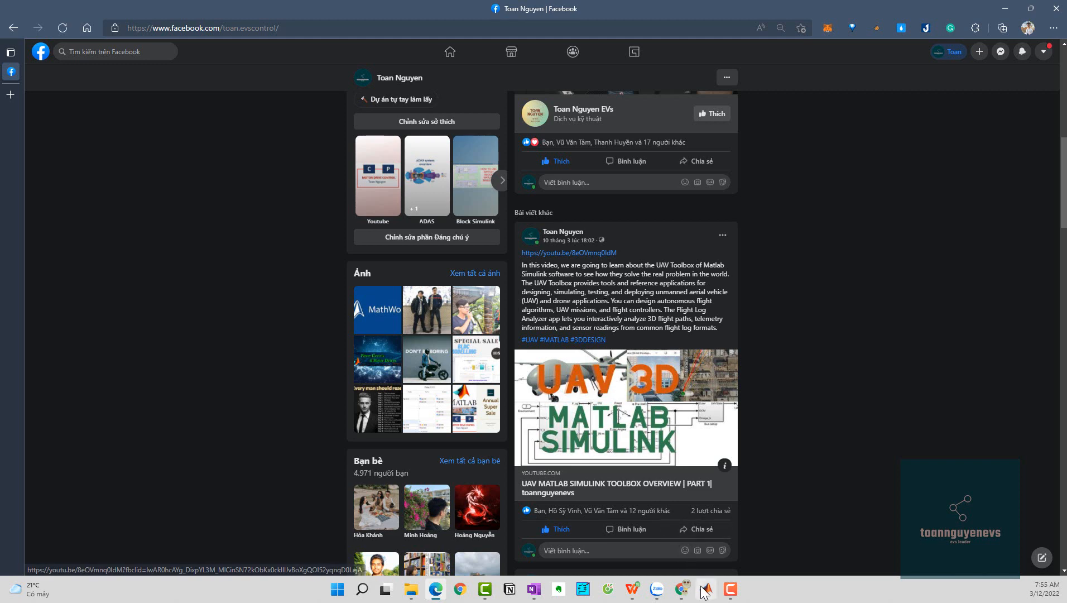
Switch to the MATLAB live script and scroll to its openExample line at the top.
left_click(704, 589)
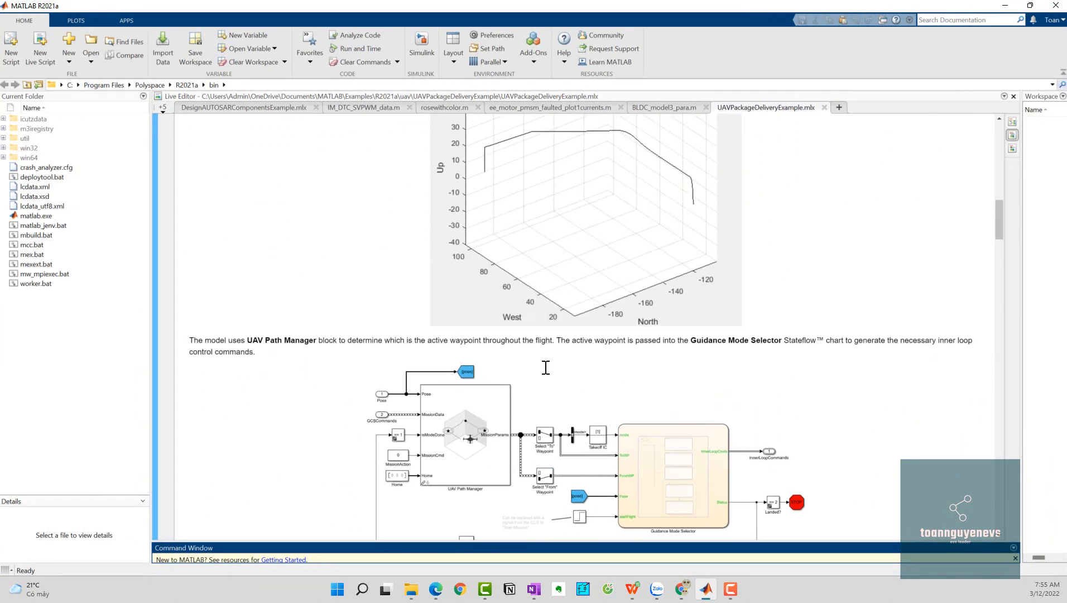
scroll("up", 3)
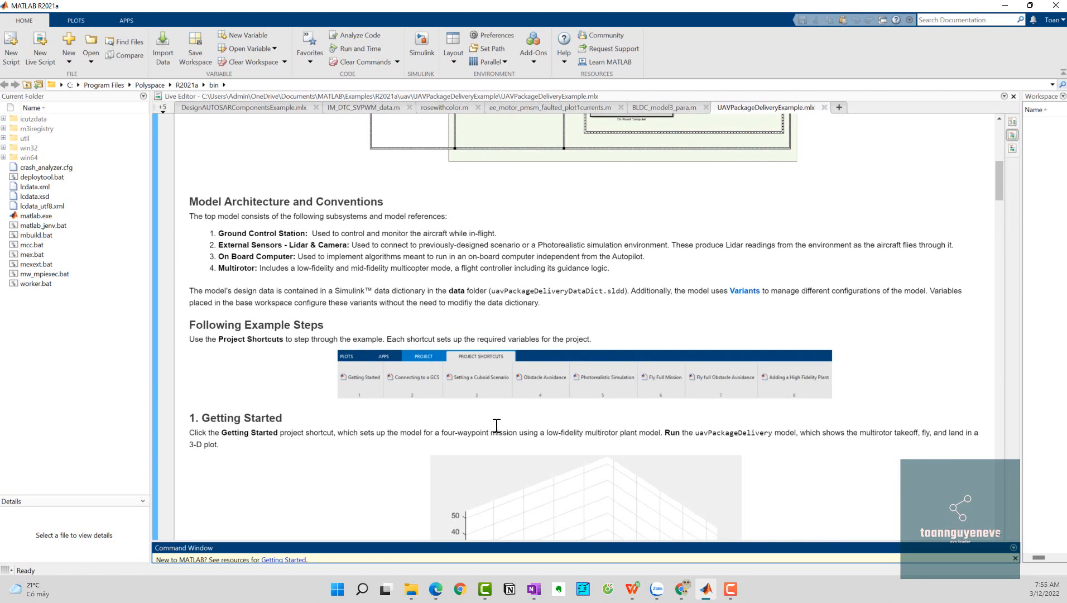
scroll("up", 3)
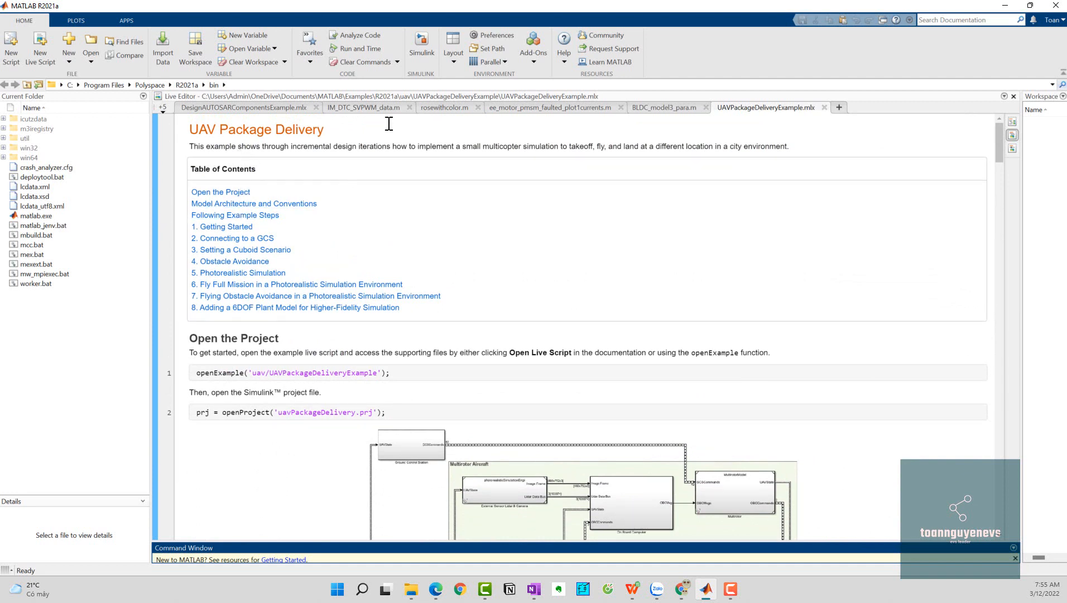
mouse_move(438, 96)
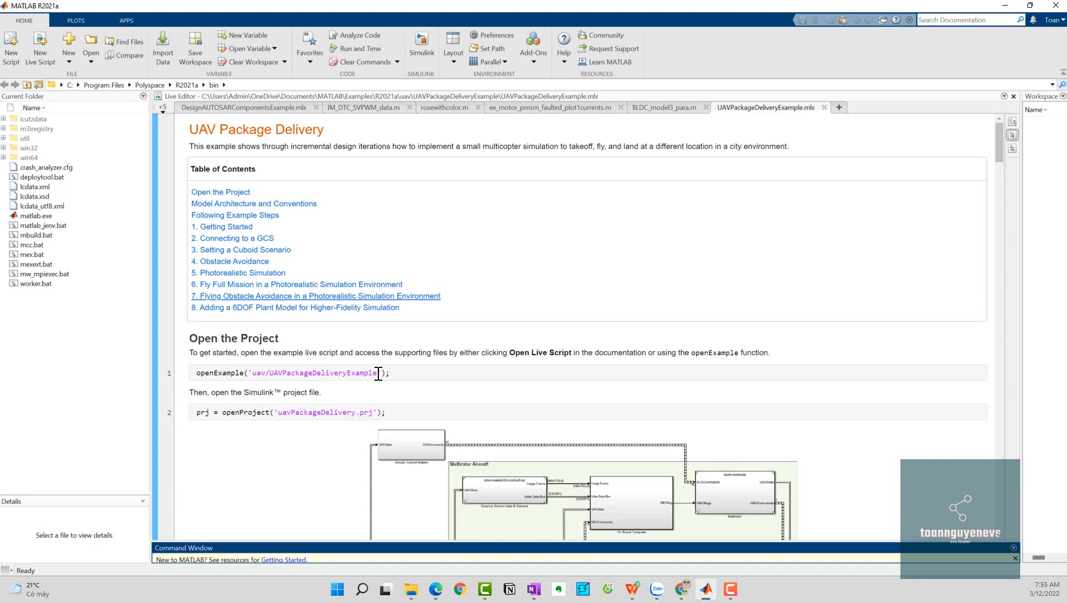
scroll("down", 3)
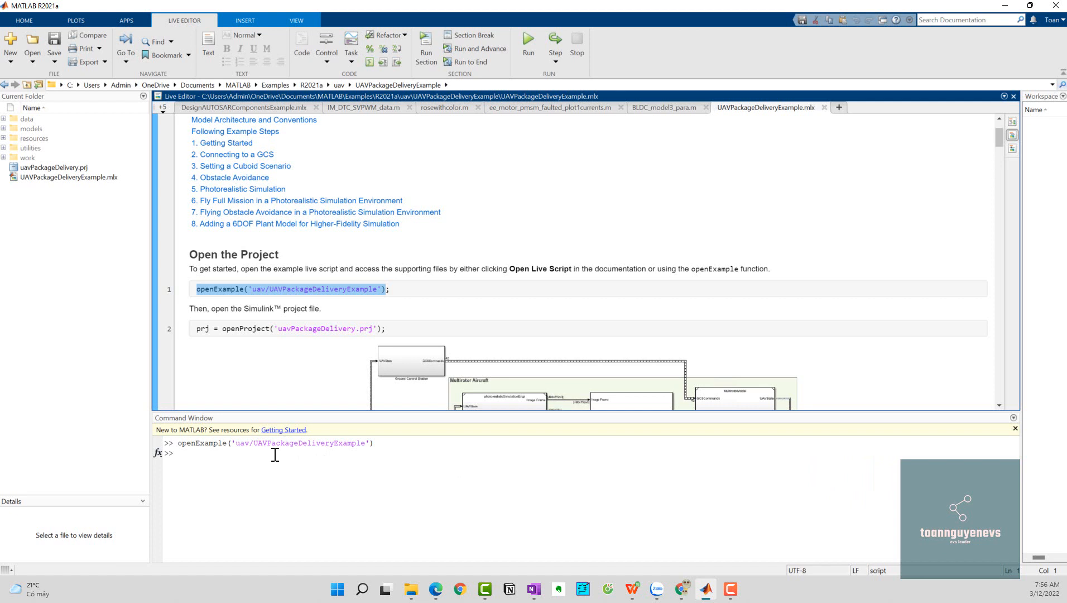
mouse_move(433, 264)
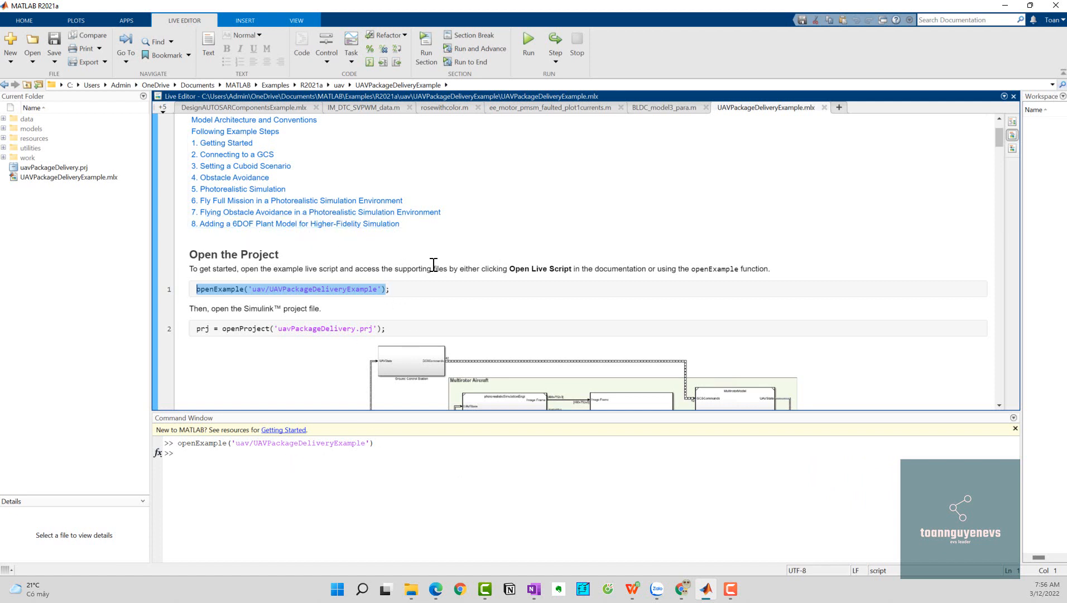
scroll("down", 3)
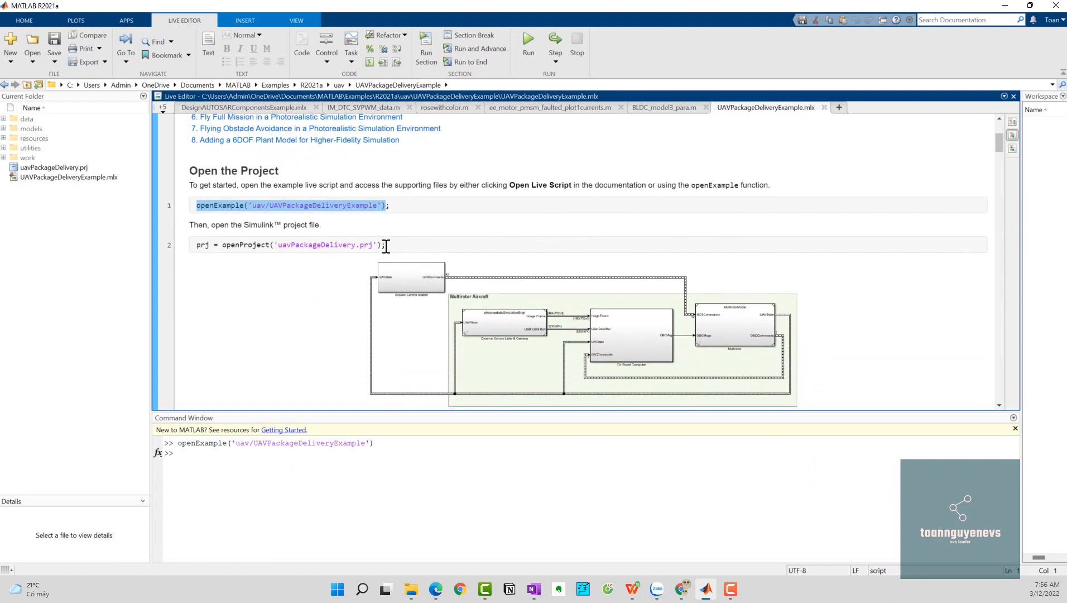
left_click(201, 245)
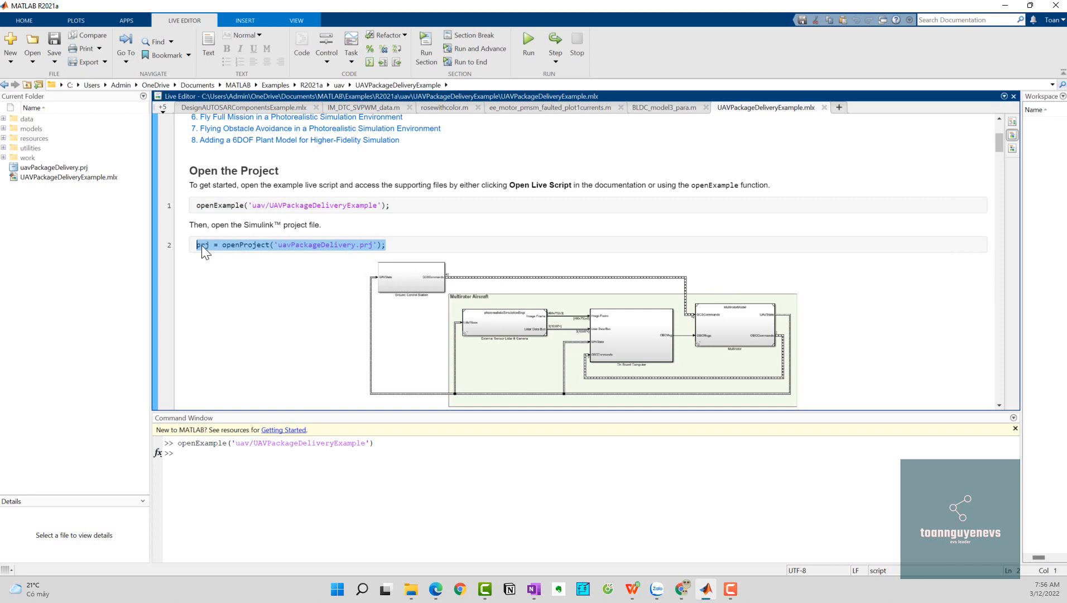
left_click(198, 452)
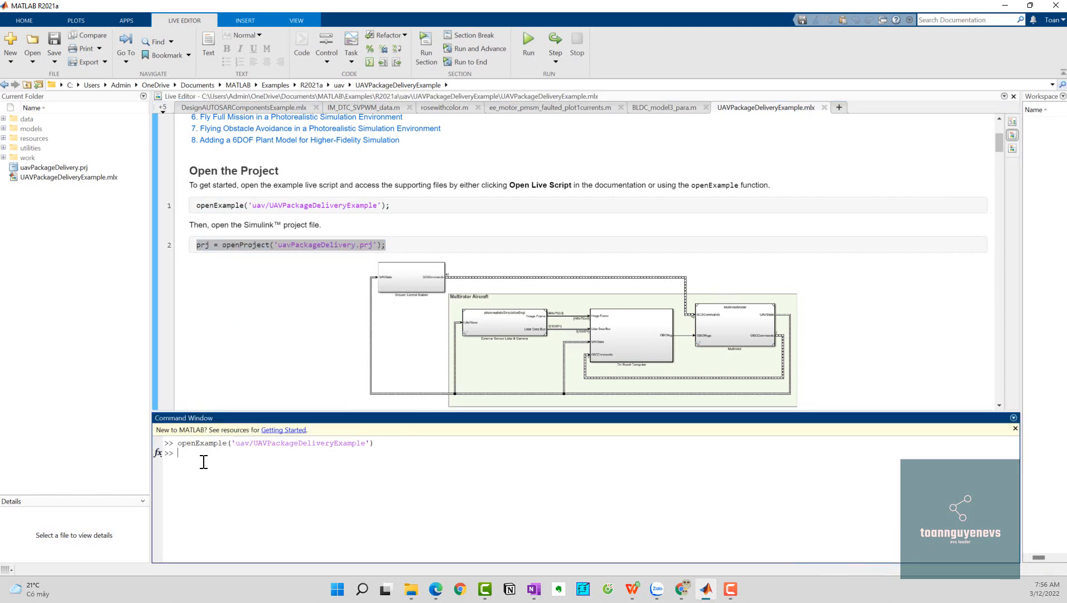
Run prj = openProject('uavPackageDelivery.prj'); to open the project.
type("prj = openProject('uavPackageDelivery.prj');")
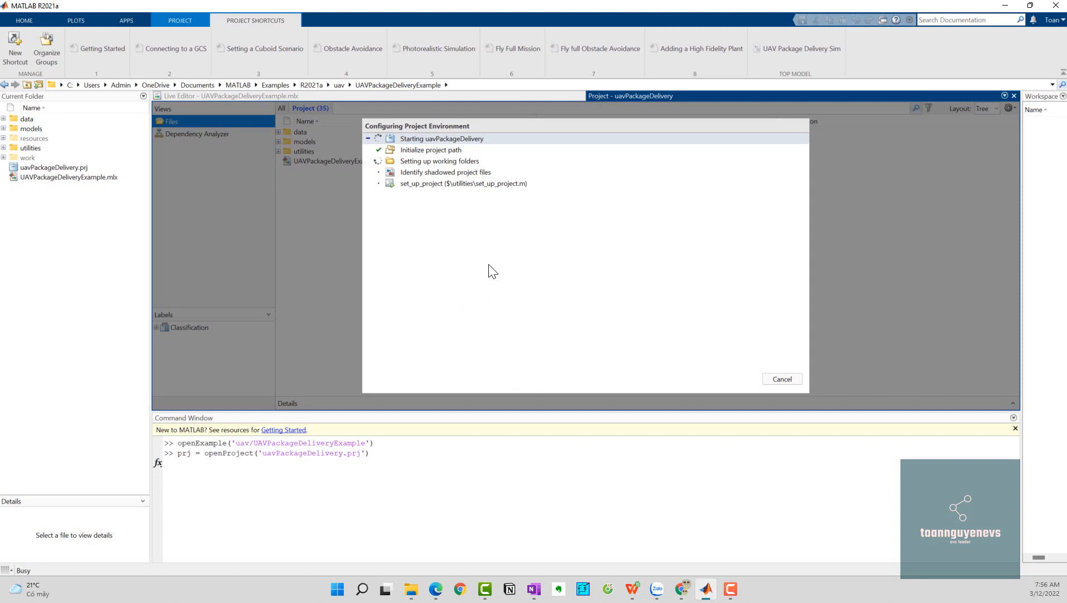
mouse_move(518, 251)
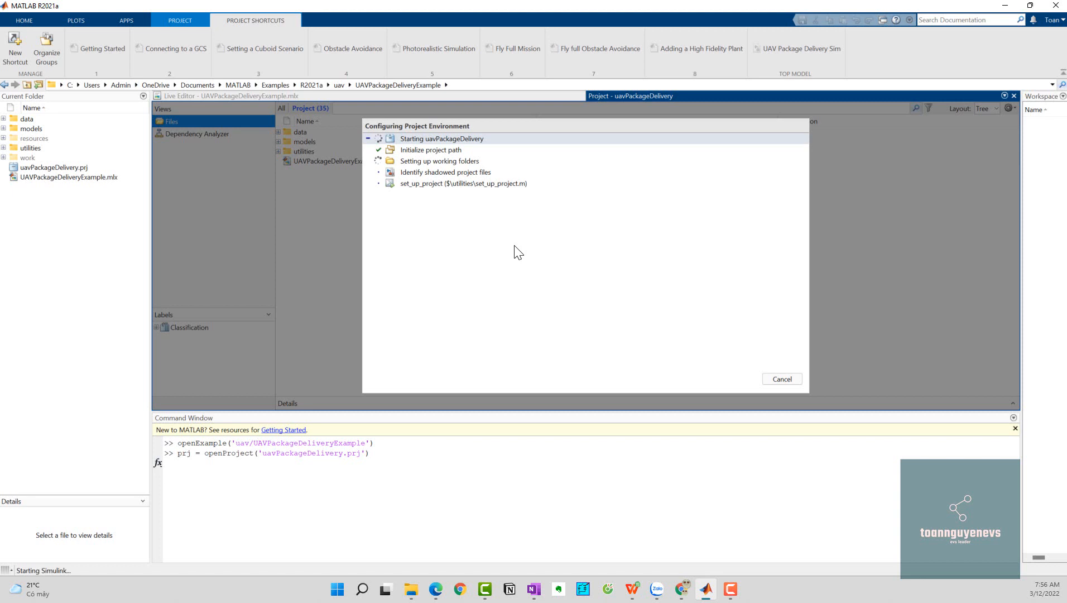
mouse_move(491, 134)
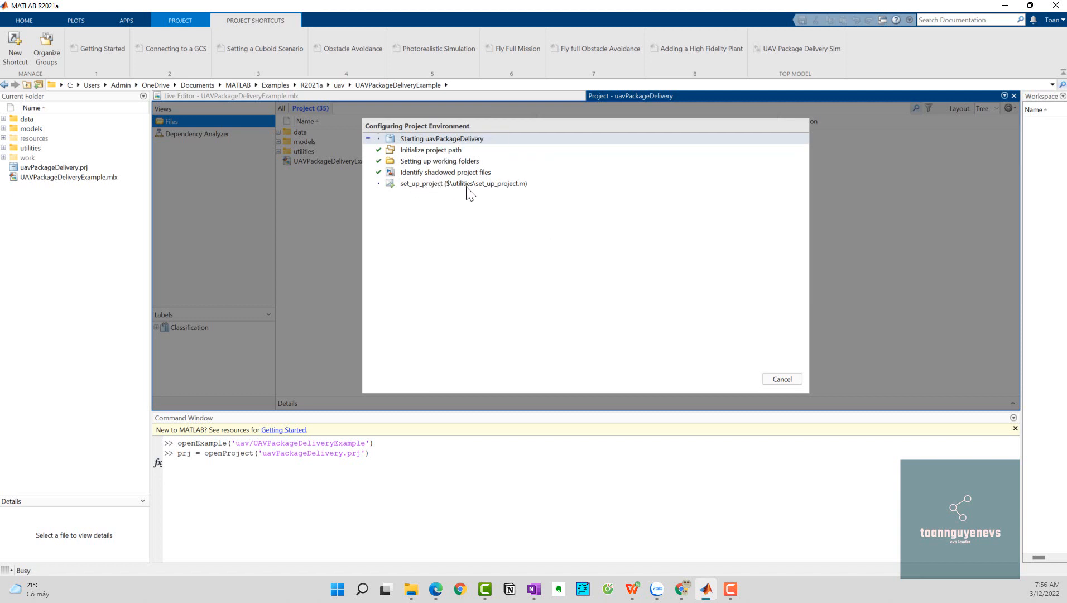
mouse_move(439, 225)
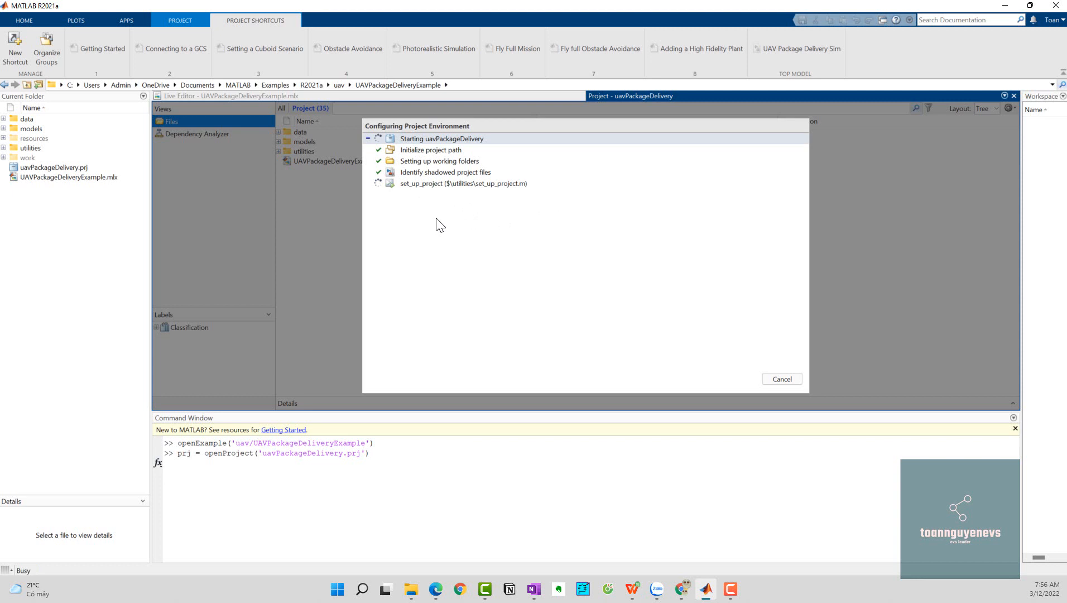
mouse_move(400, 184)
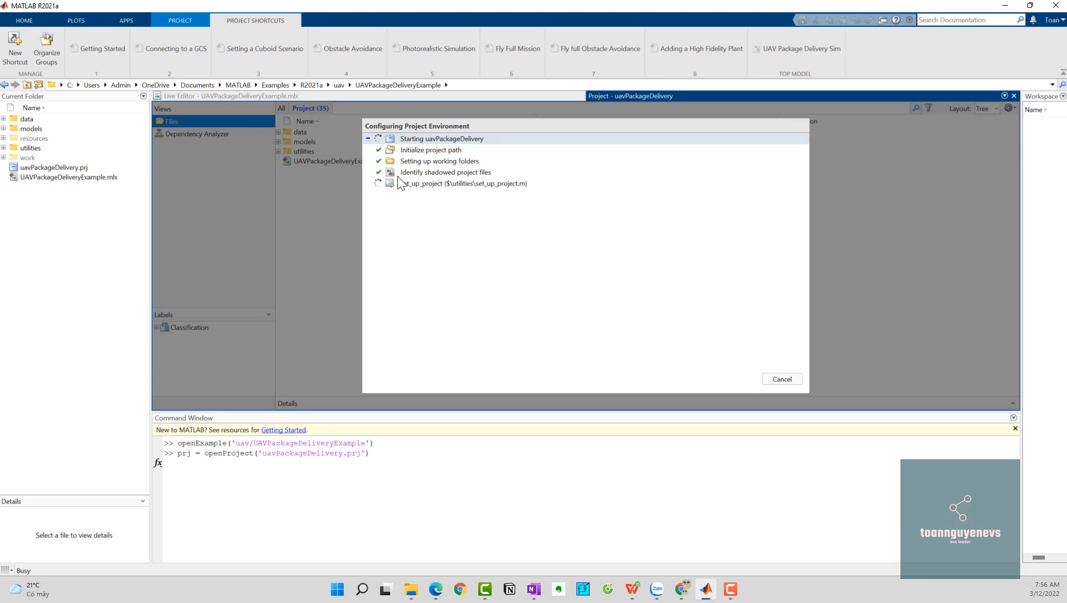
mouse_move(439, 187)
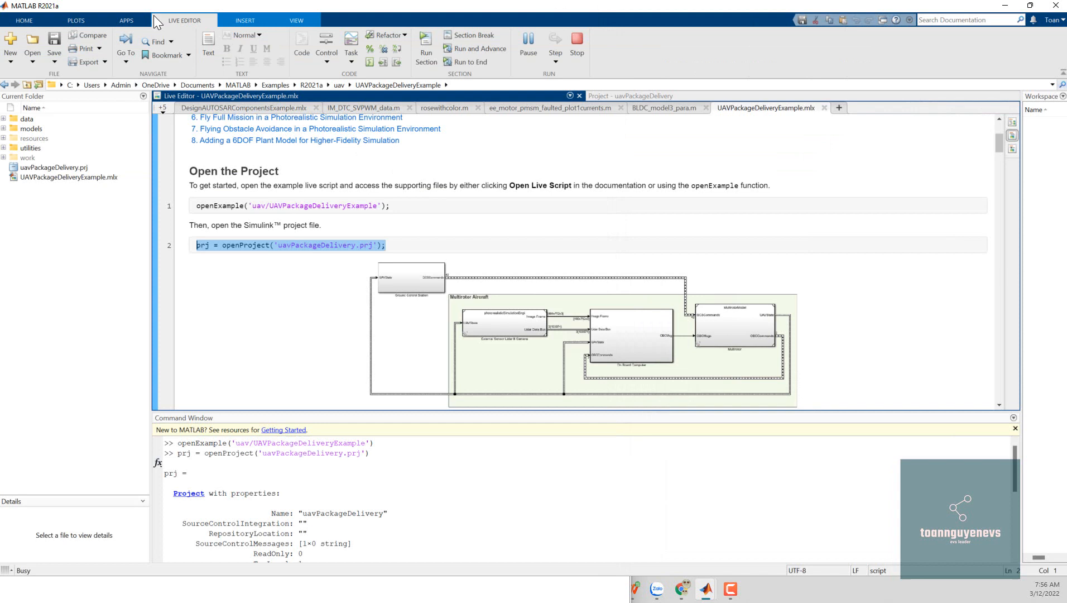
scroll("down", 3)
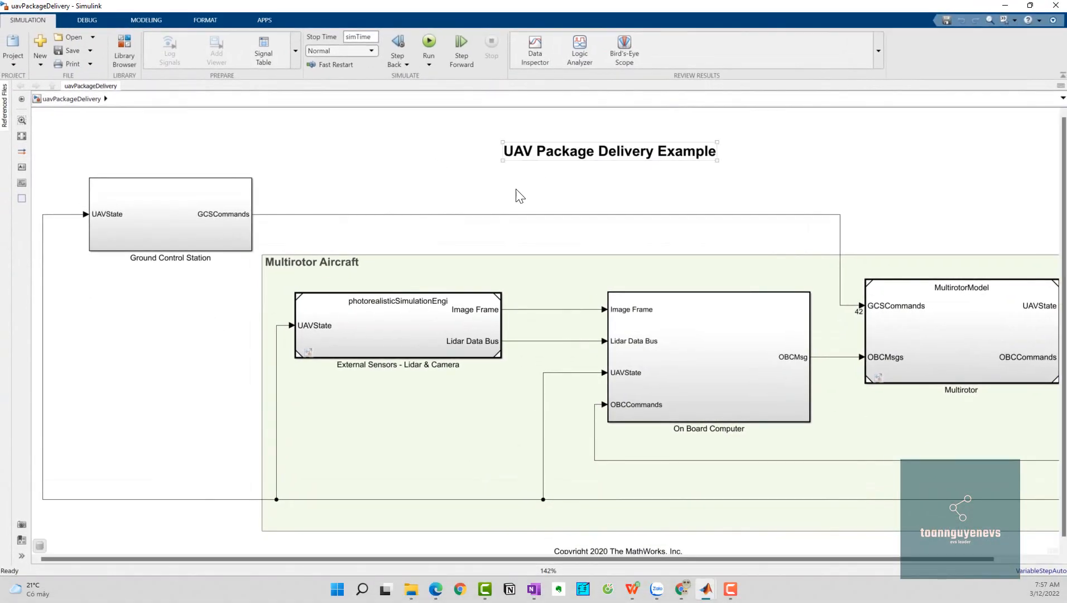
scroll("down", 3)
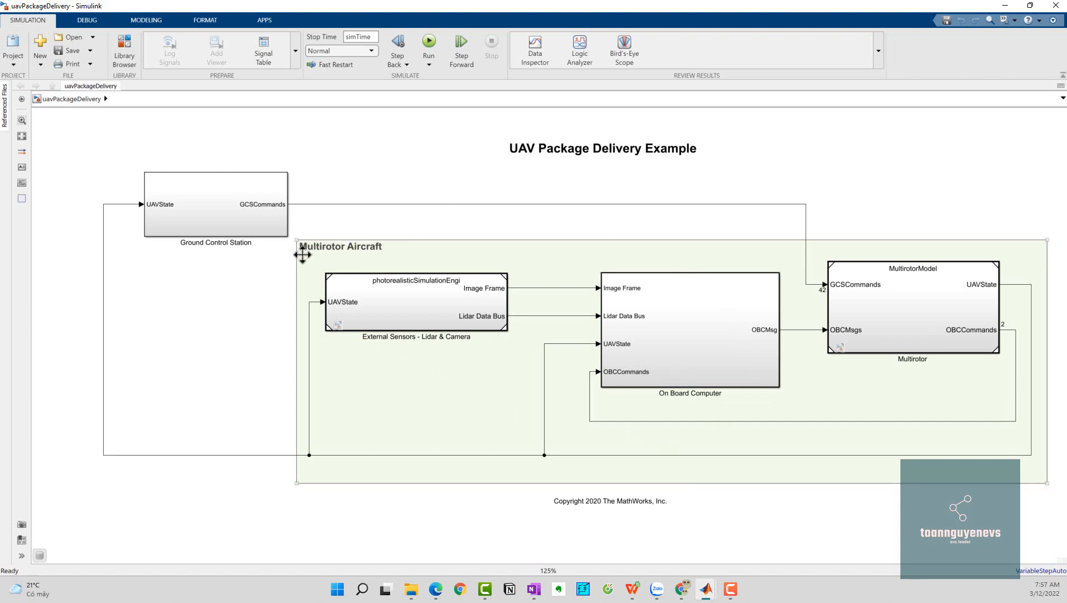
mouse_move(552, 382)
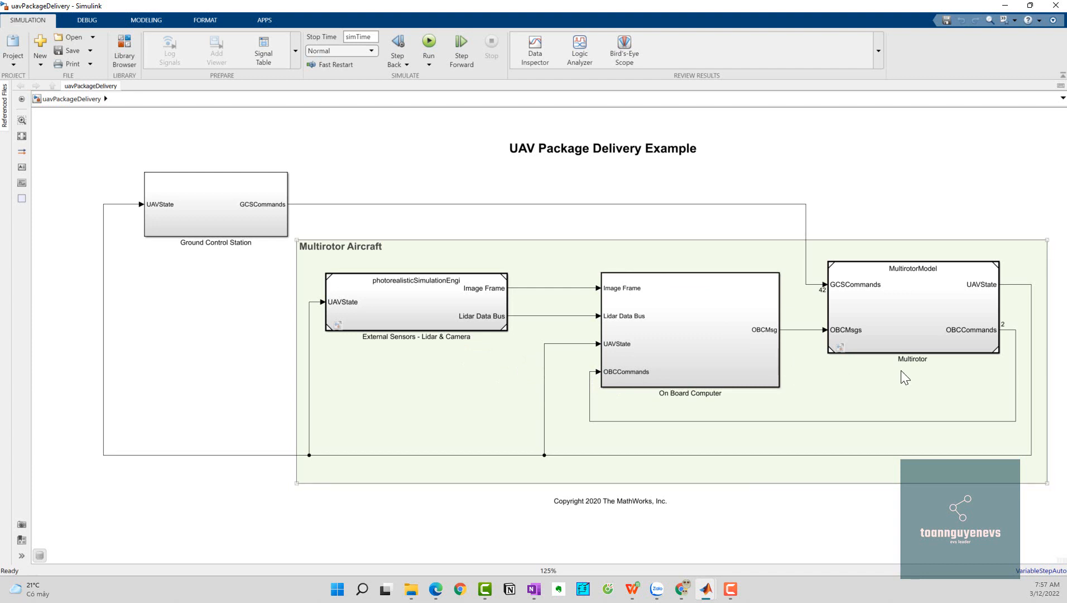
mouse_move(385, 286)
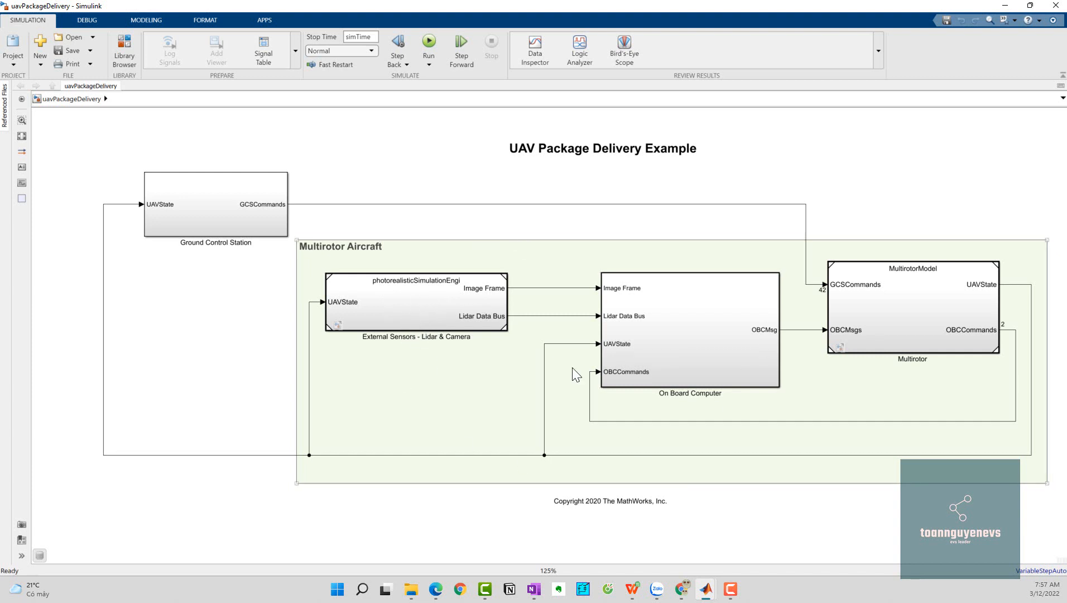
mouse_move(539, 342)
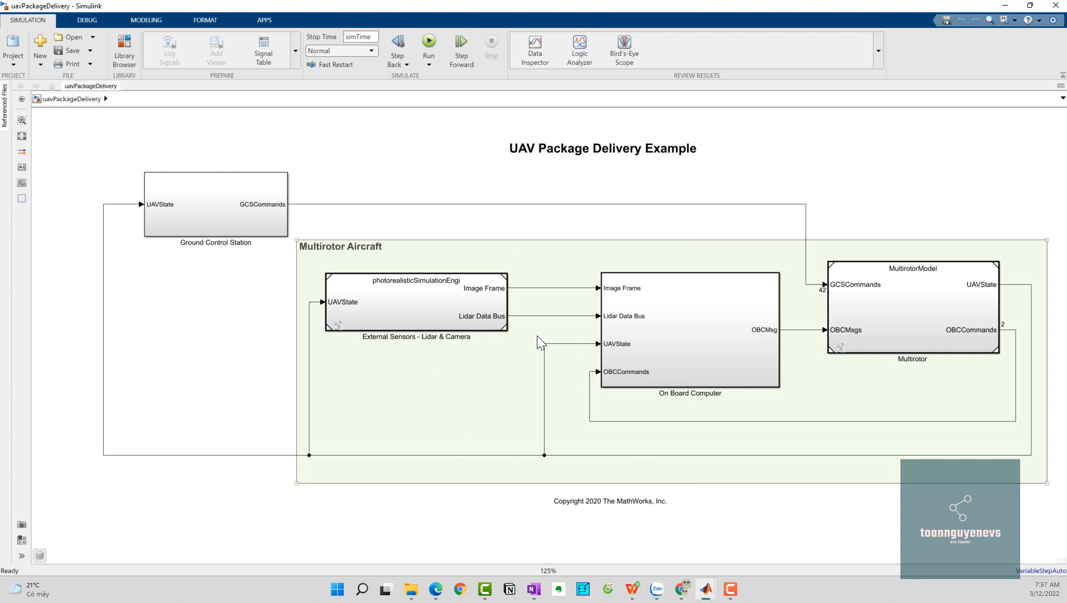
mouse_move(459, 352)
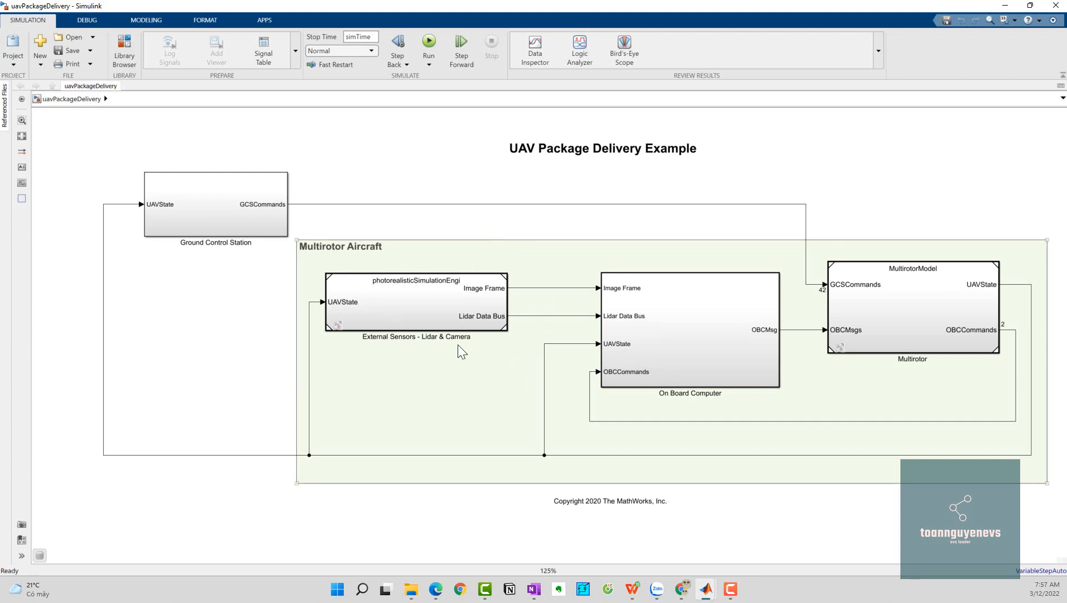
mouse_move(344, 251)
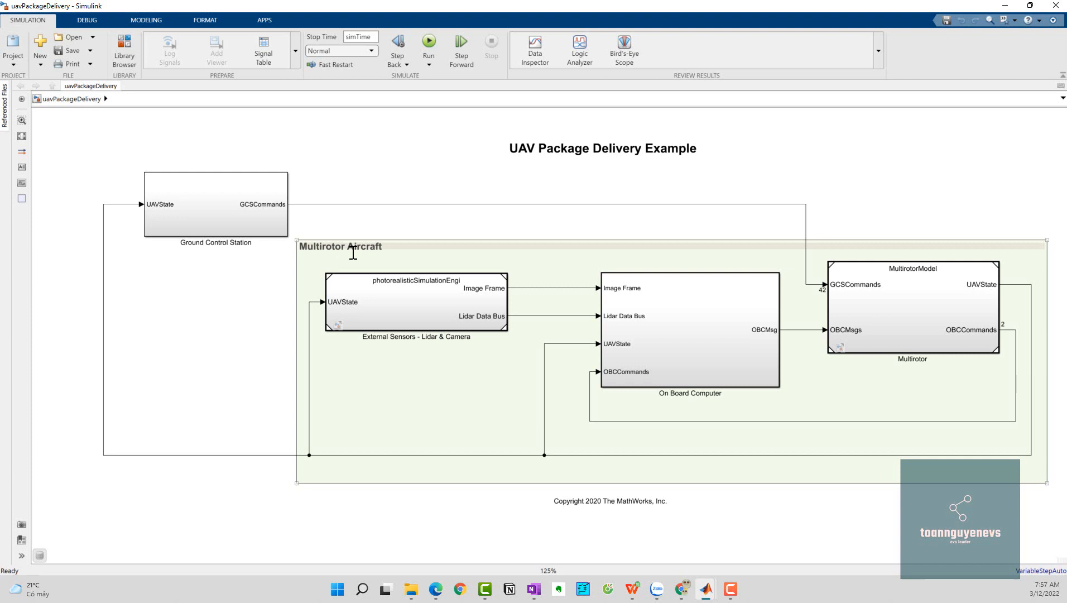
left_click(689, 330)
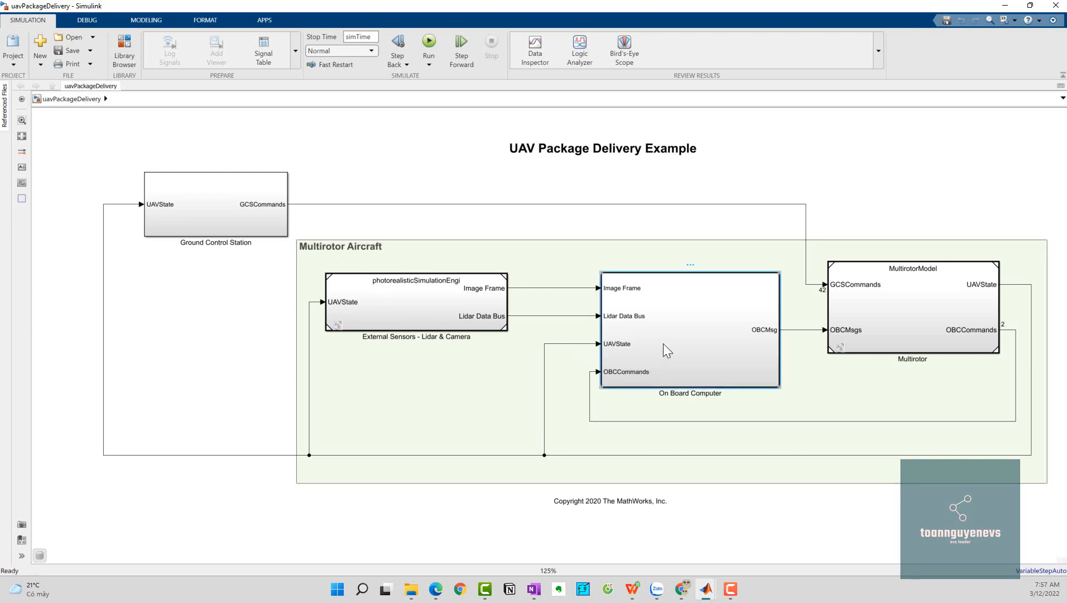
Open the On Board Computer subsystem to view its DataProcessing block and OBCMsg output.
double_click(689, 330)
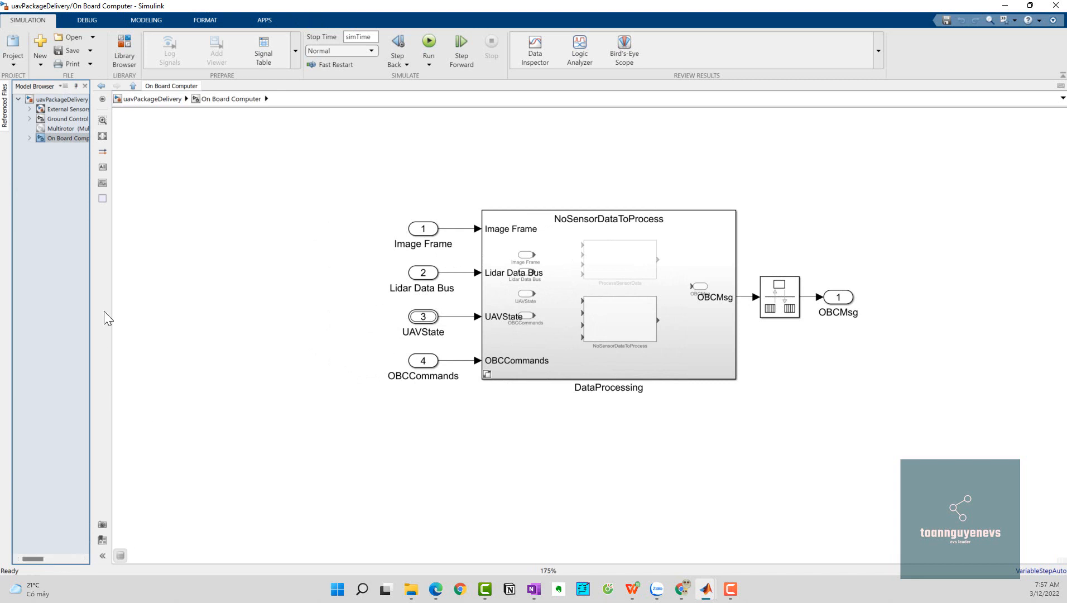
mouse_move(429, 279)
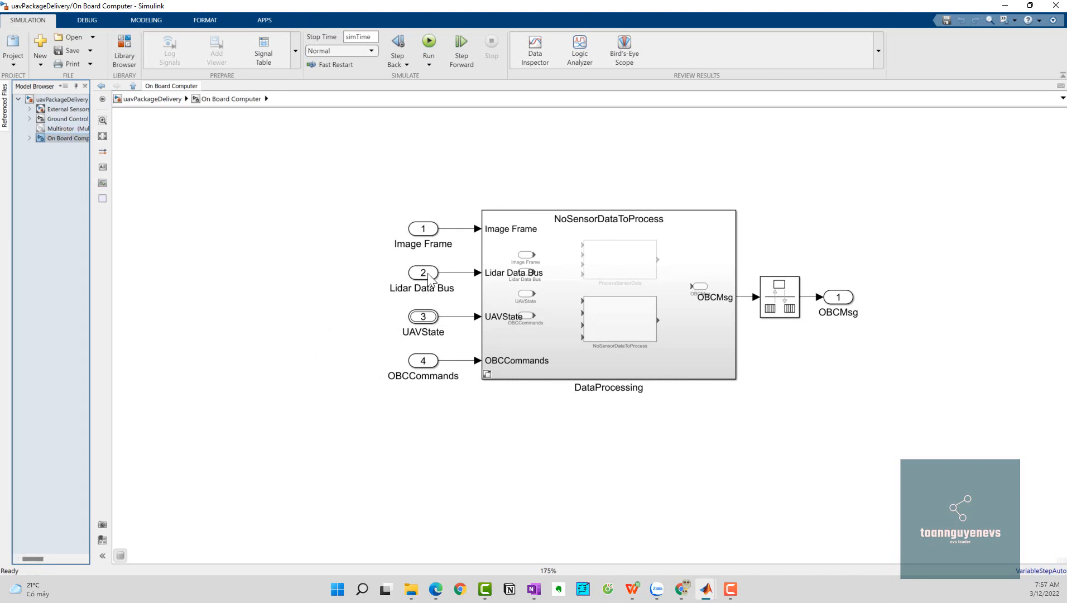
mouse_move(704, 589)
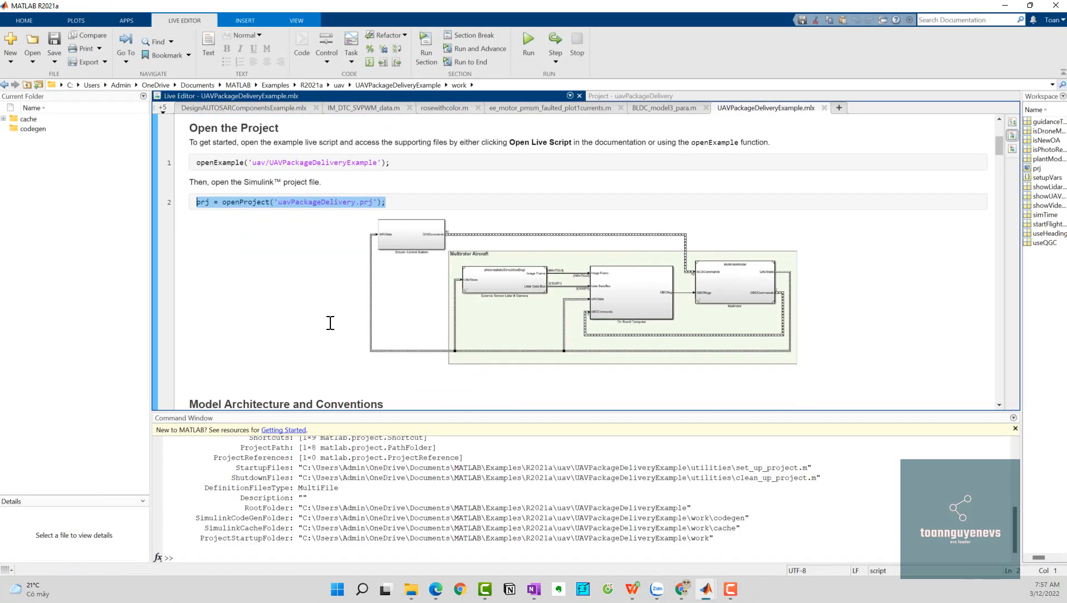
Scroll the live script to section 1. Getting Started and bring up the project shortcuts.
scroll("down", 3)
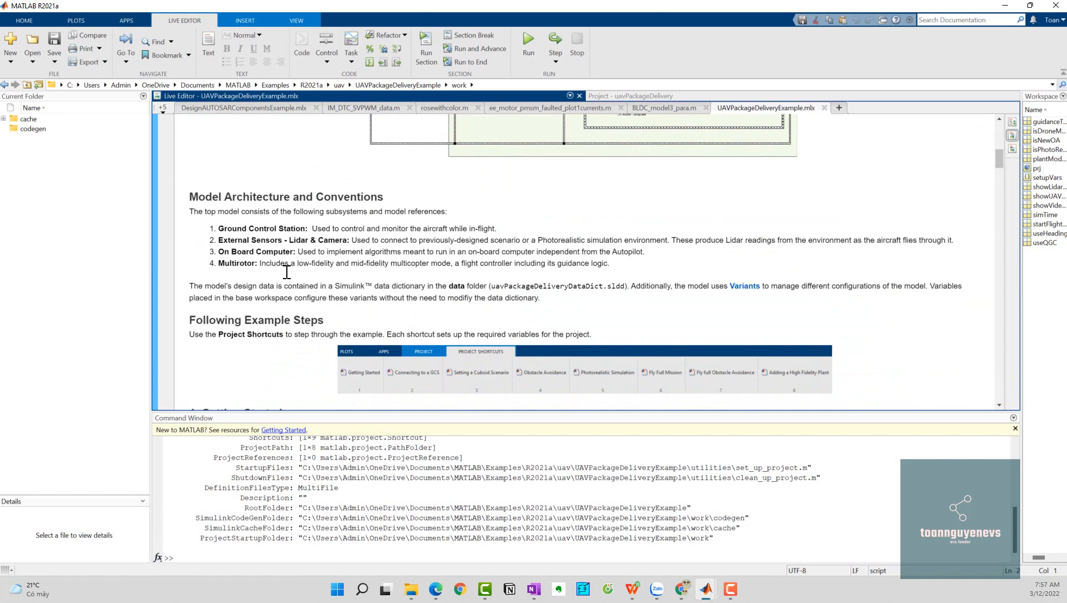
scroll("down", 3)
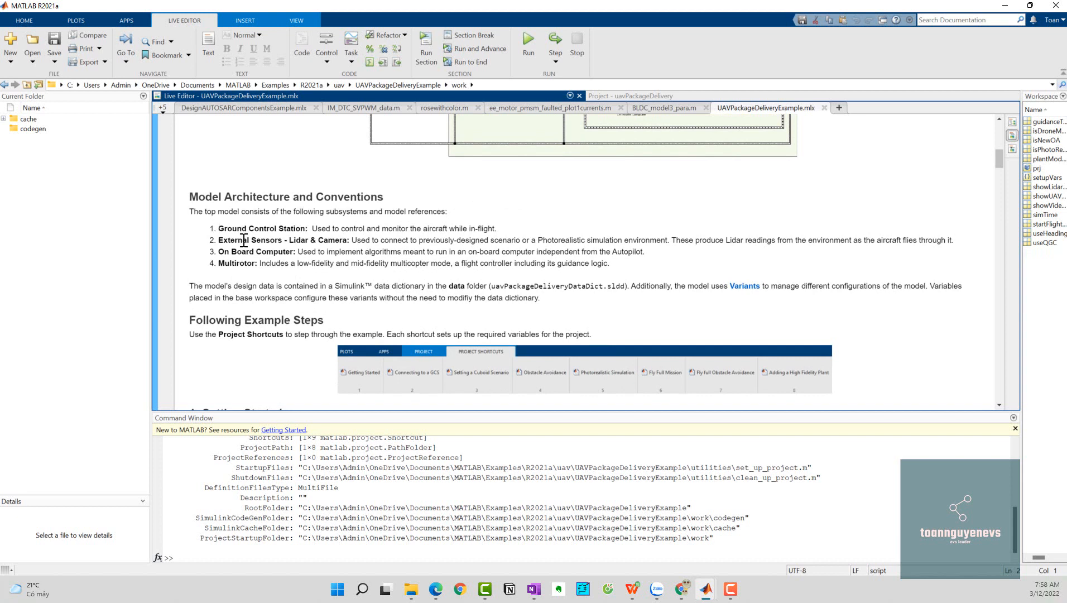
mouse_move(267, 235)
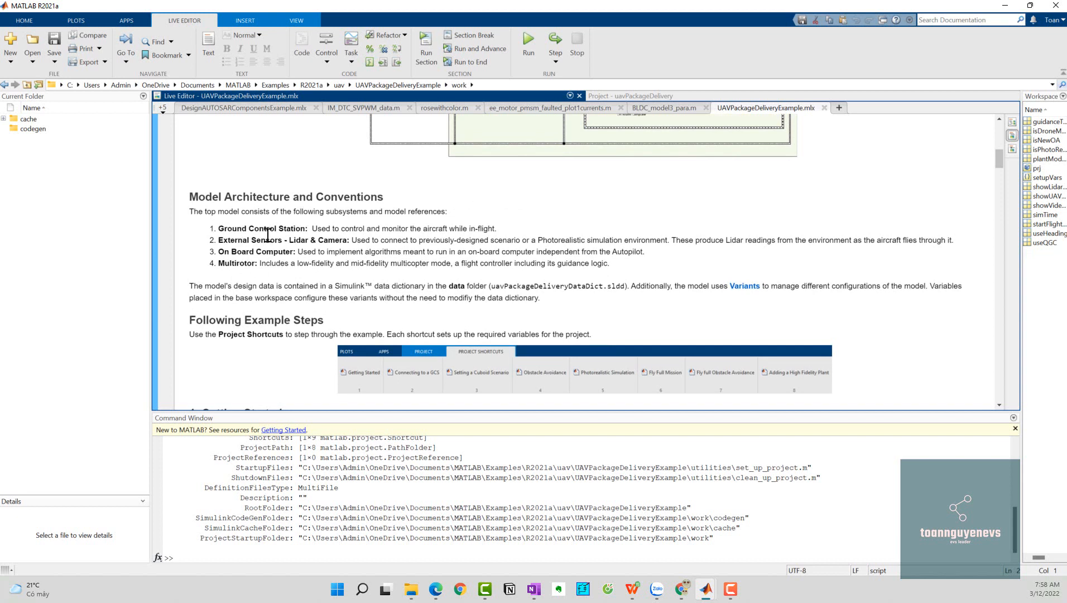
mouse_move(237, 261)
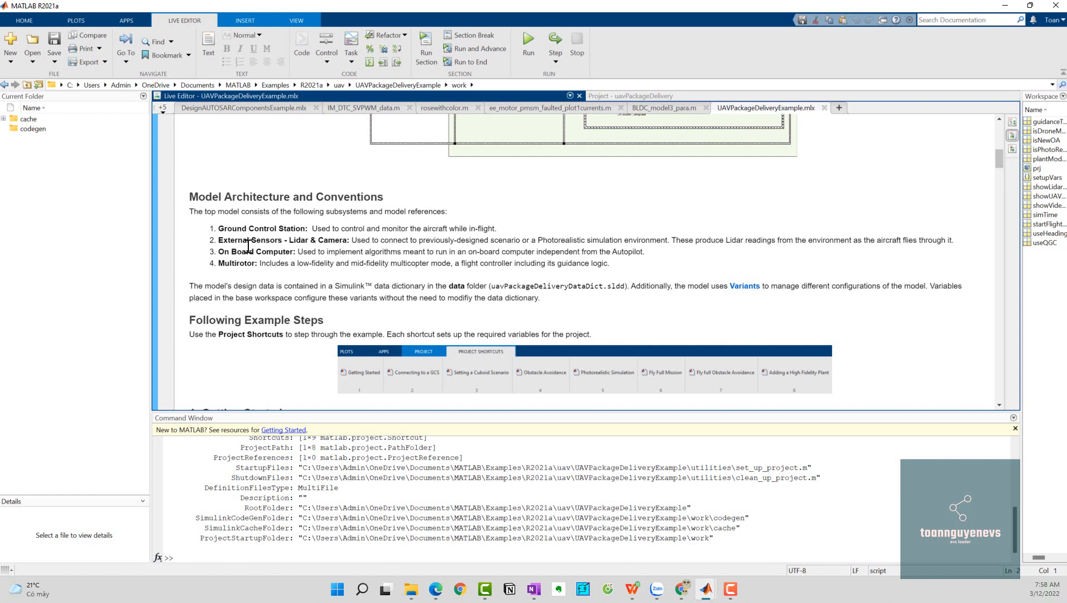
mouse_move(290, 218)
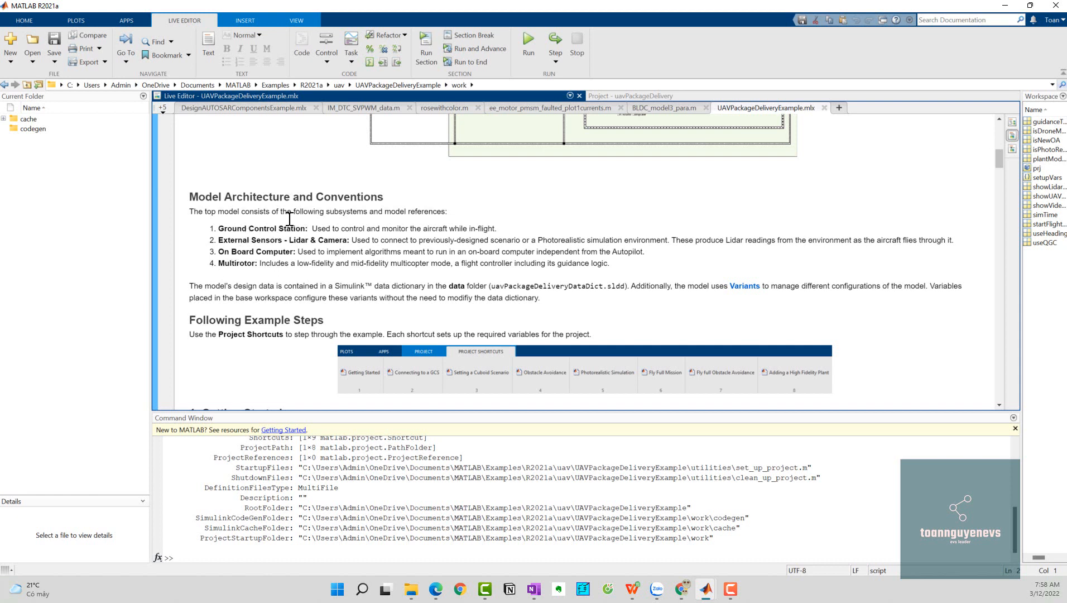
mouse_move(289, 225)
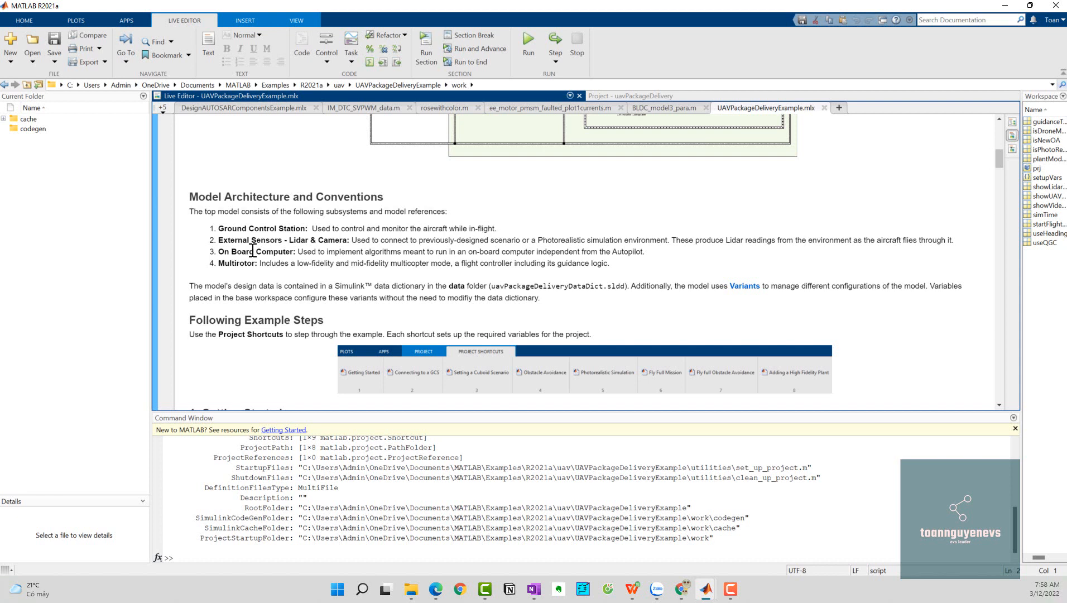
mouse_move(240, 263)
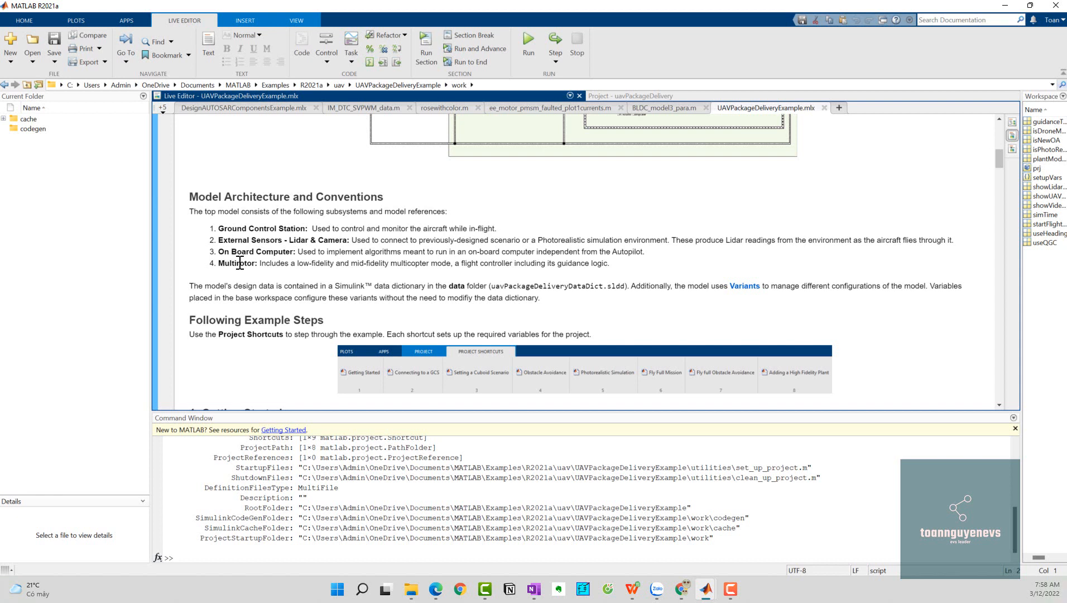
mouse_move(326, 268)
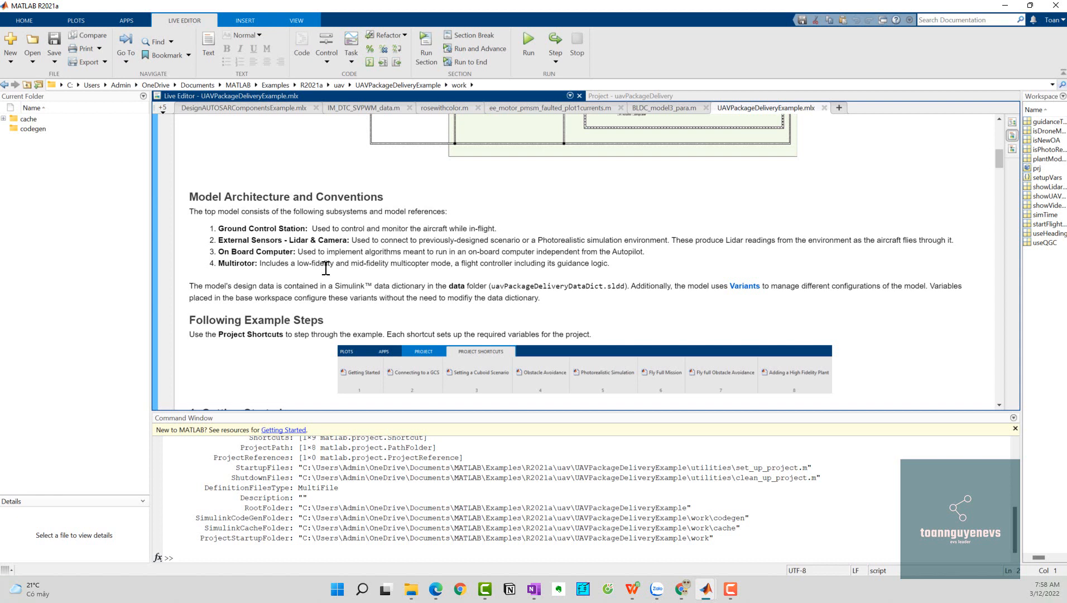
mouse_move(368, 271)
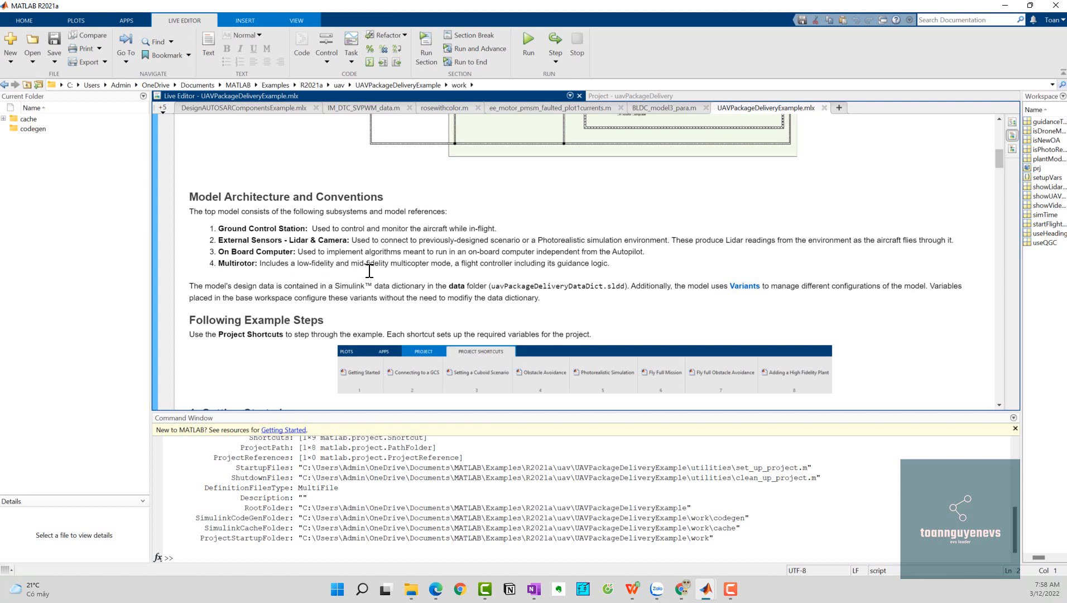
scroll("down", 3)
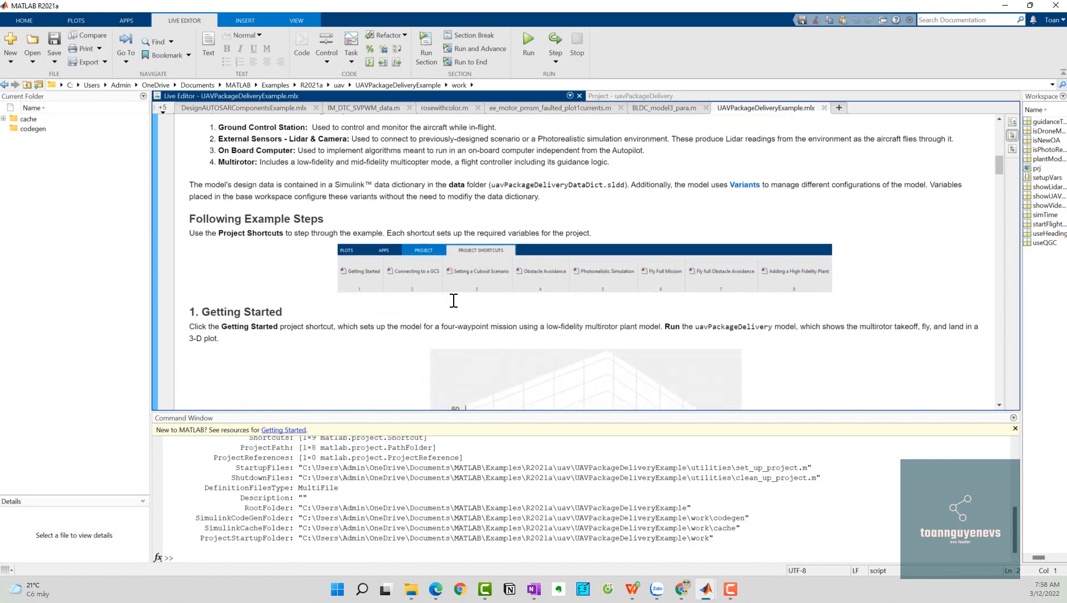
scroll("up", 3)
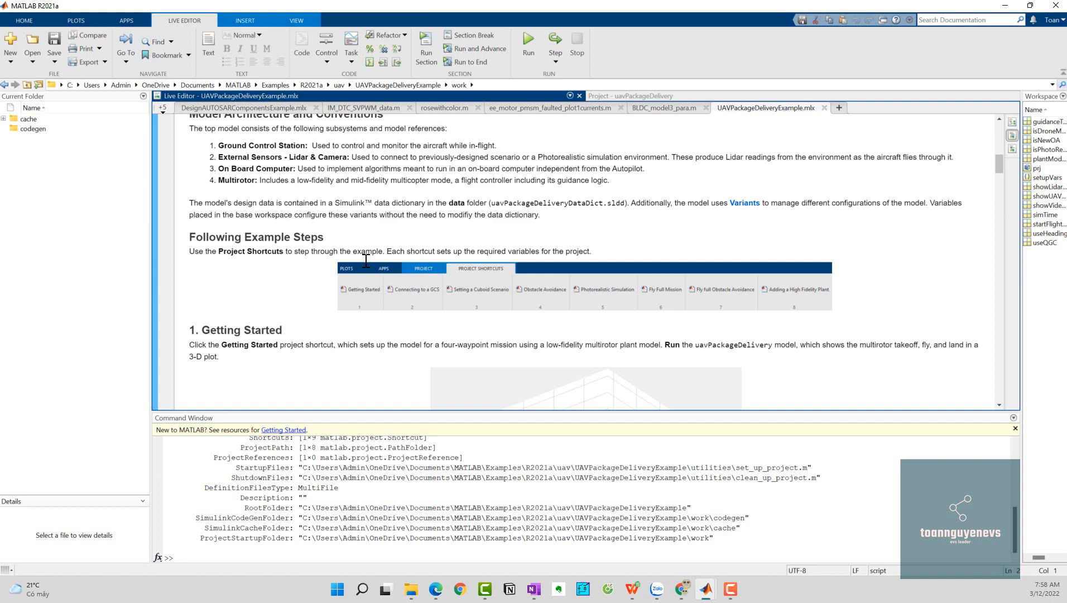
scroll("down", 3)
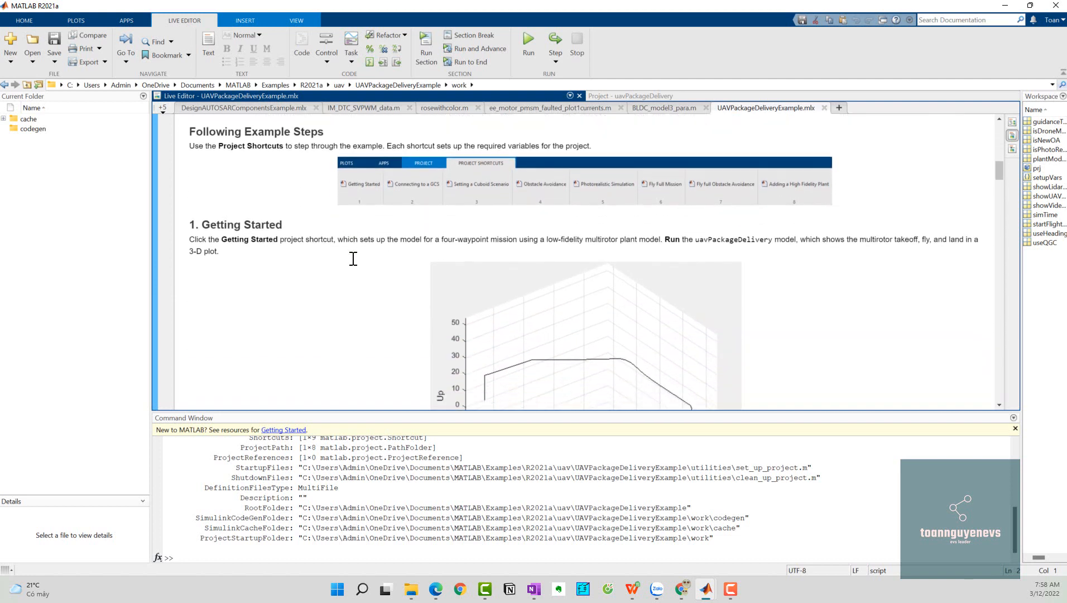
scroll("up", 3)
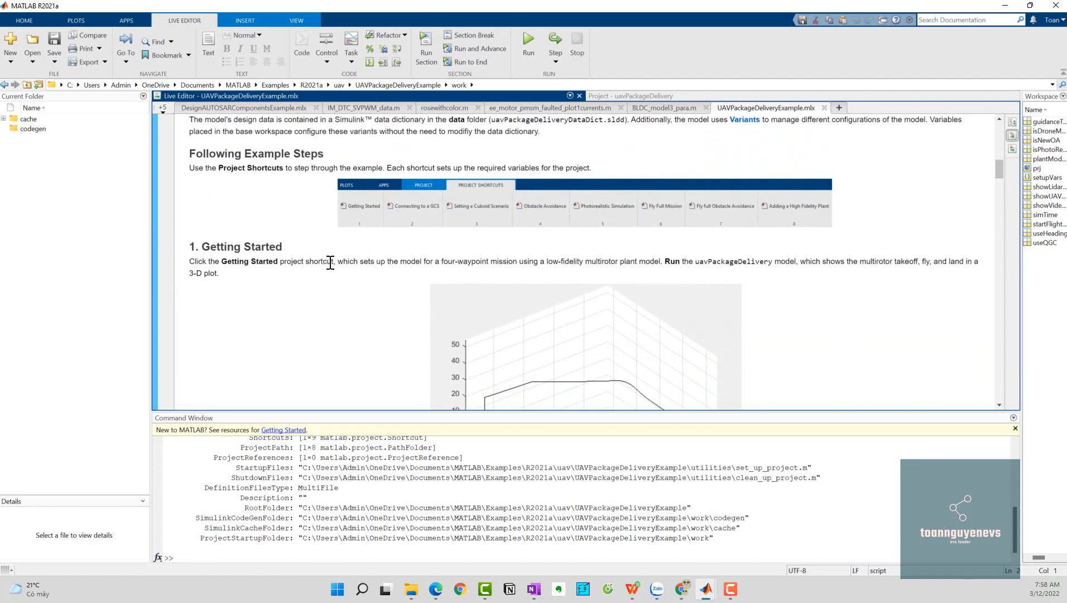
mouse_move(491, 267)
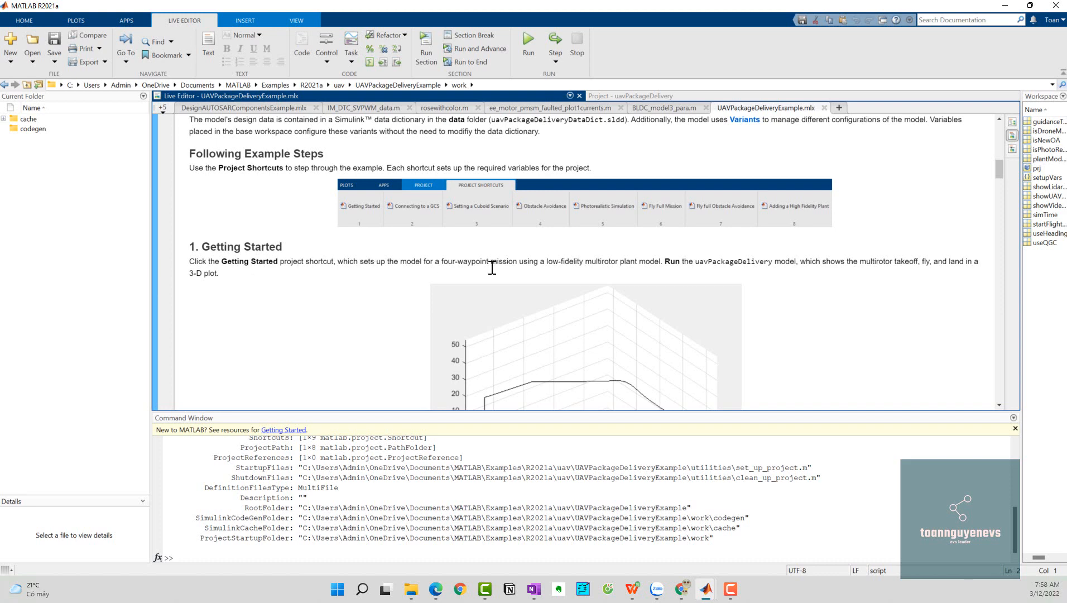
mouse_move(488, 293)
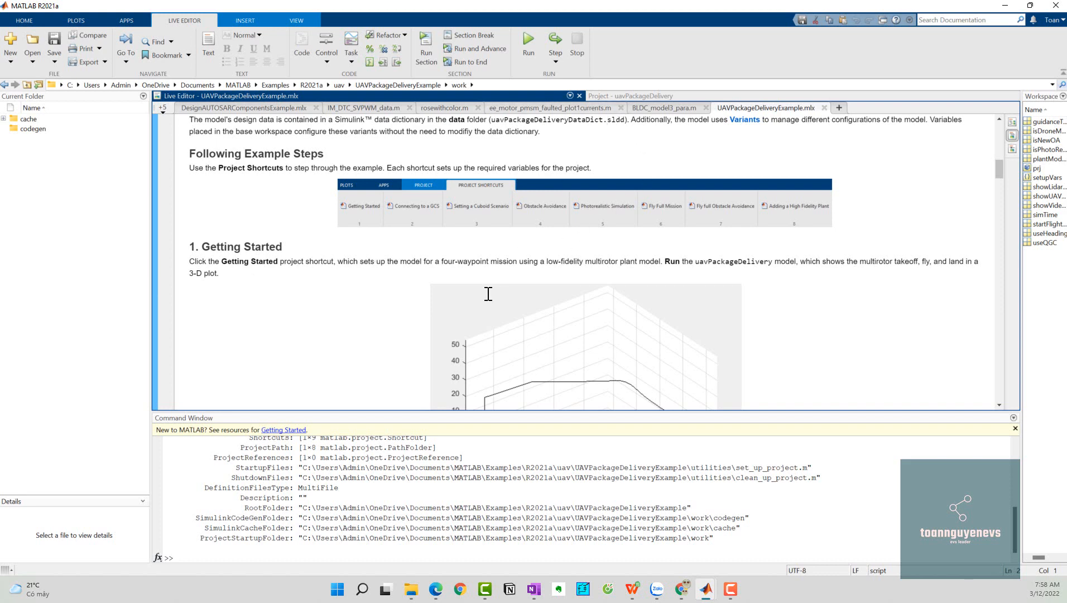
left_click(630, 96)
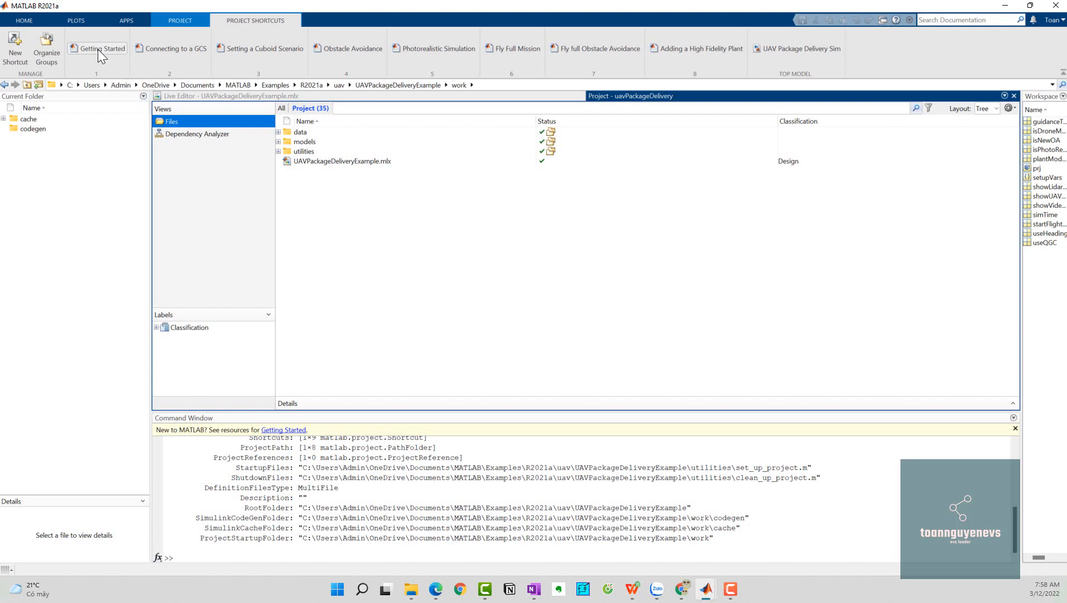
Run the Getting Started project shortcut and review the live script's 3-D plot.
left_click(101, 48)
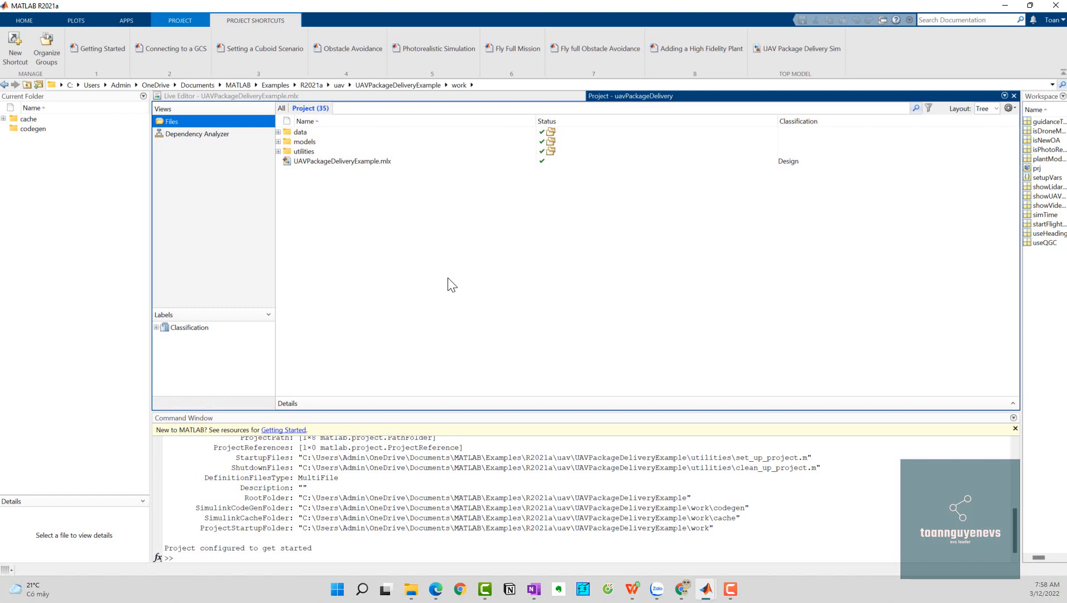
mouse_move(458, 249)
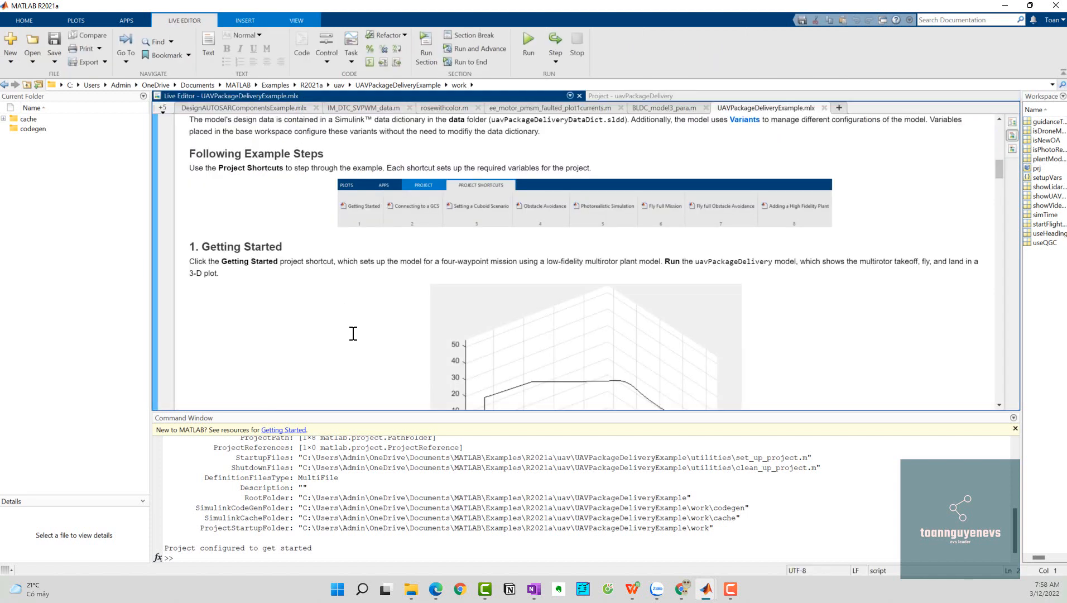
scroll("down", 3)
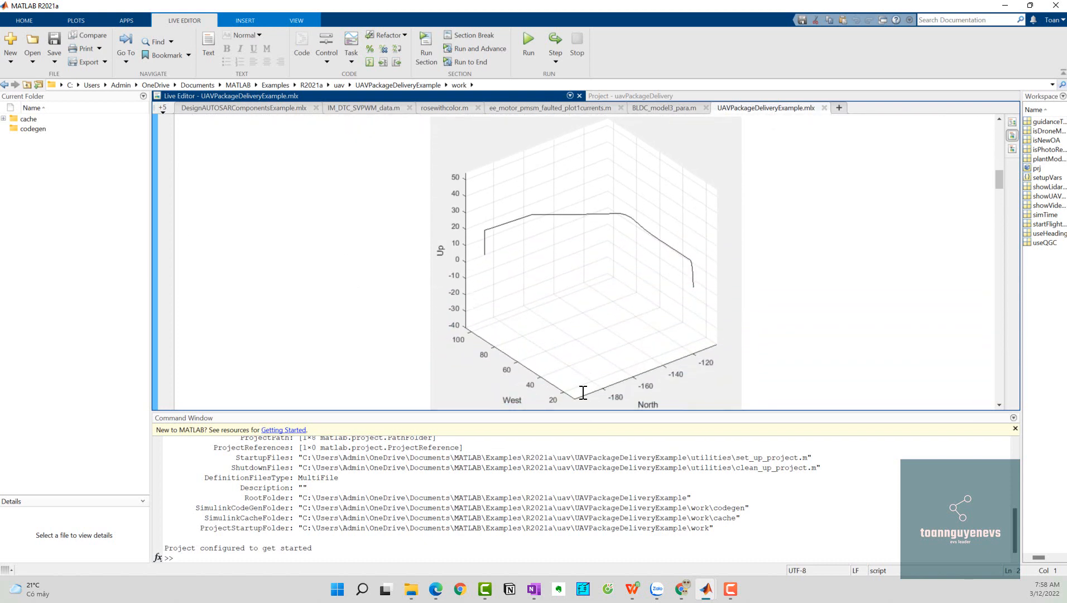
scroll("down", 3)
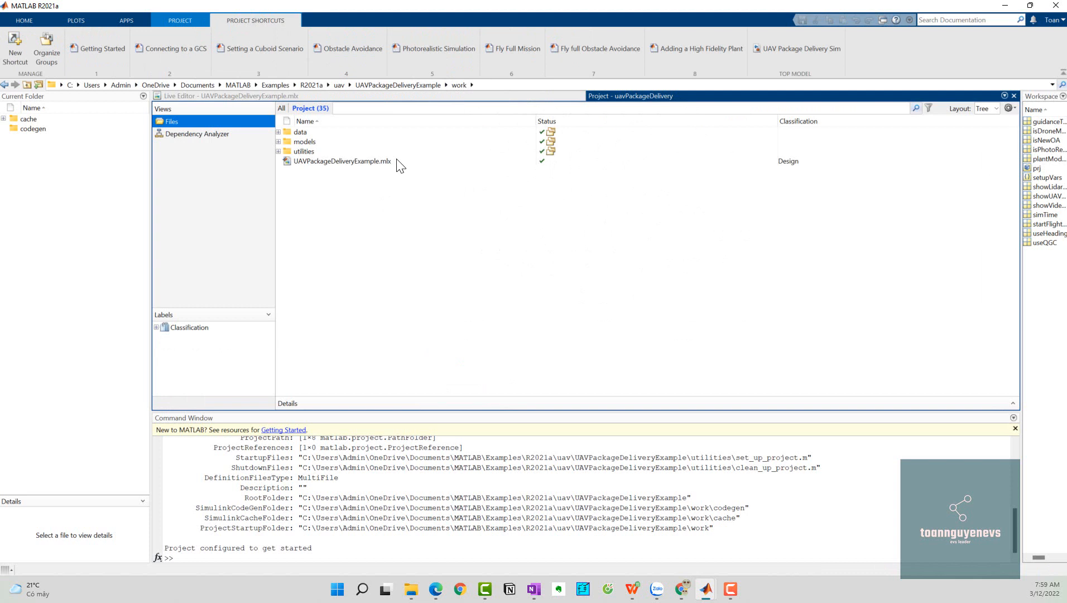
left_click(24, 20)
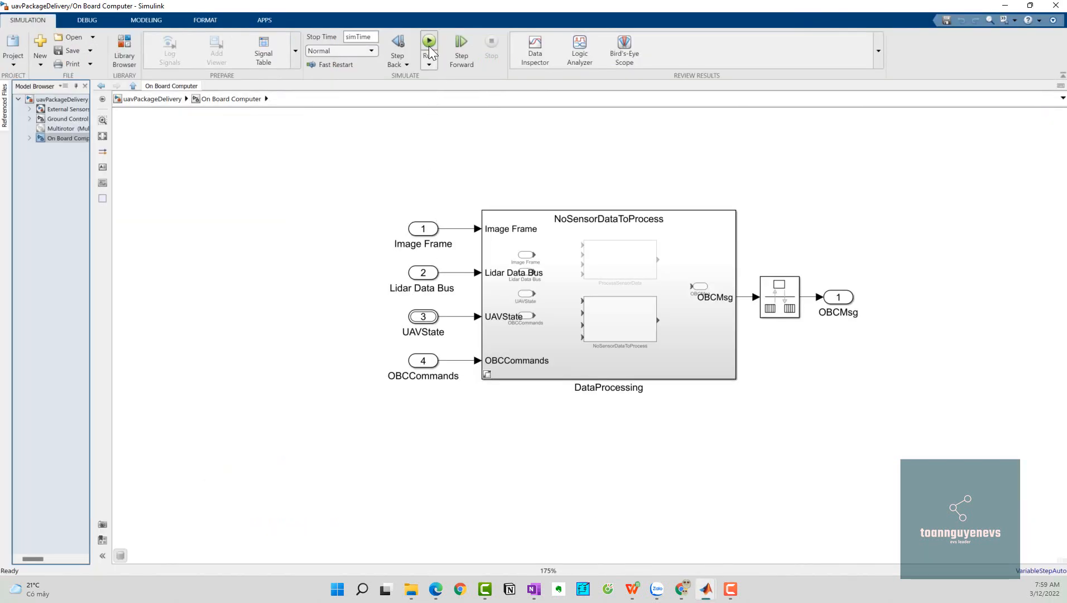
Return to the uavPackageDelivery top level and run the simulation.
left_click(153, 99)
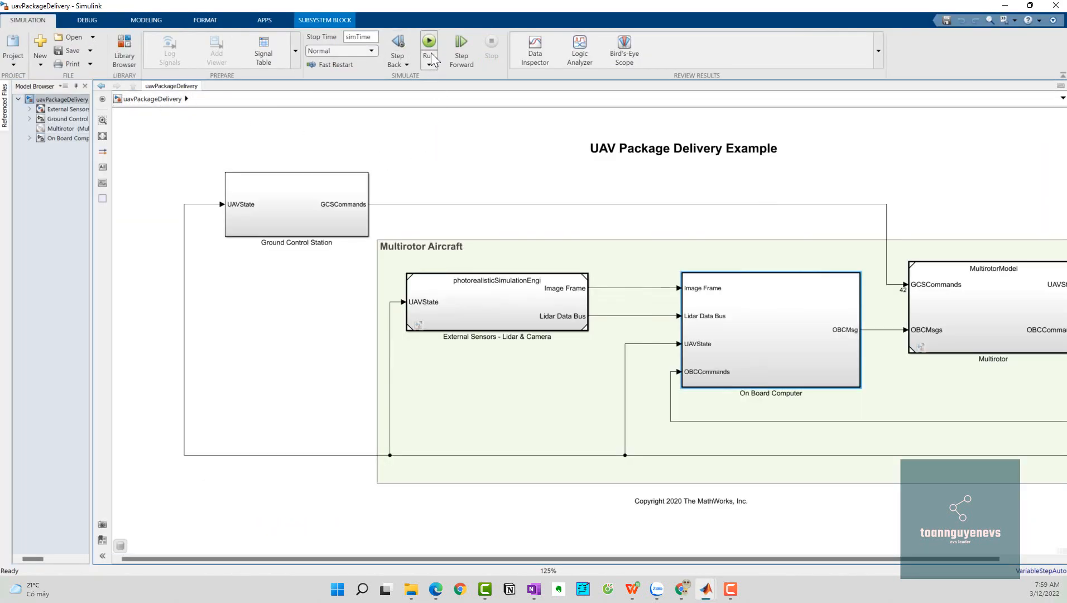
left_click(429, 42)
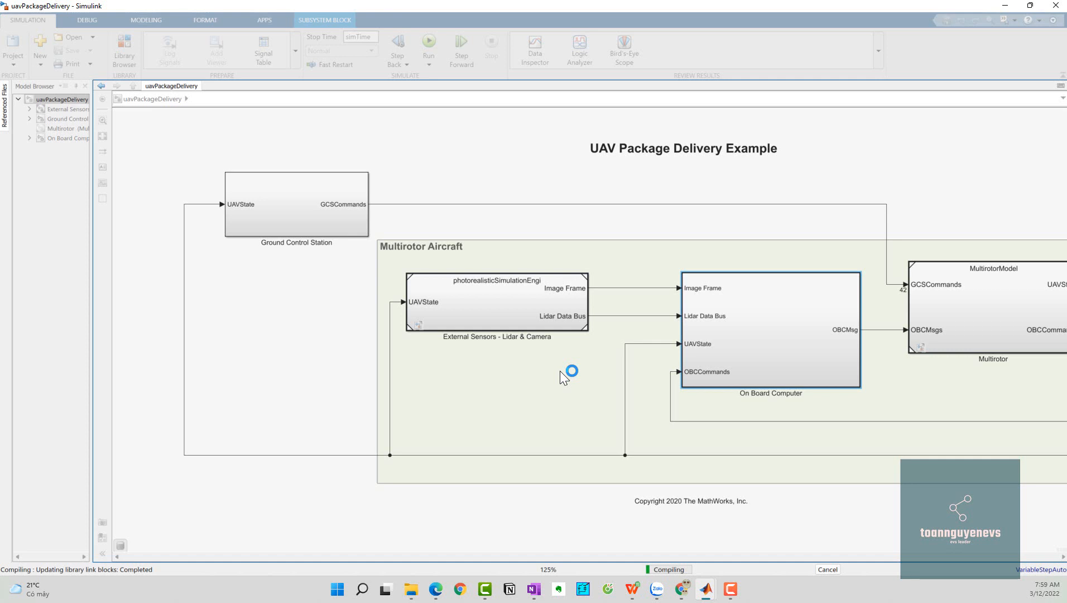
mouse_move(579, 401)
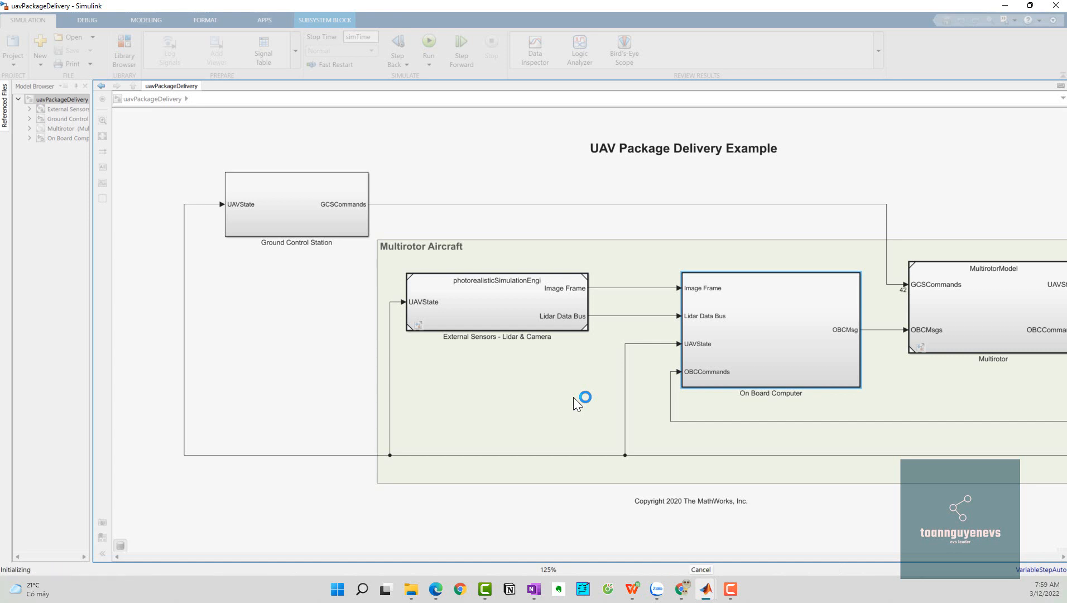
left_click(428, 46)
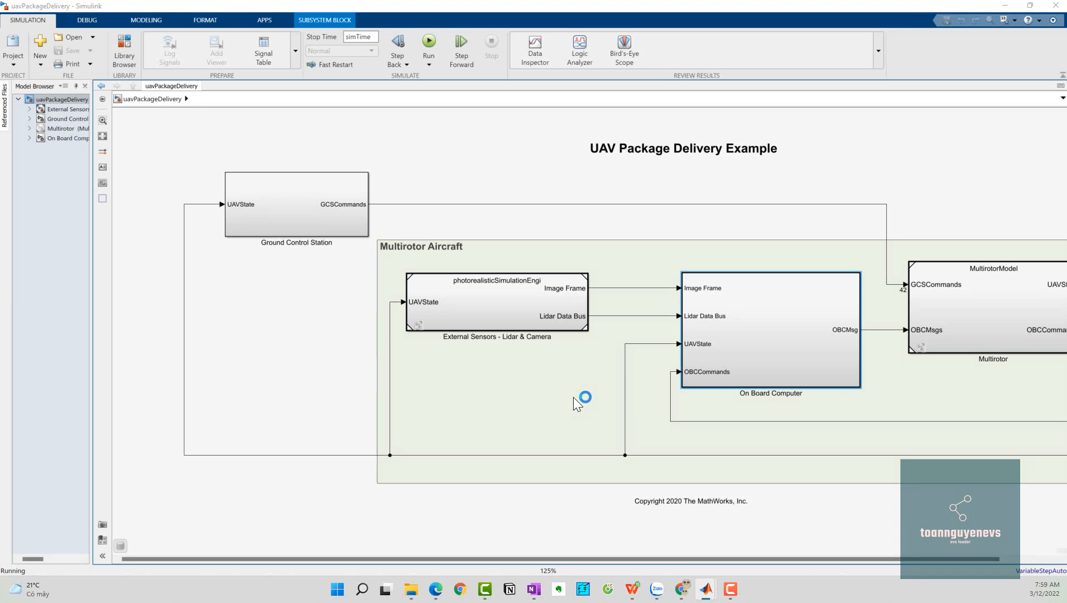
Let the simulation finish plotting the UAV trajectory, then return to the live script.
left_click(428, 46)
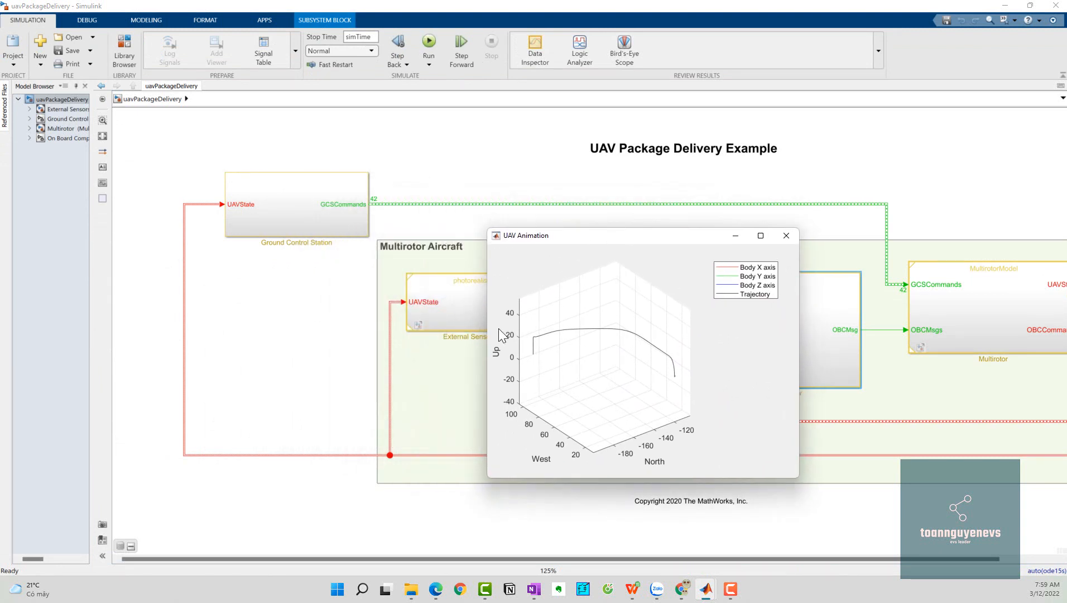
mouse_move(570, 324)
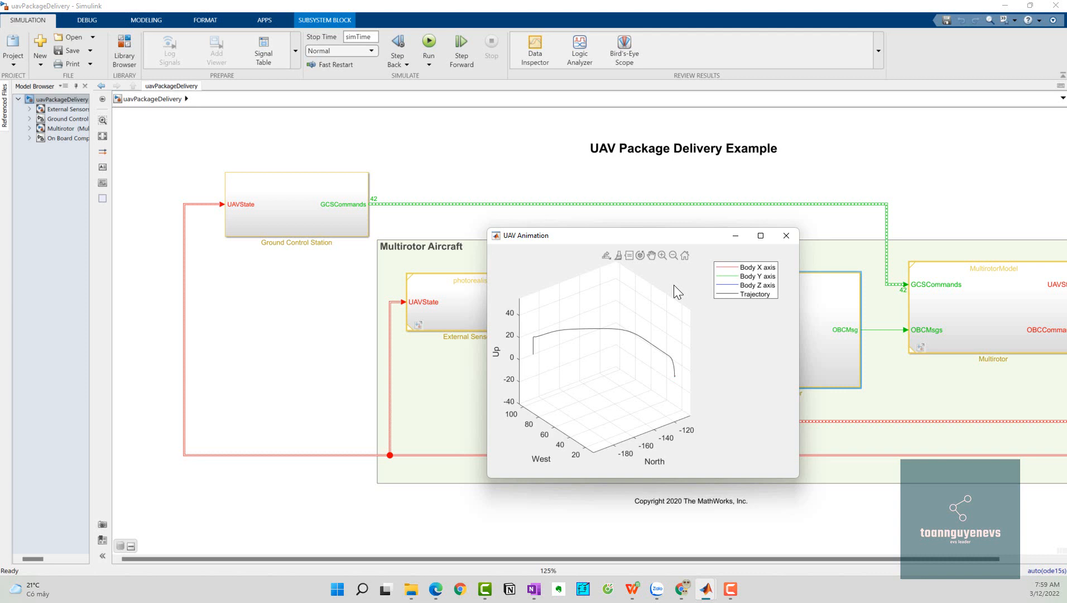
mouse_move(706, 589)
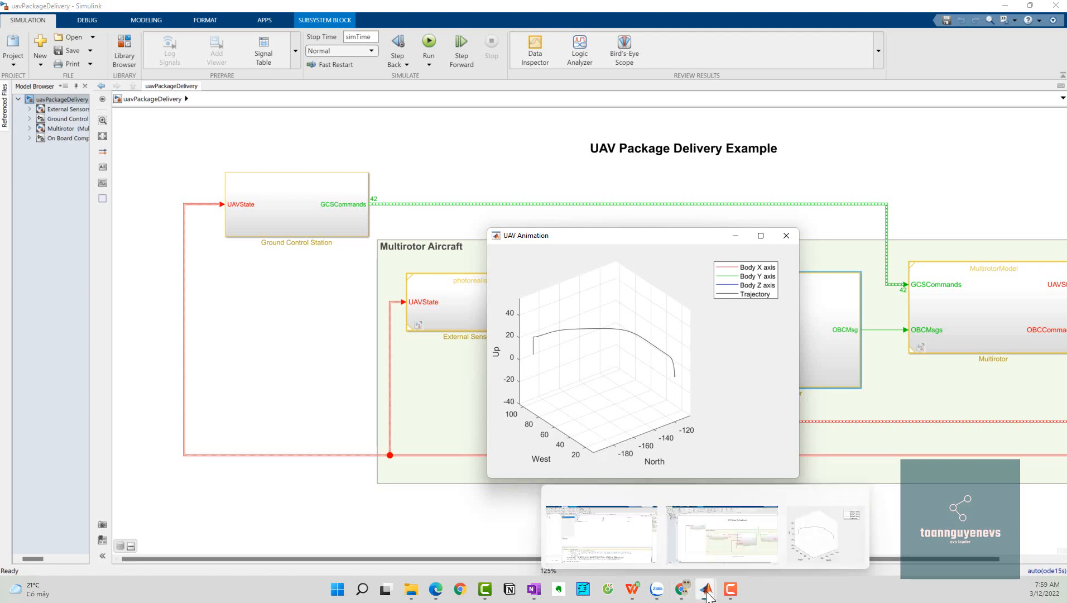
left_click(704, 589)
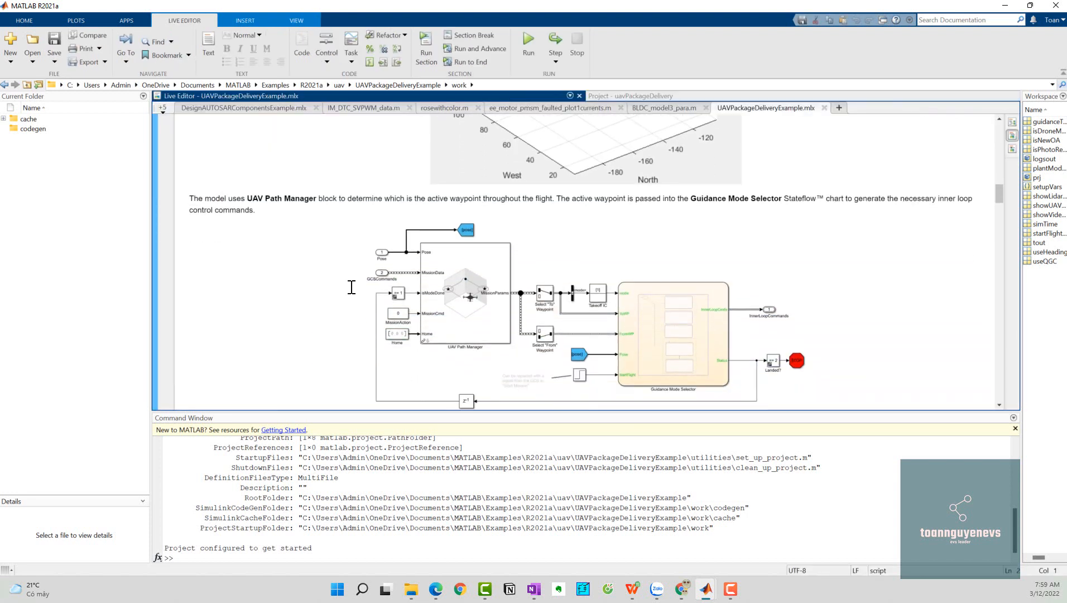
Scroll past the 3D flight plot and UAV Path Manager diagram to 2. Connecting to a GCS.
scroll("down", 3)
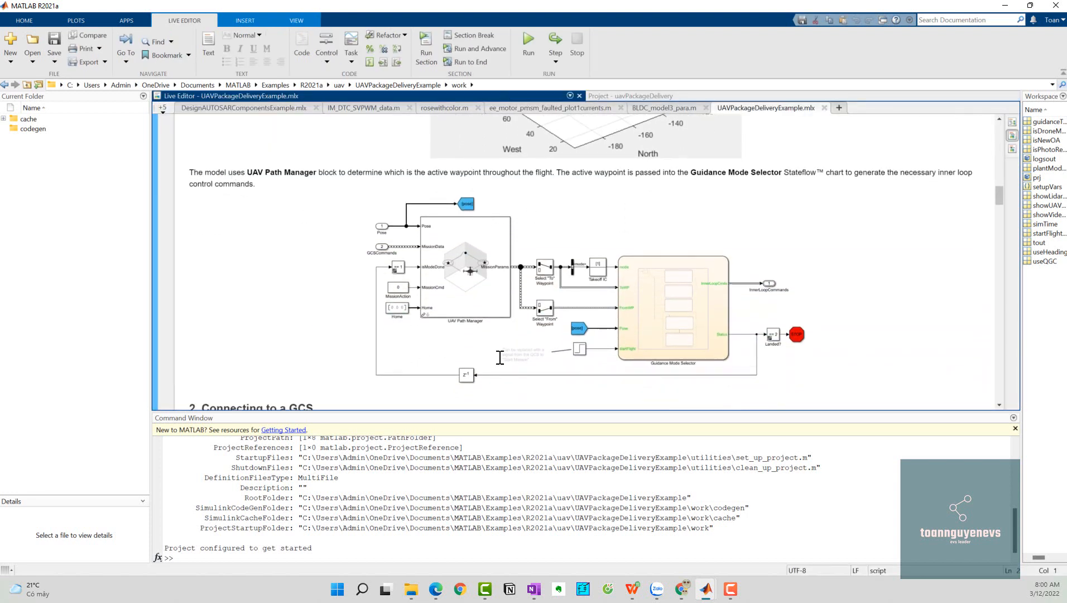
mouse_move(330, 258)
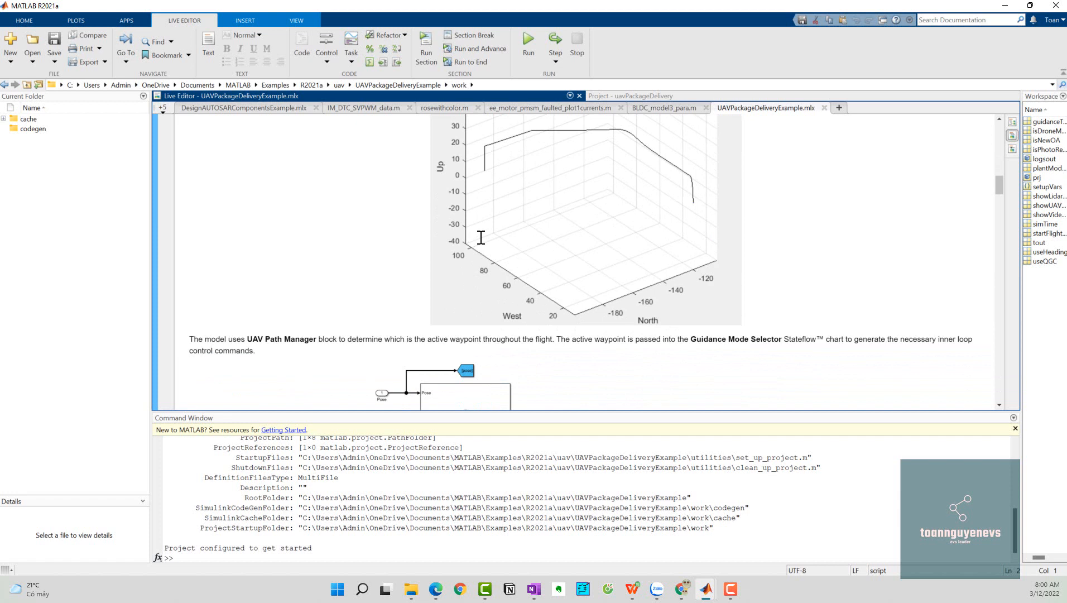
scroll("down", 3)
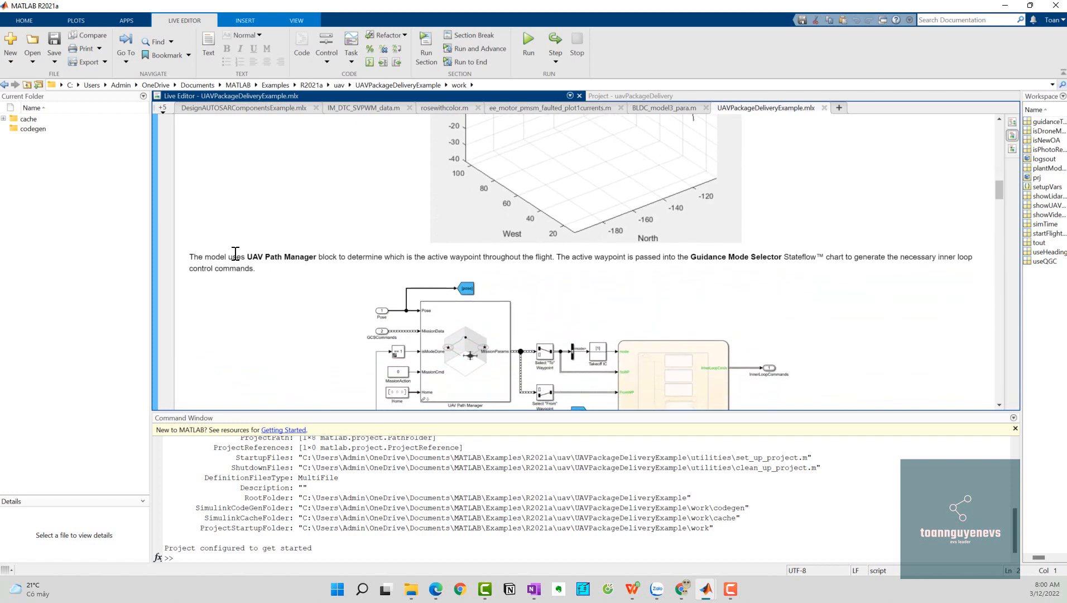
scroll("down", 3)
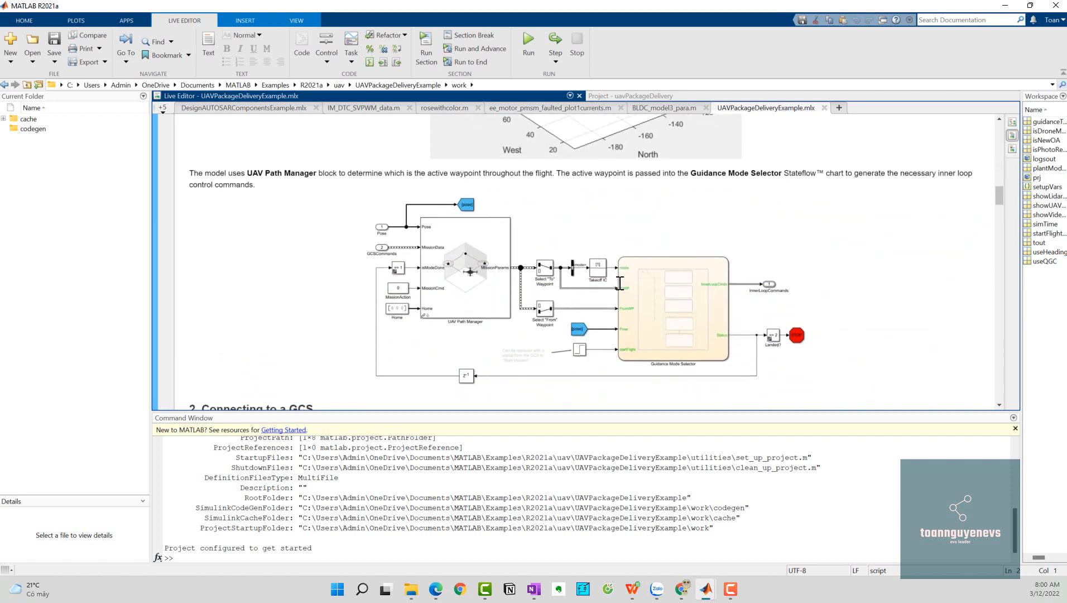
mouse_move(380, 180)
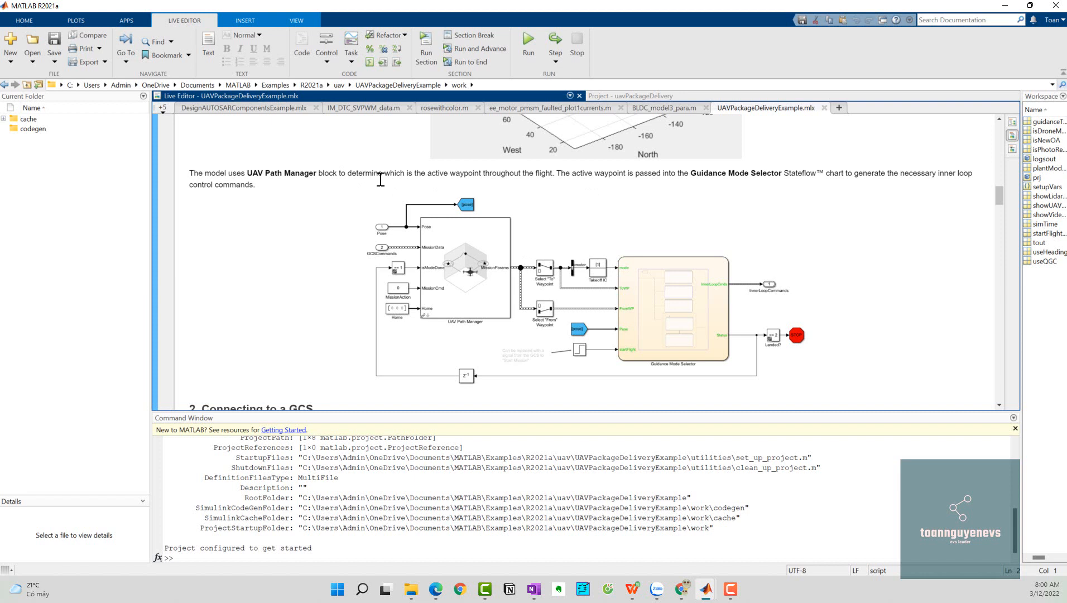
mouse_move(512, 185)
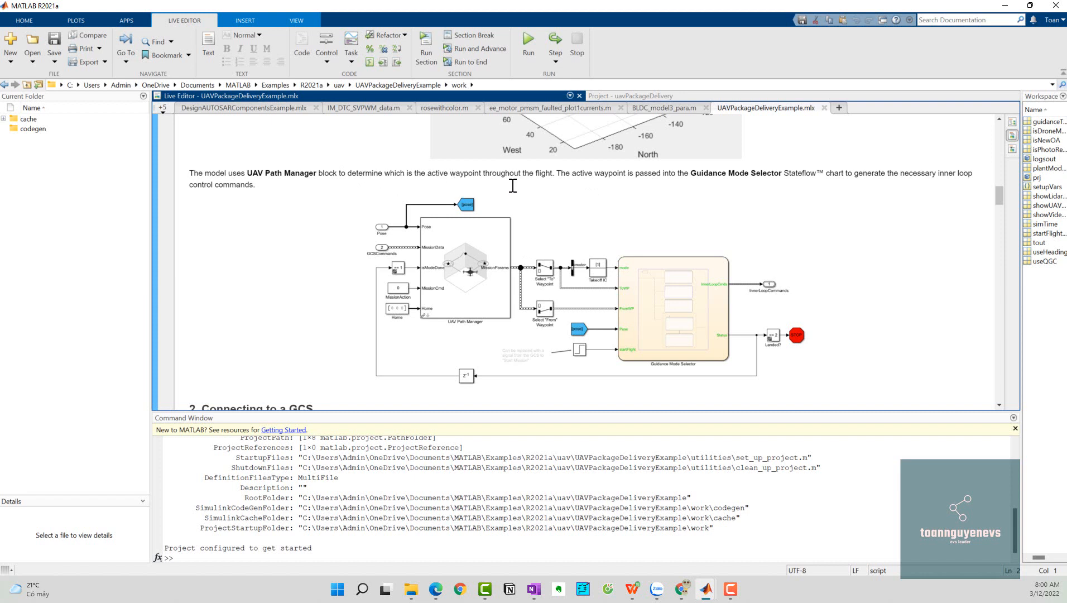
mouse_move(638, 181)
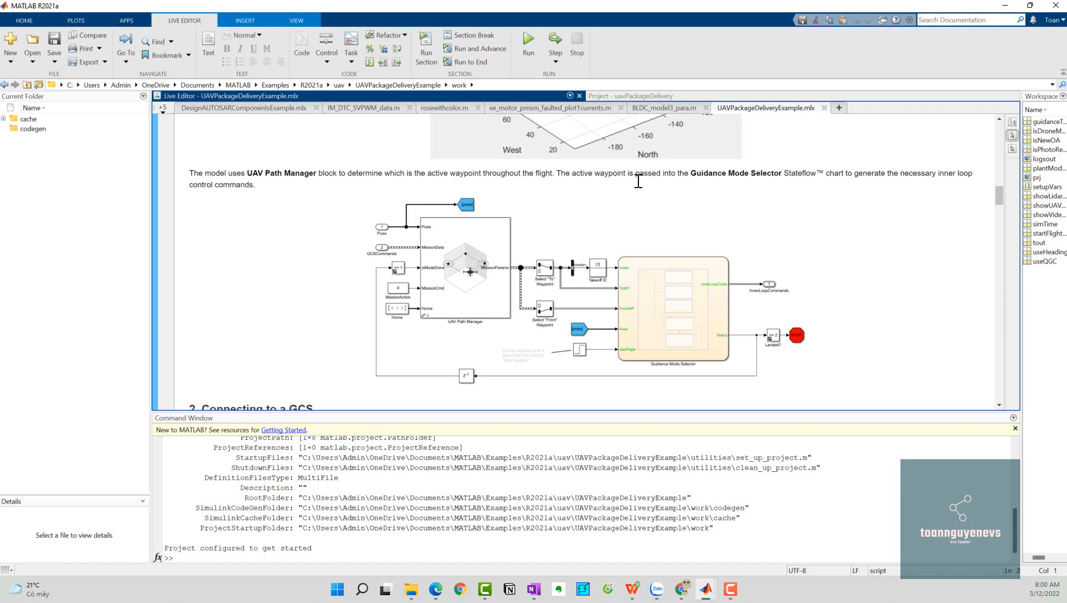
mouse_move(694, 189)
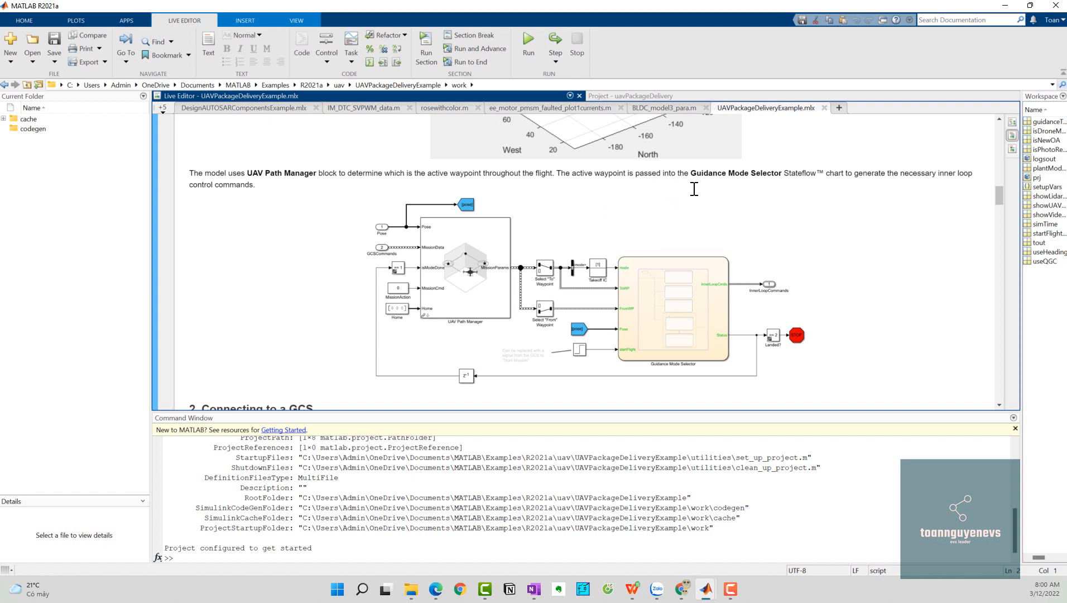
mouse_move(614, 277)
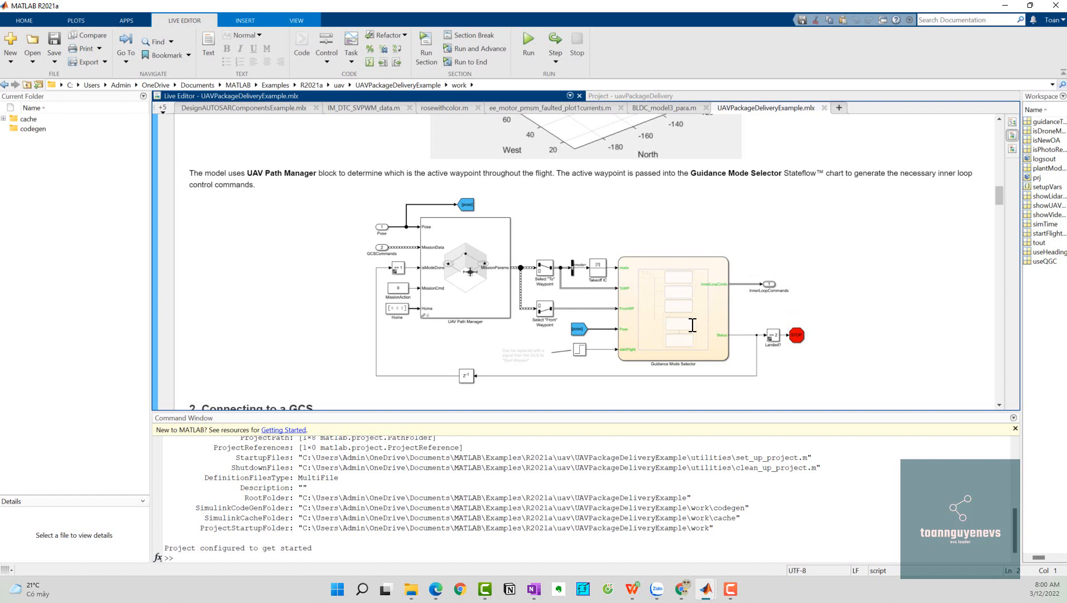
mouse_move(685, 328)
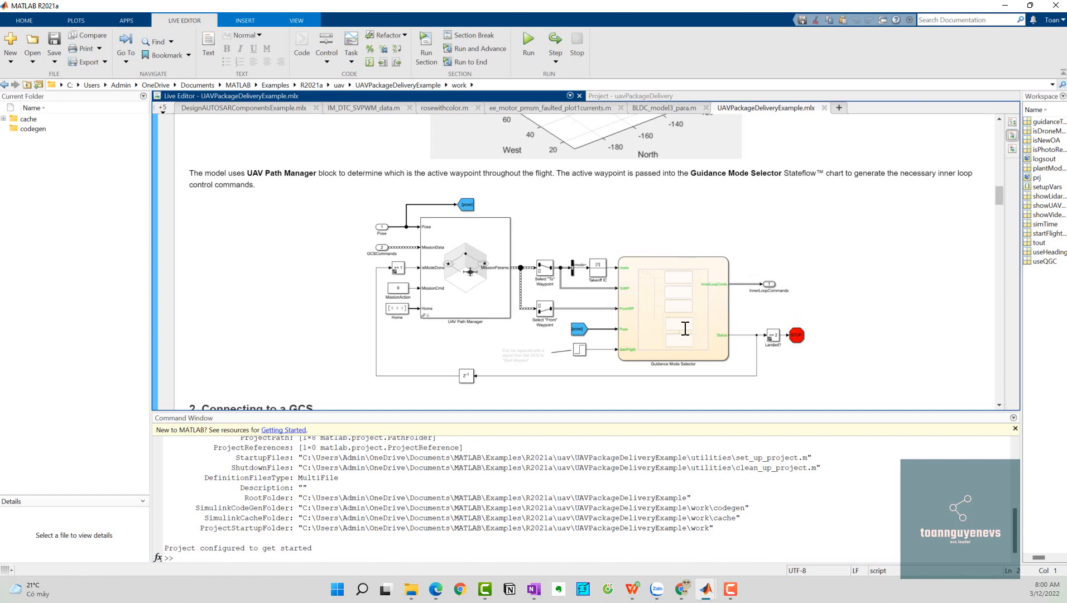
mouse_move(610, 227)
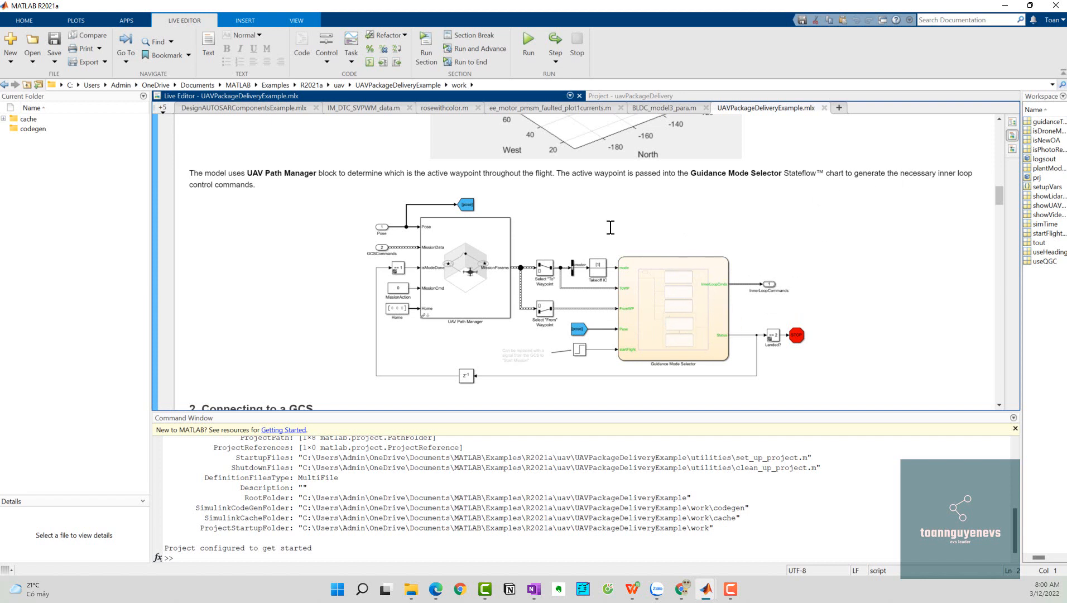
scroll("down", 3)
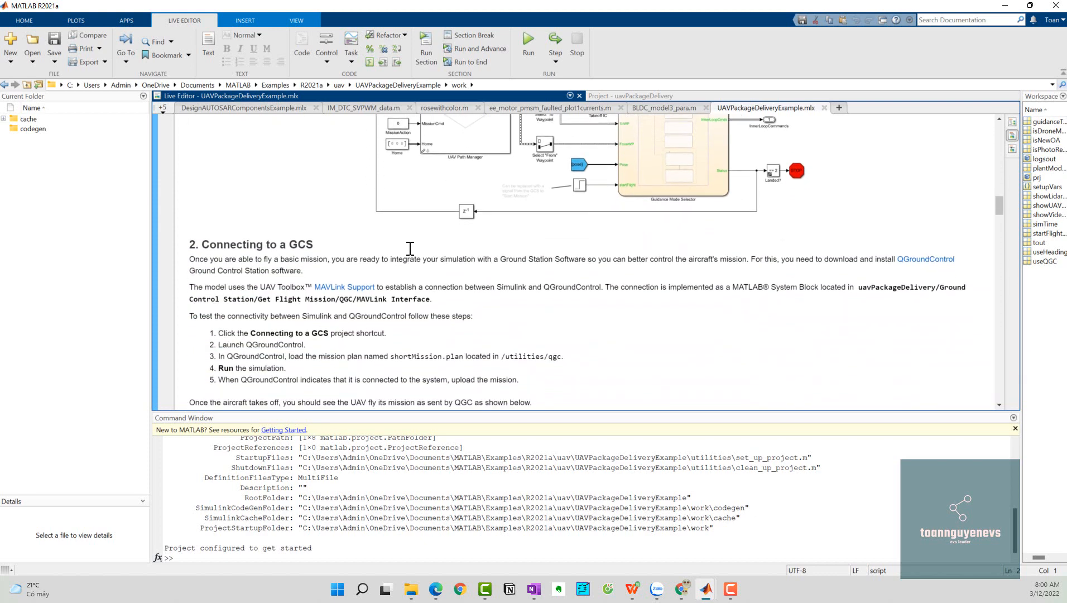
Create an empty QGroundControl.m, then follow the QGroundControl link to its website.
scroll("up", 3)
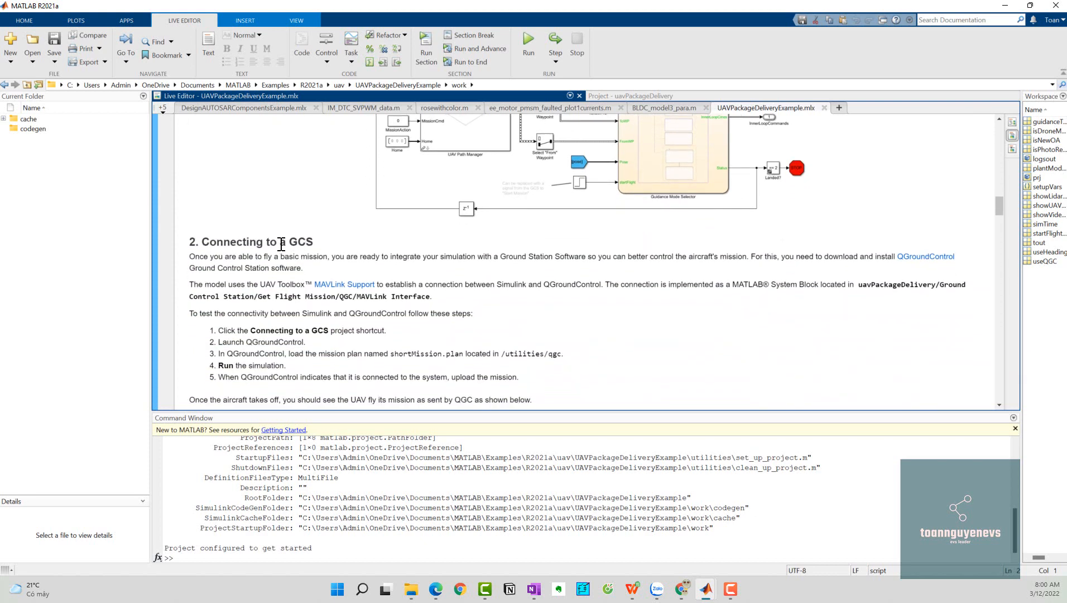
mouse_move(272, 240)
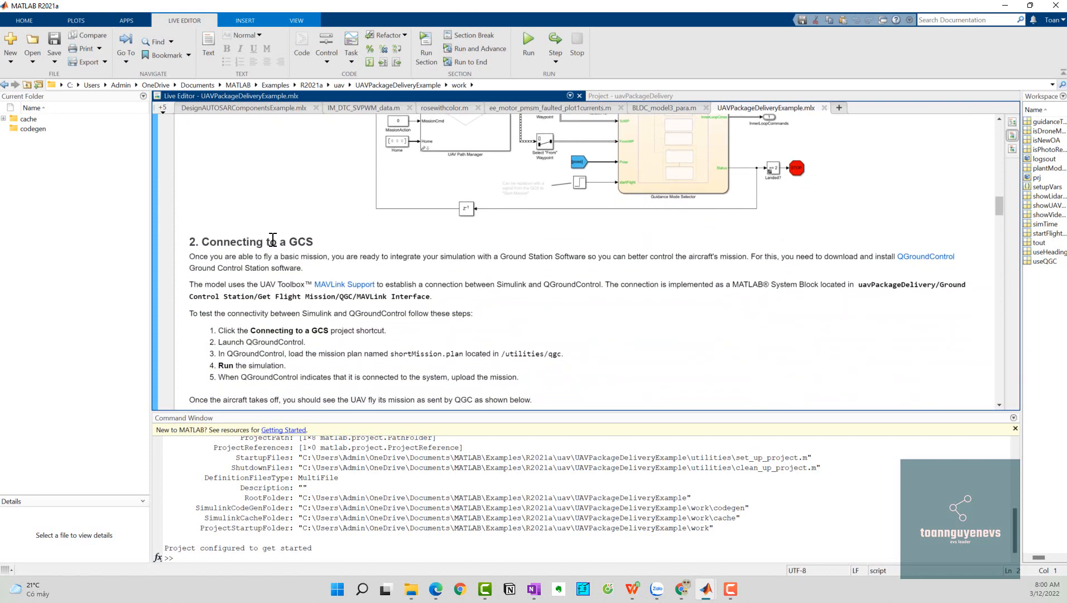
mouse_move(261, 258)
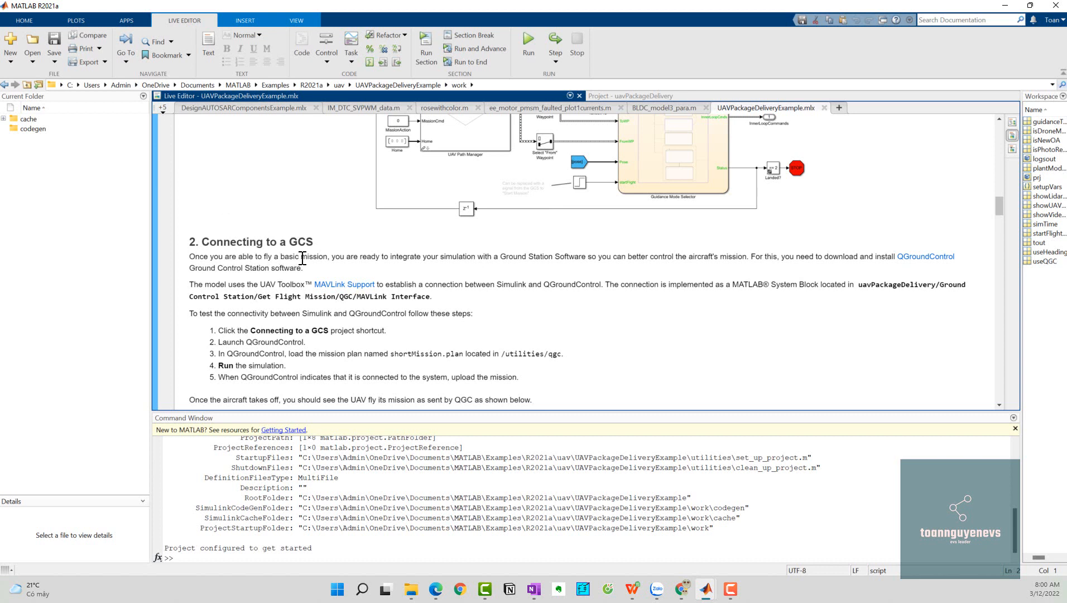
mouse_move(428, 264)
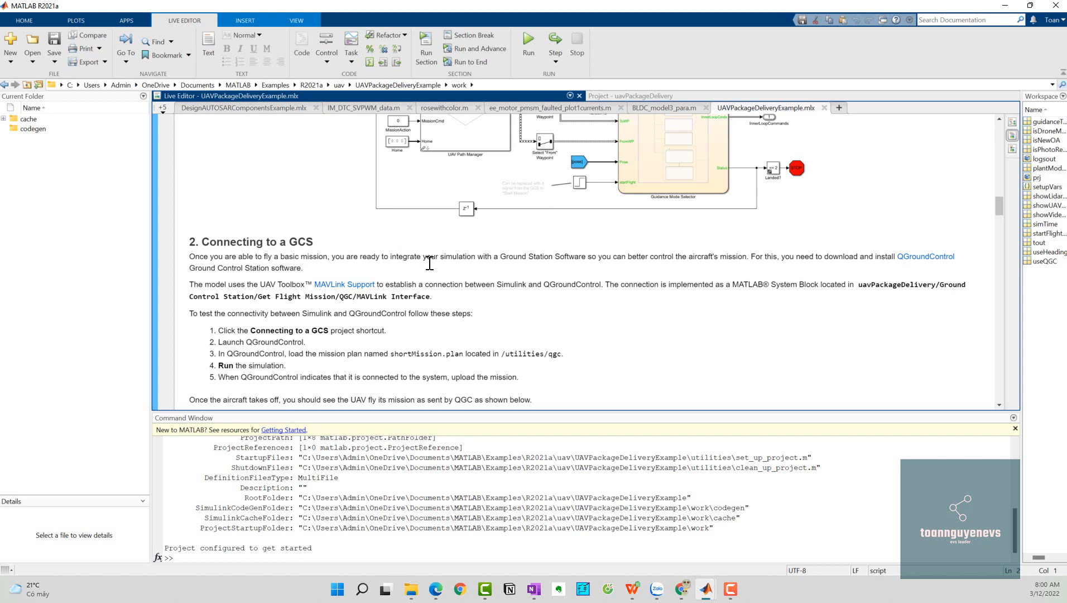
mouse_move(463, 262)
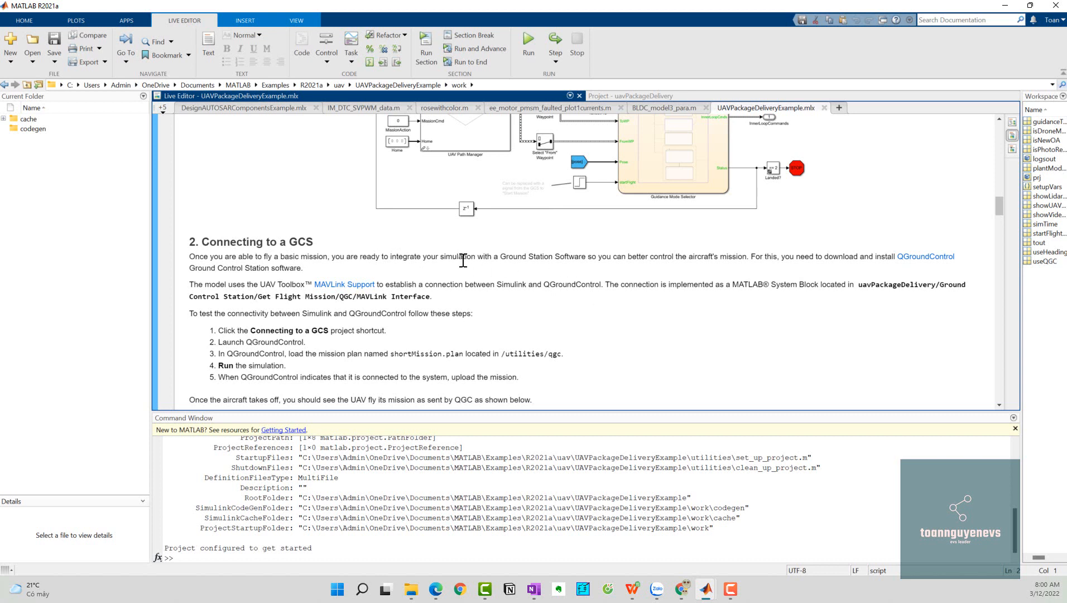
mouse_move(630, 261)
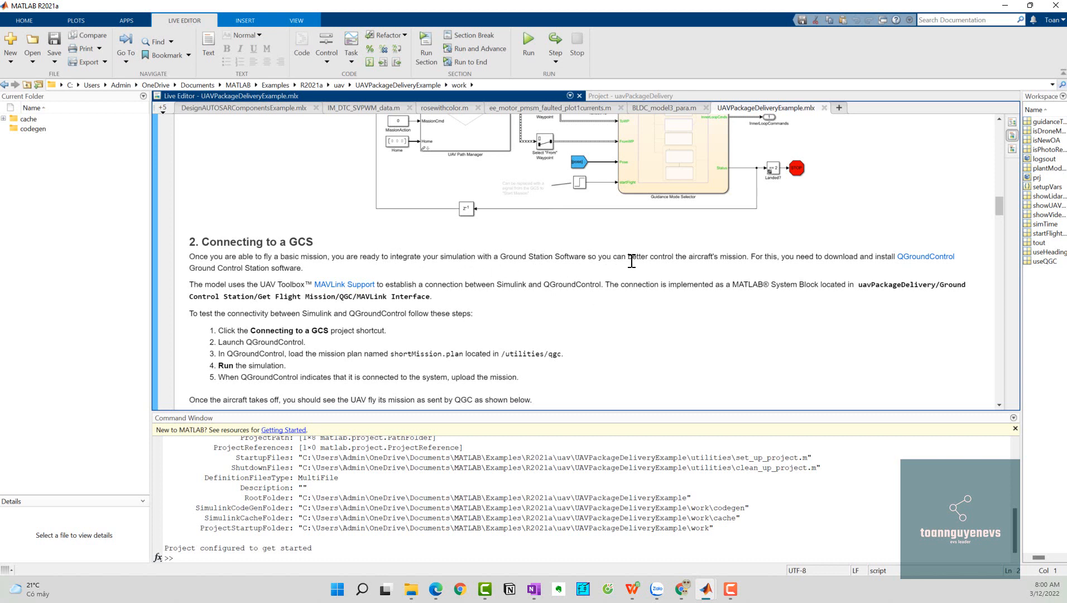
mouse_move(782, 265)
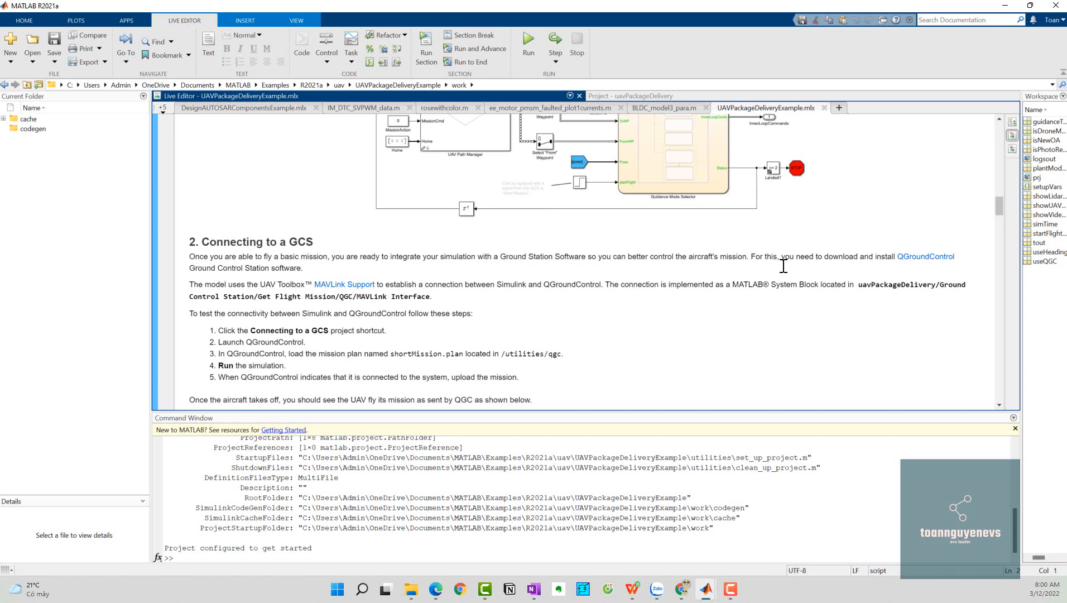
mouse_move(865, 261)
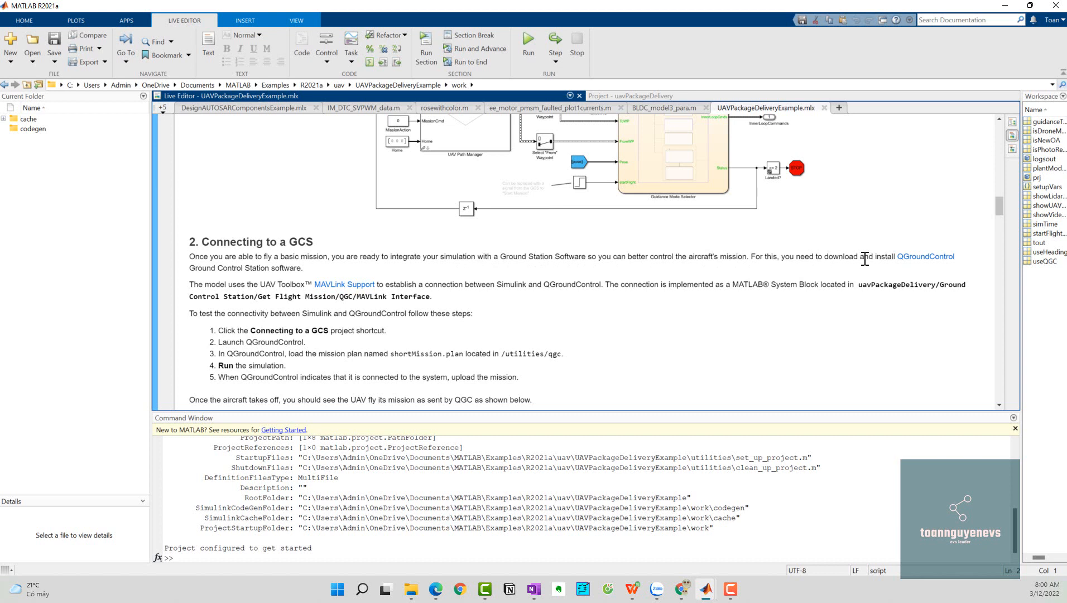
mouse_move(924, 257)
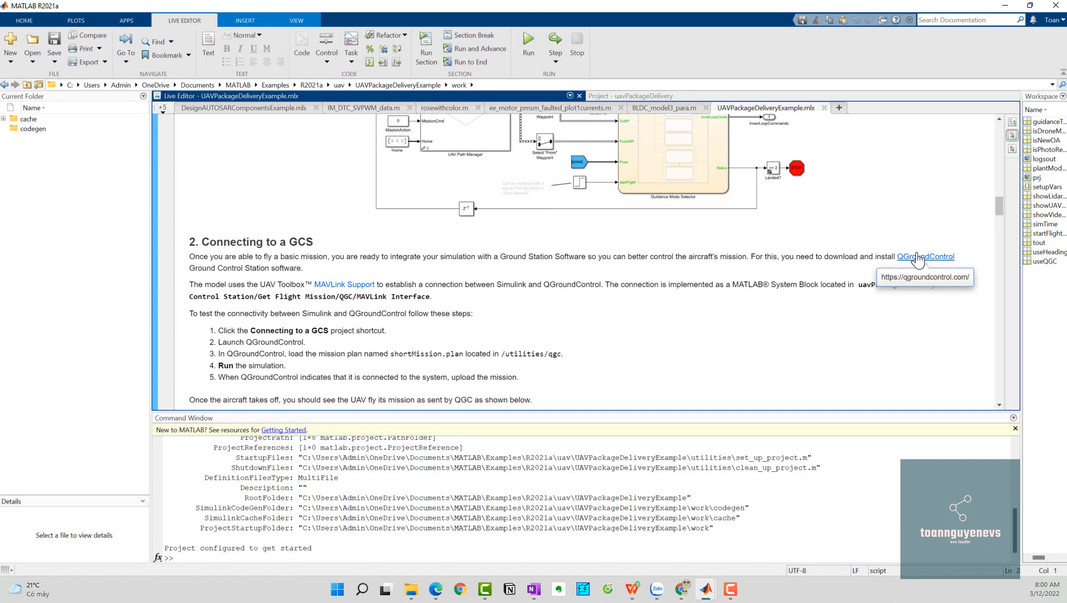
mouse_move(372, 269)
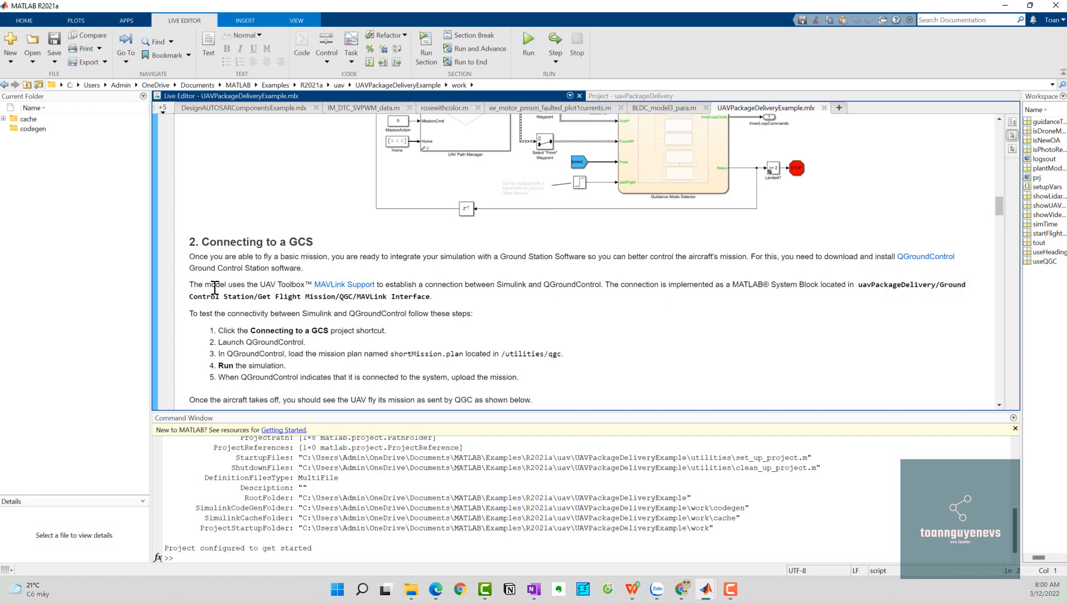
mouse_move(344, 284)
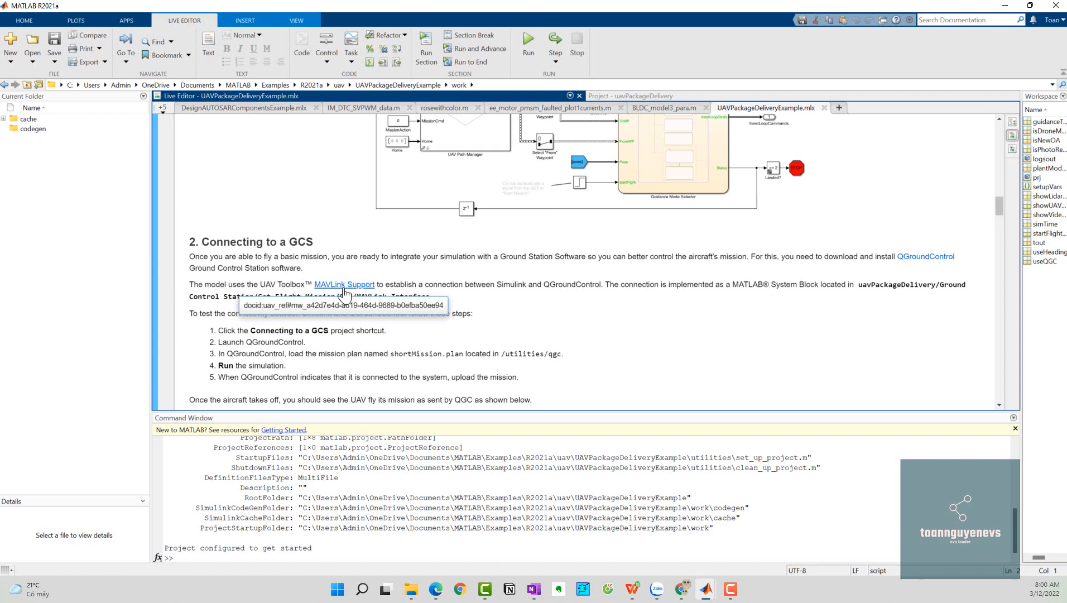
mouse_move(447, 283)
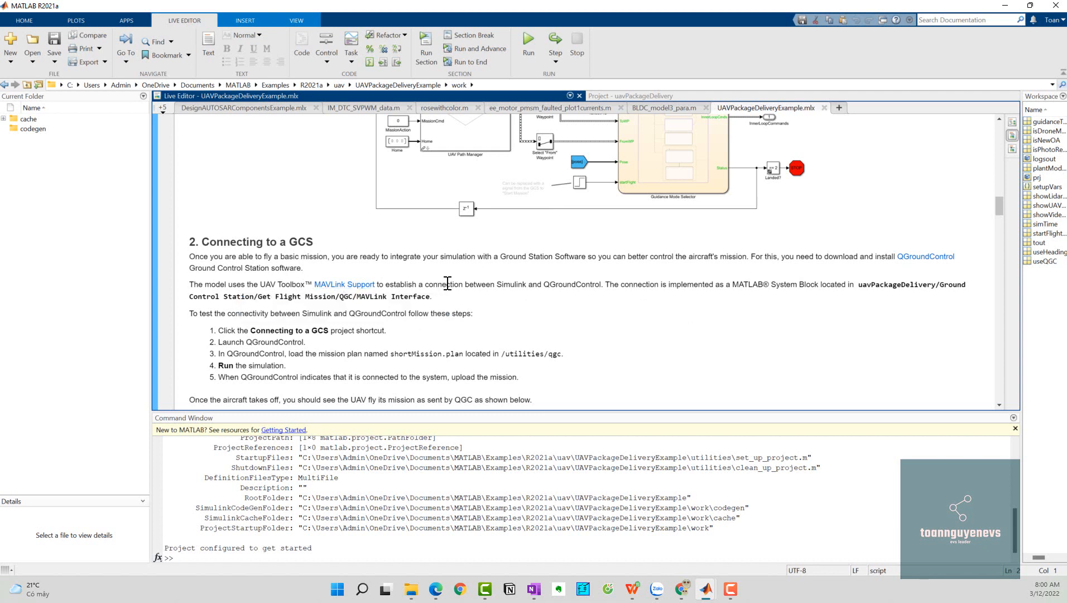
mouse_move(624, 307)
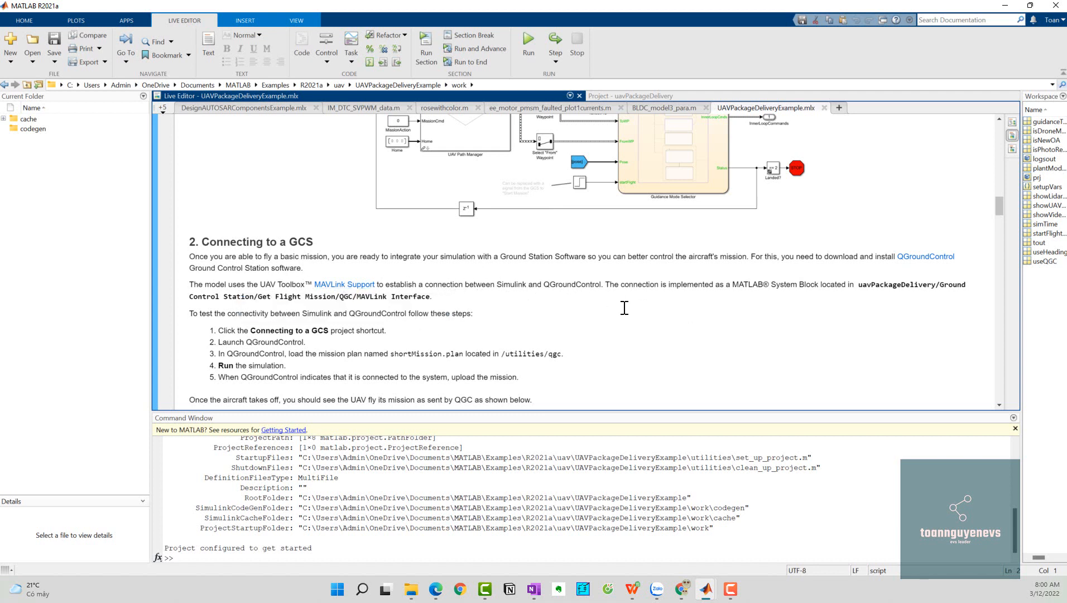
mouse_move(914, 272)
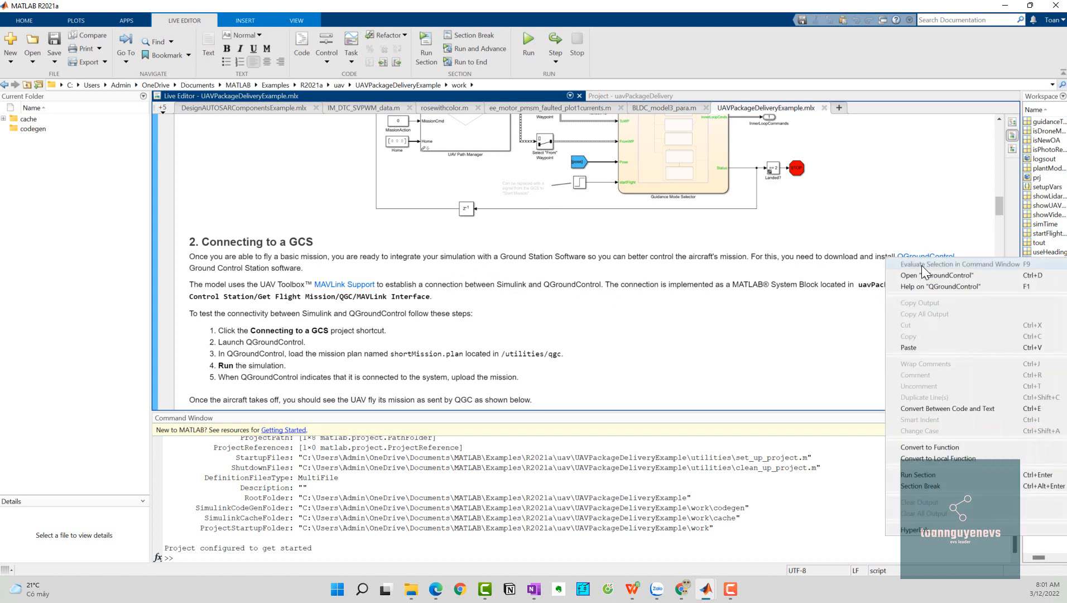
mouse_move(871, 274)
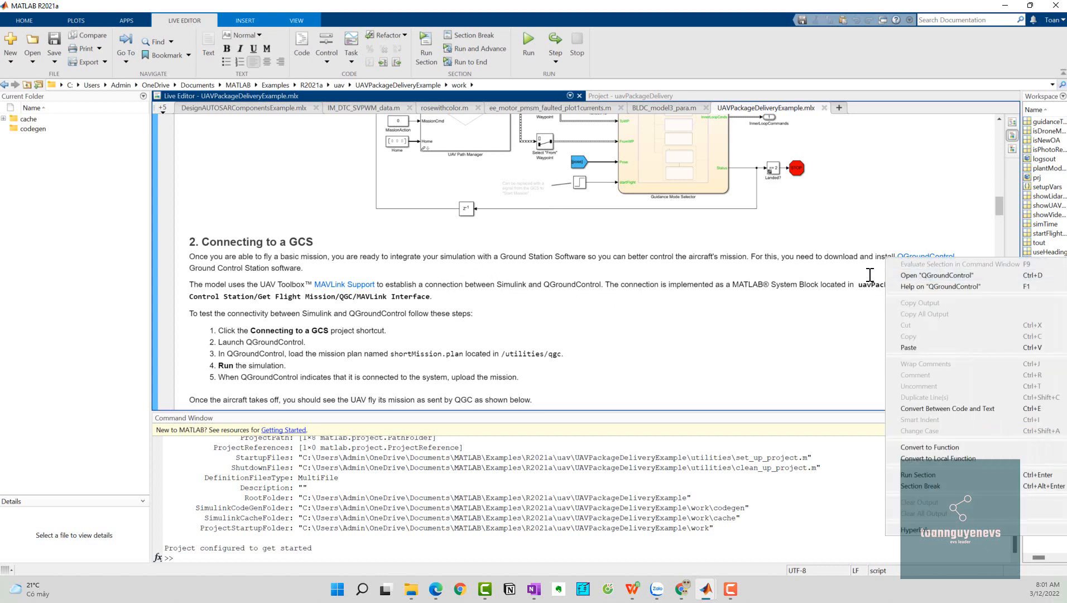
mouse_move(949, 275)
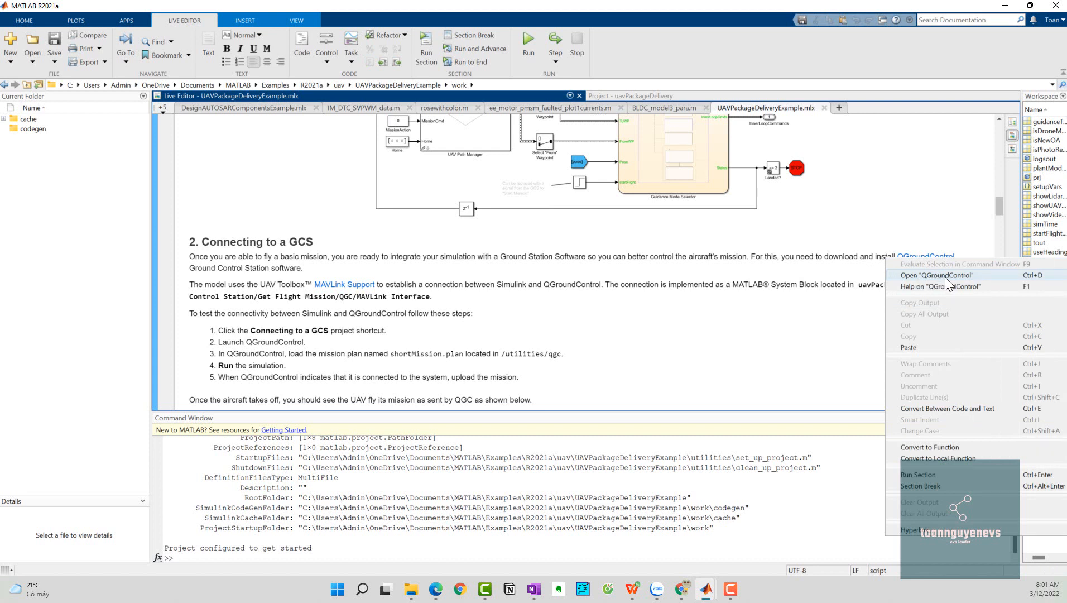
left_click(940, 275)
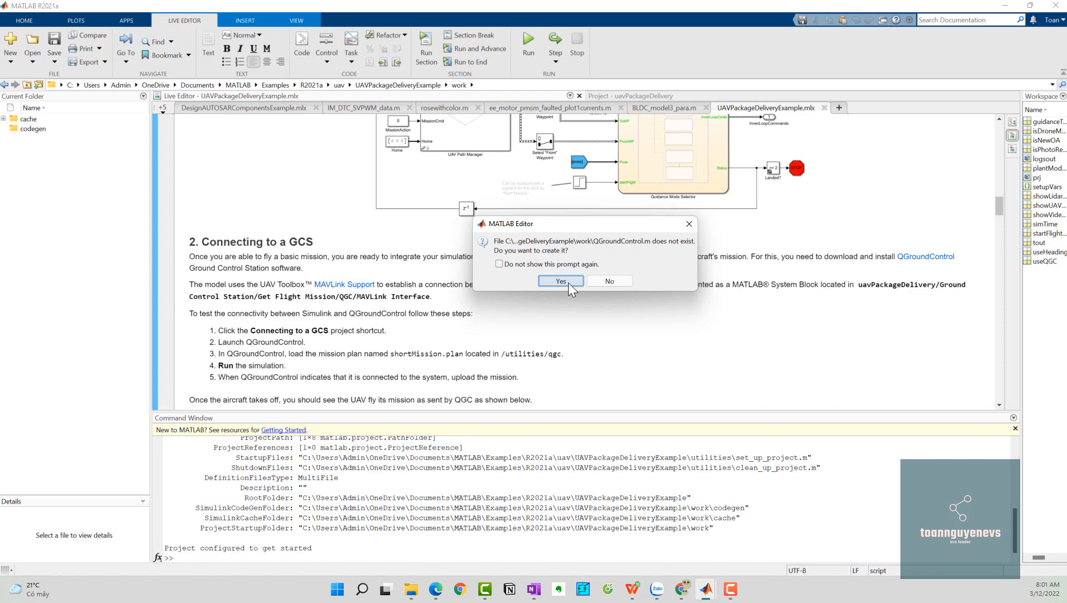
left_click(559, 281)
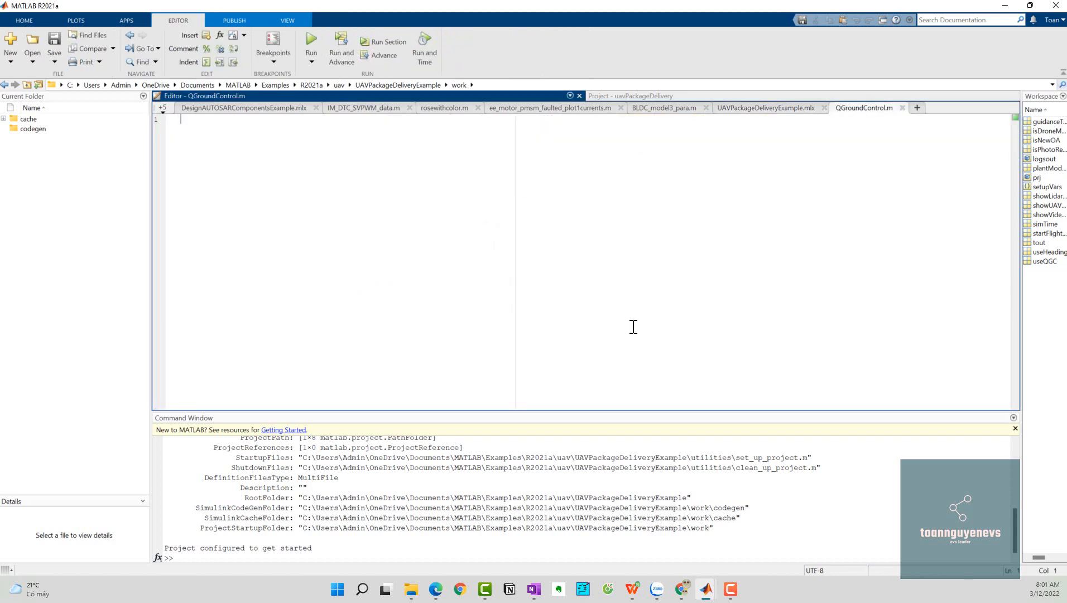
left_click(764, 107)
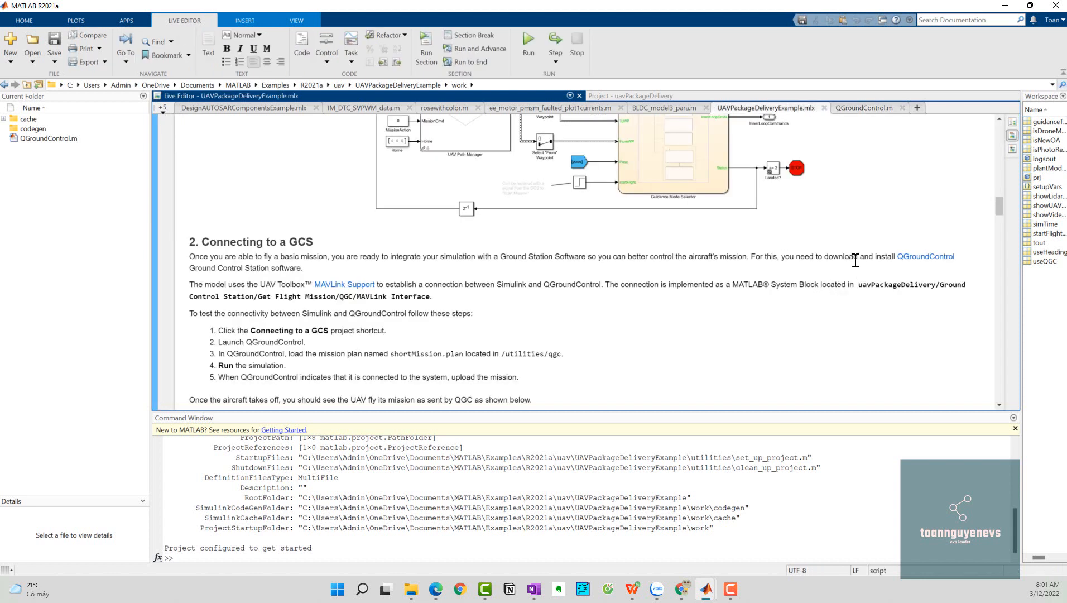
mouse_move(925, 257)
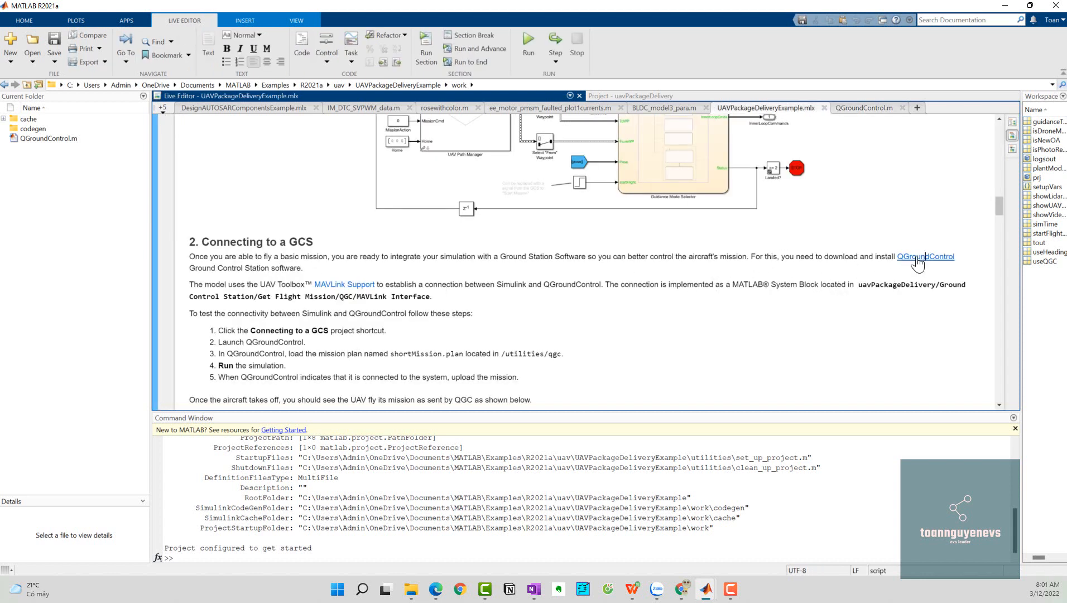
left_click(925, 257)
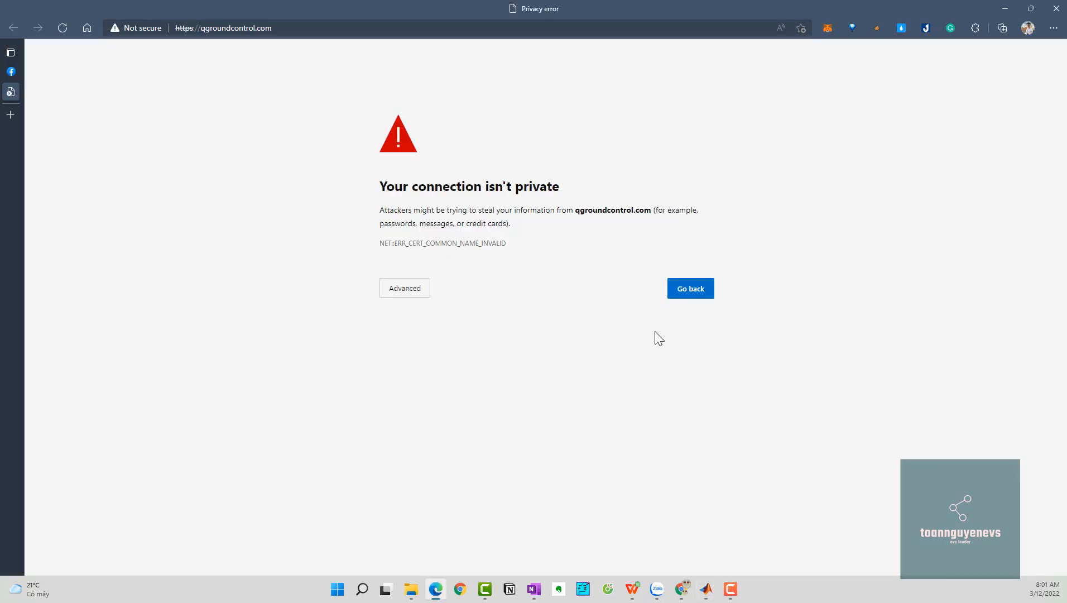
Get past the qgroundcontrol.com privacy warning via Advanced and continue to the unsafe site.
left_click(404, 288)
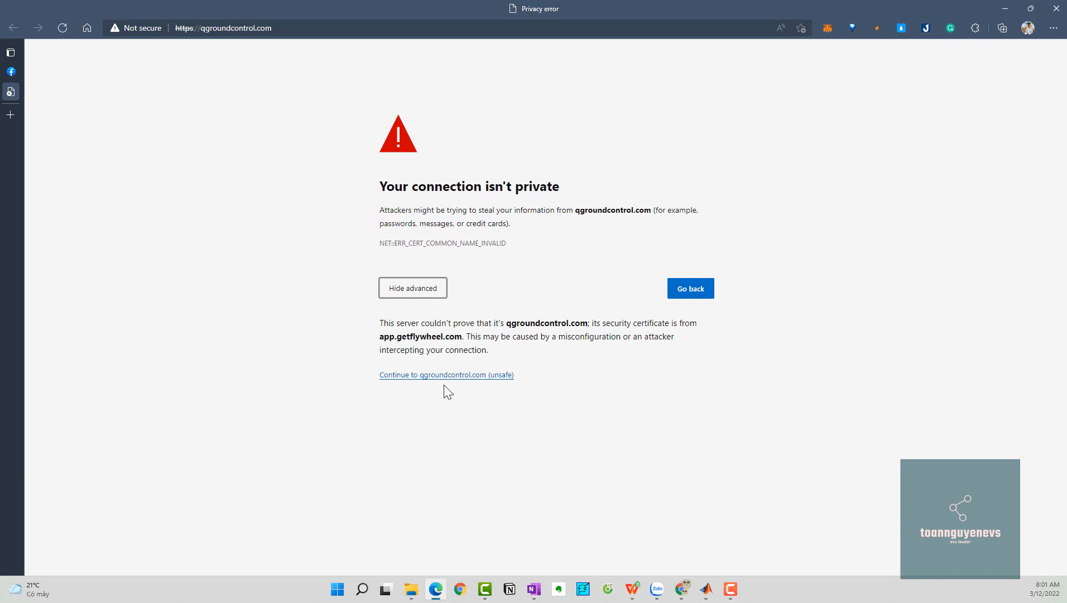
left_click(446, 374)
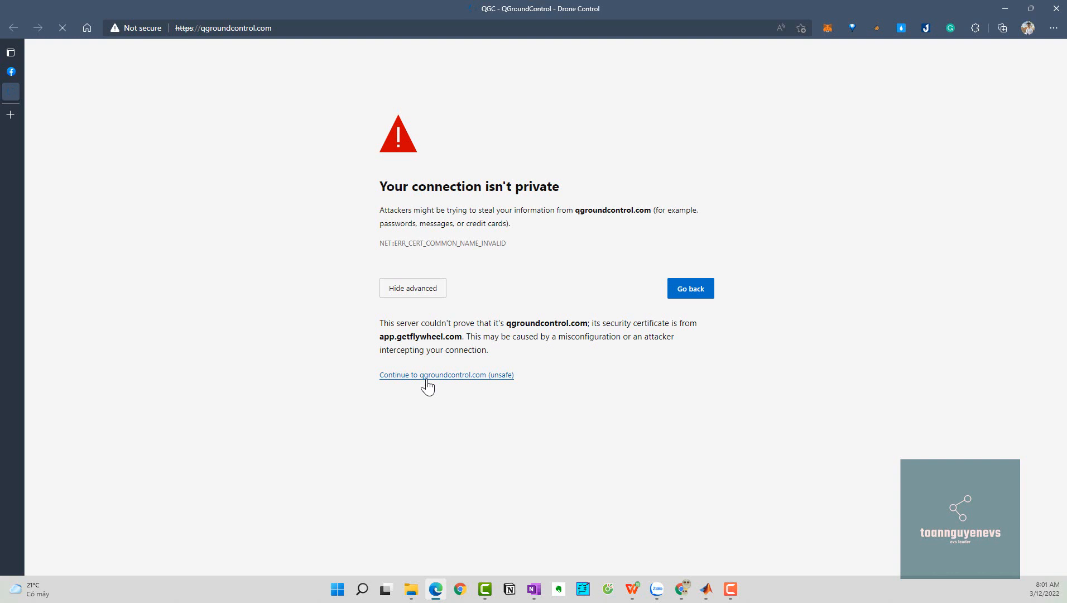
left_click(446, 375)
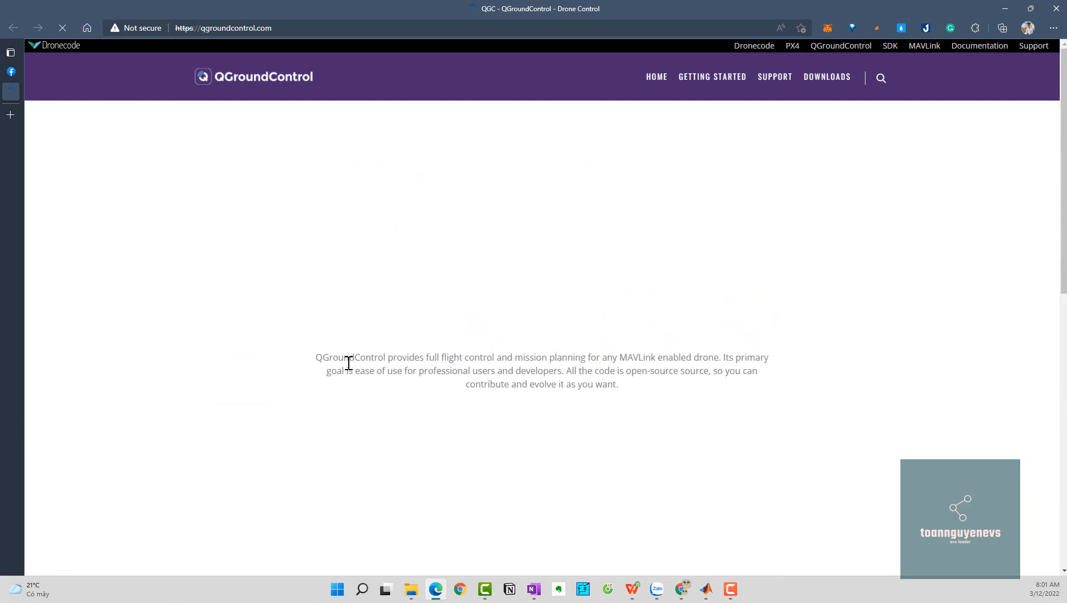
mouse_move(521, 363)
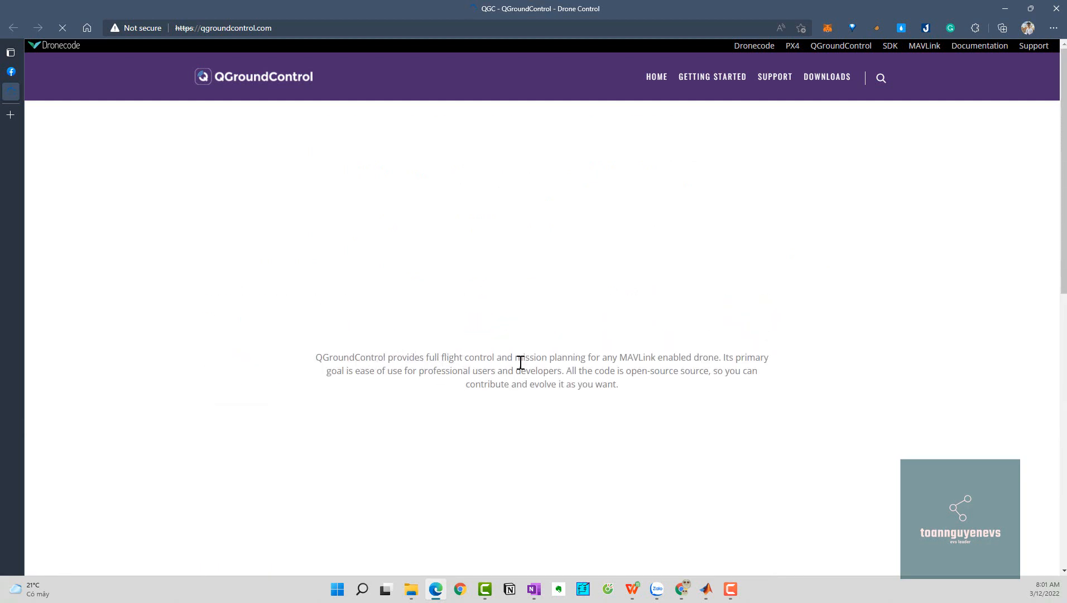
mouse_move(683, 355)
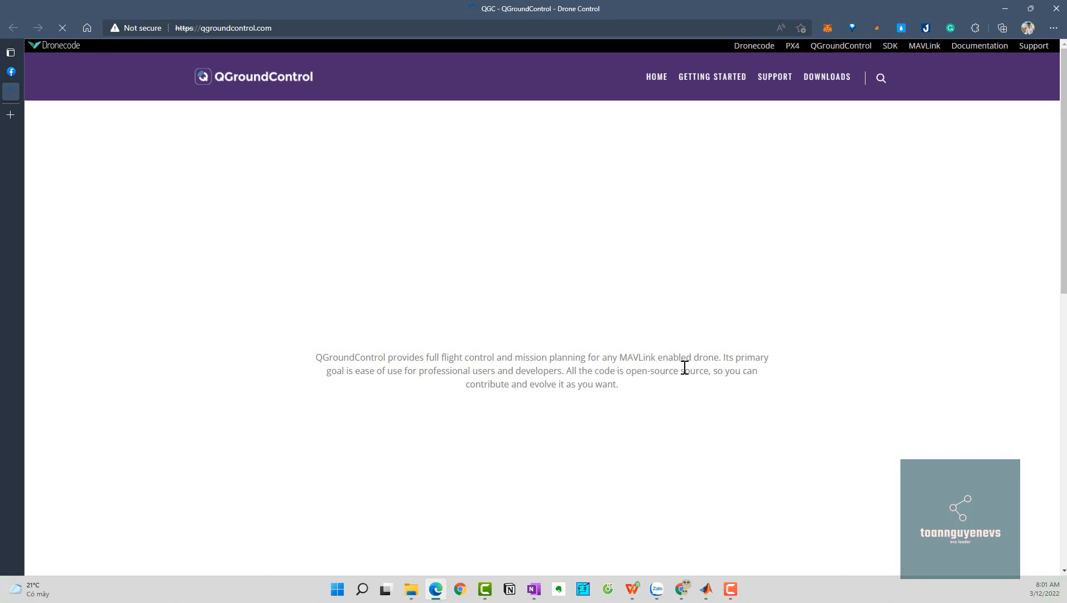
mouse_move(778, 370)
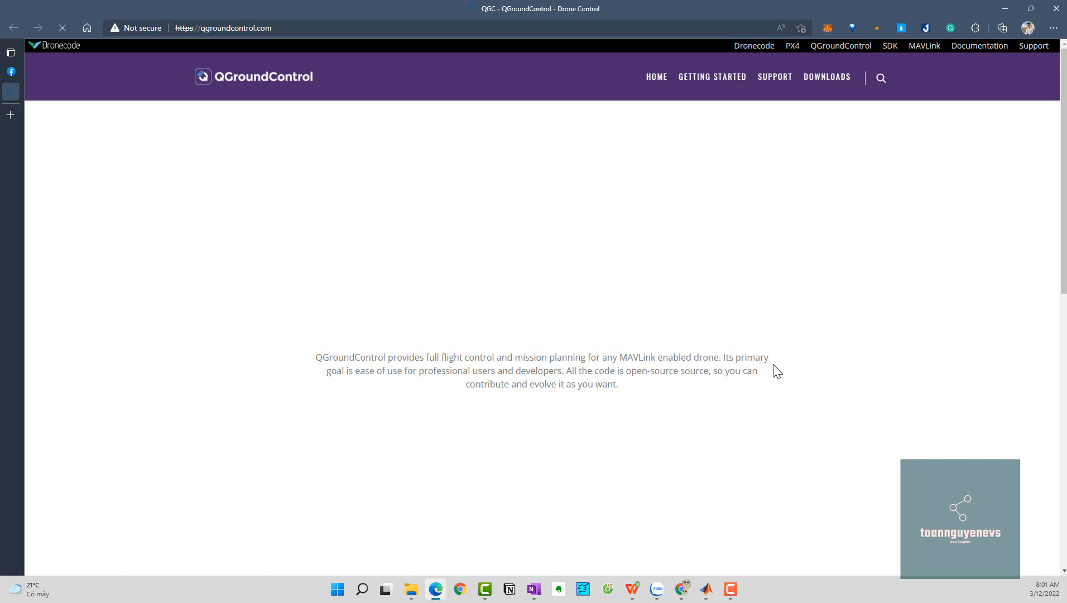
mouse_move(447, 383)
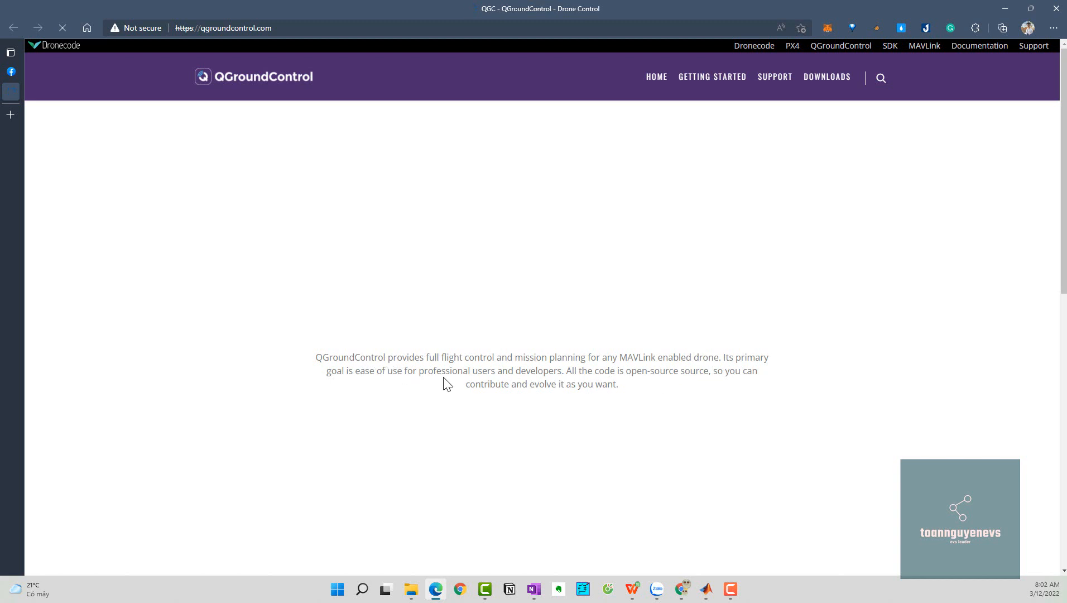
mouse_move(525, 370)
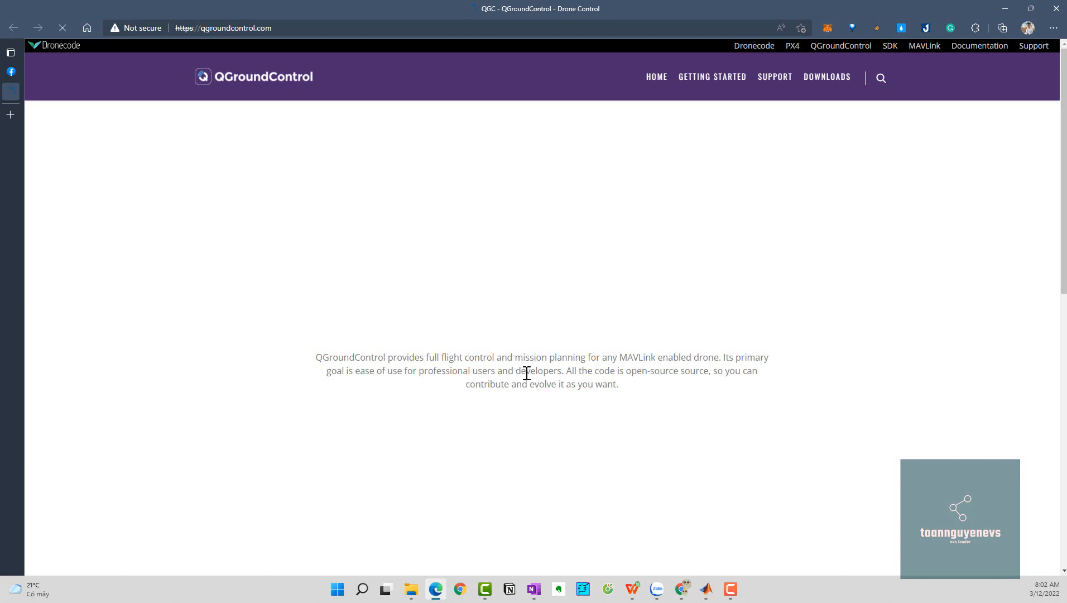
mouse_move(596, 386)
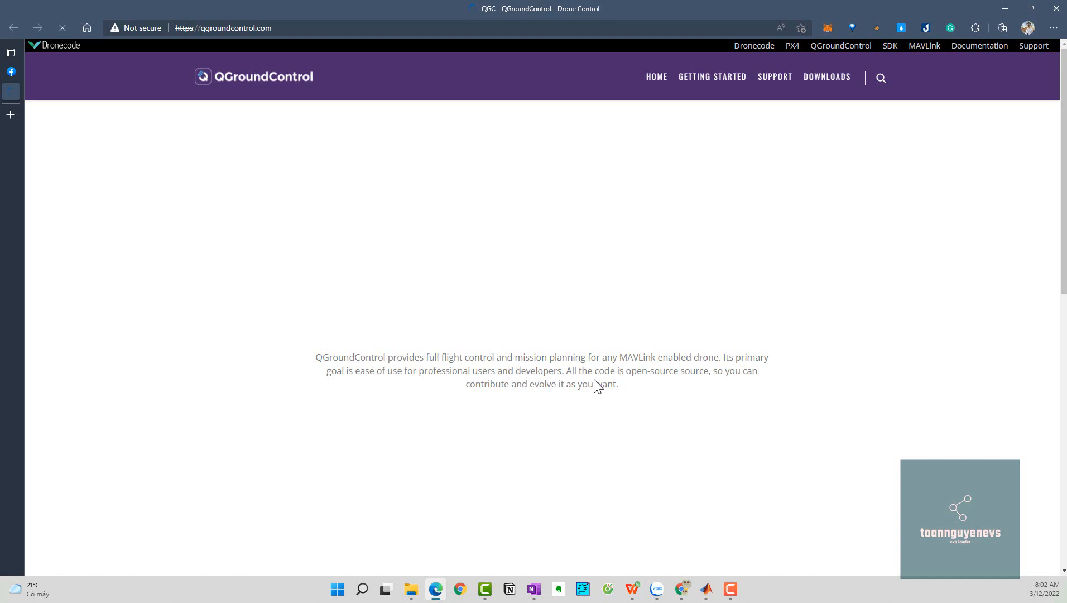
mouse_move(587, 383)
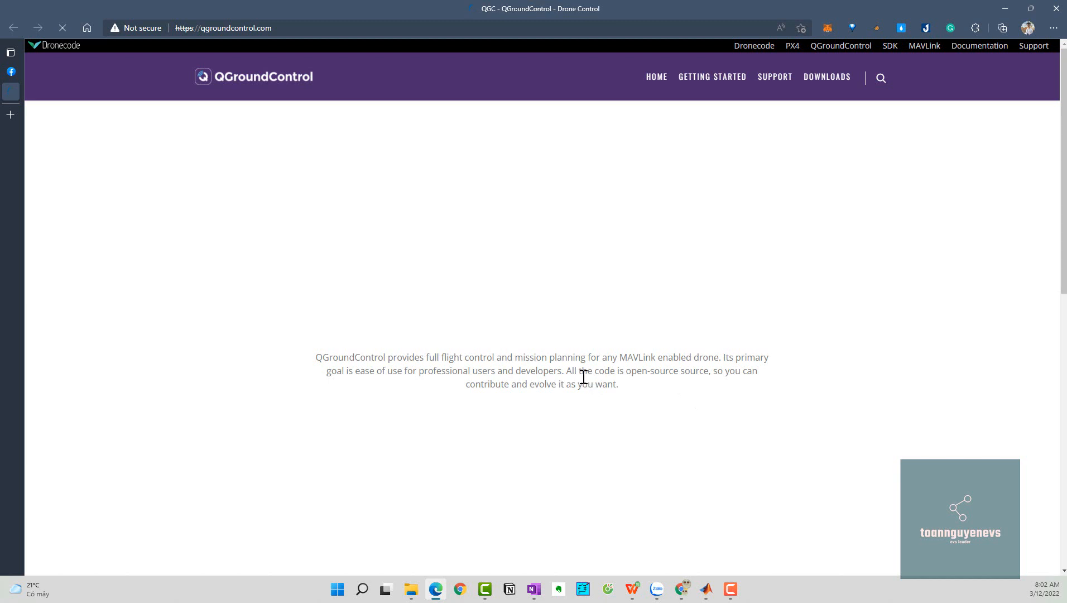
mouse_move(510, 389)
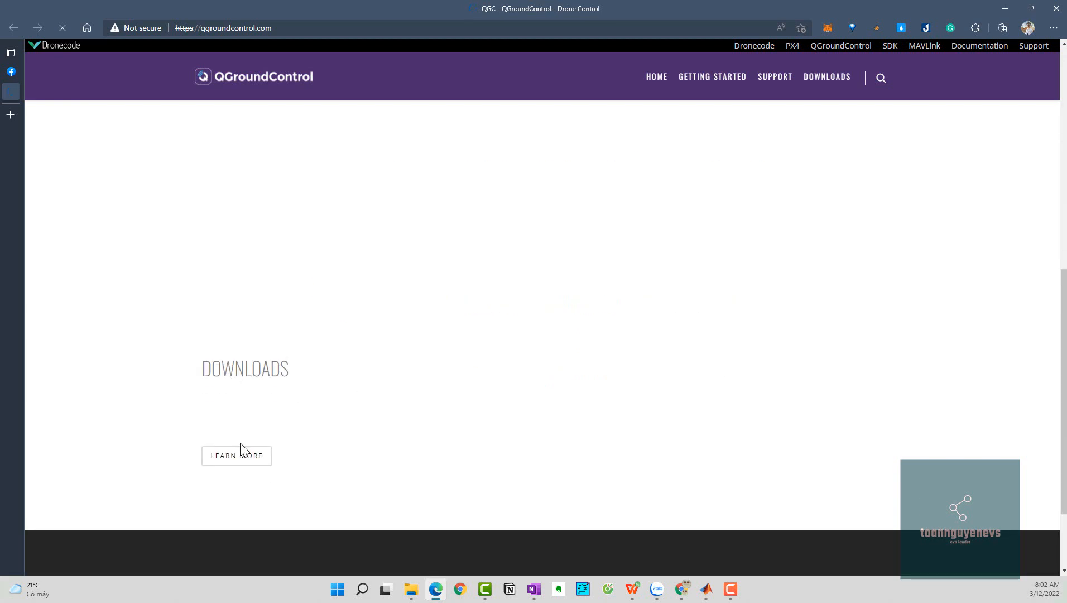
Open Download and Install, review Ubuntu, Android and daily builds, then return to Windows.
left_click(236, 455)
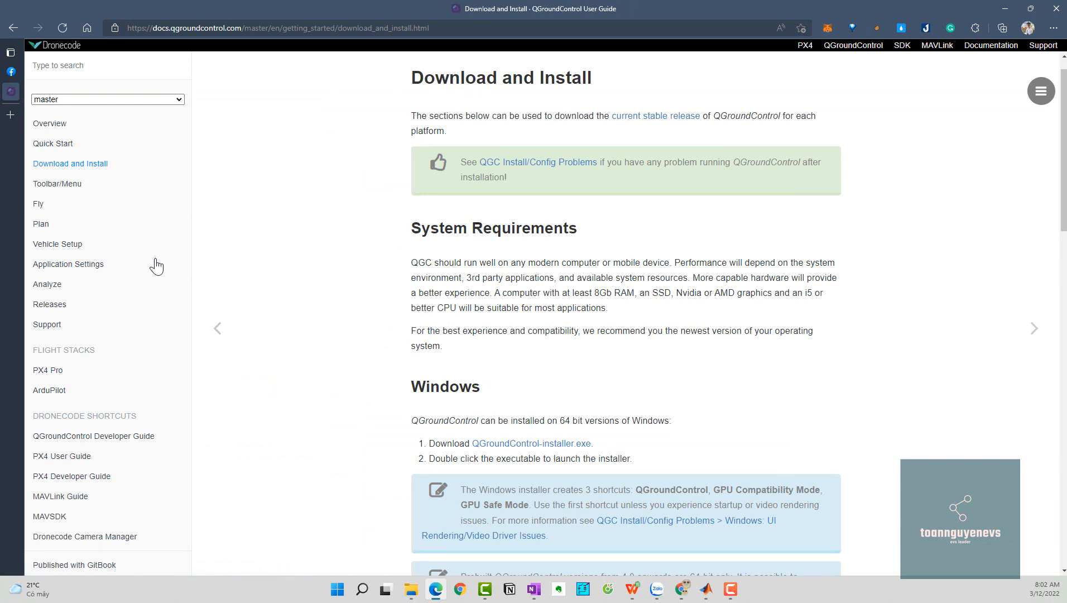
mouse_move(515, 79)
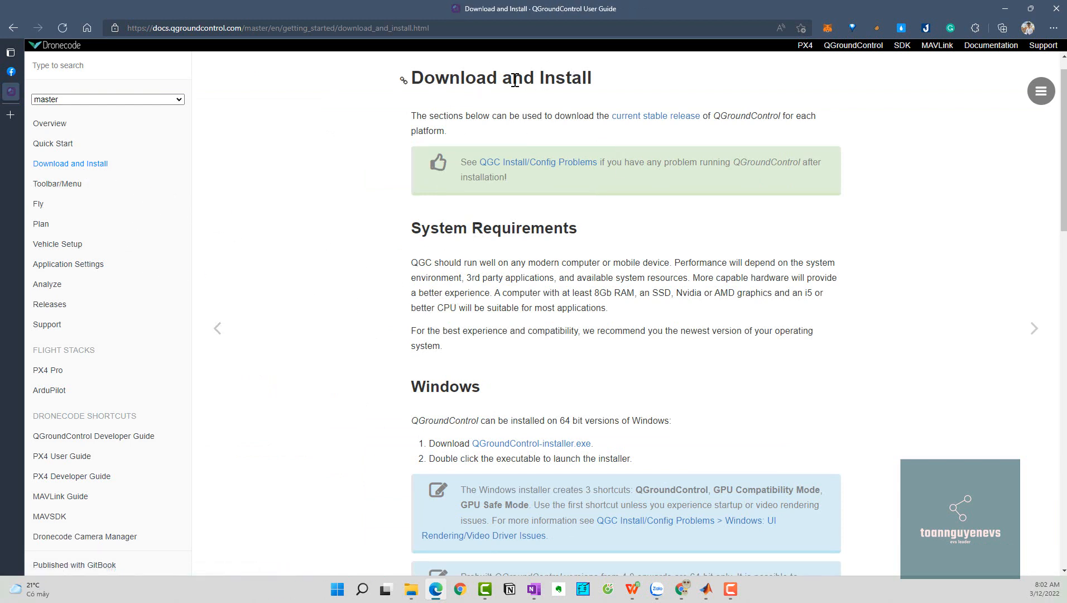
mouse_move(512, 221)
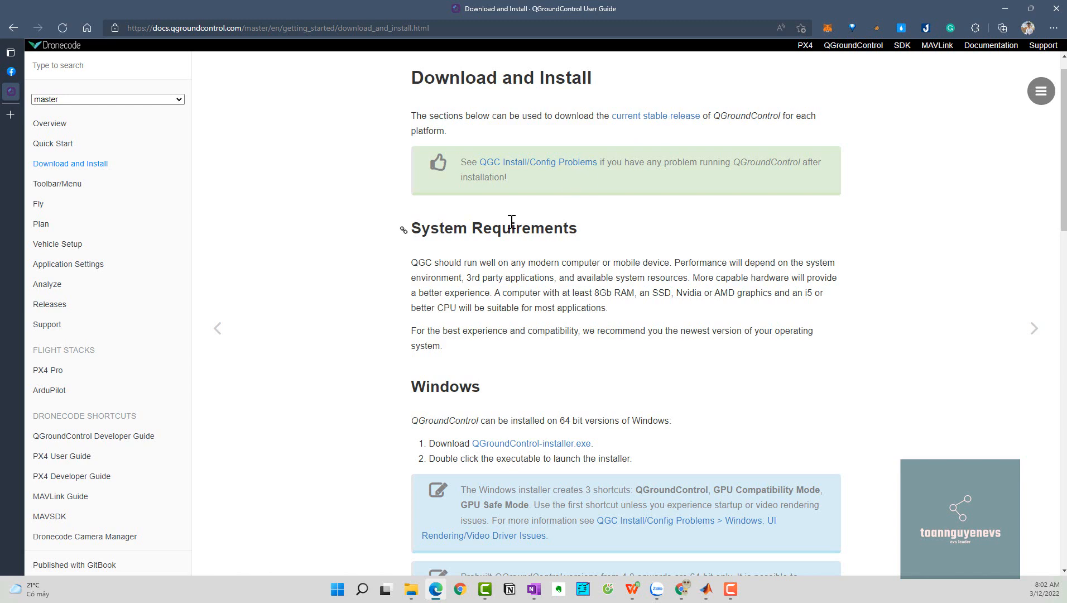
mouse_move(503, 278)
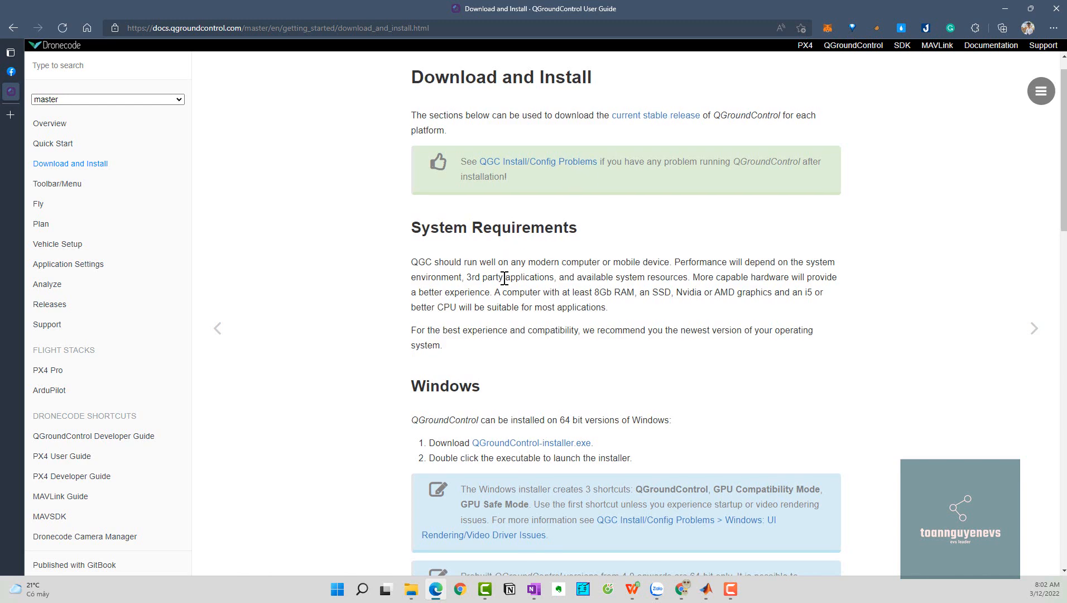
scroll("down", 3)
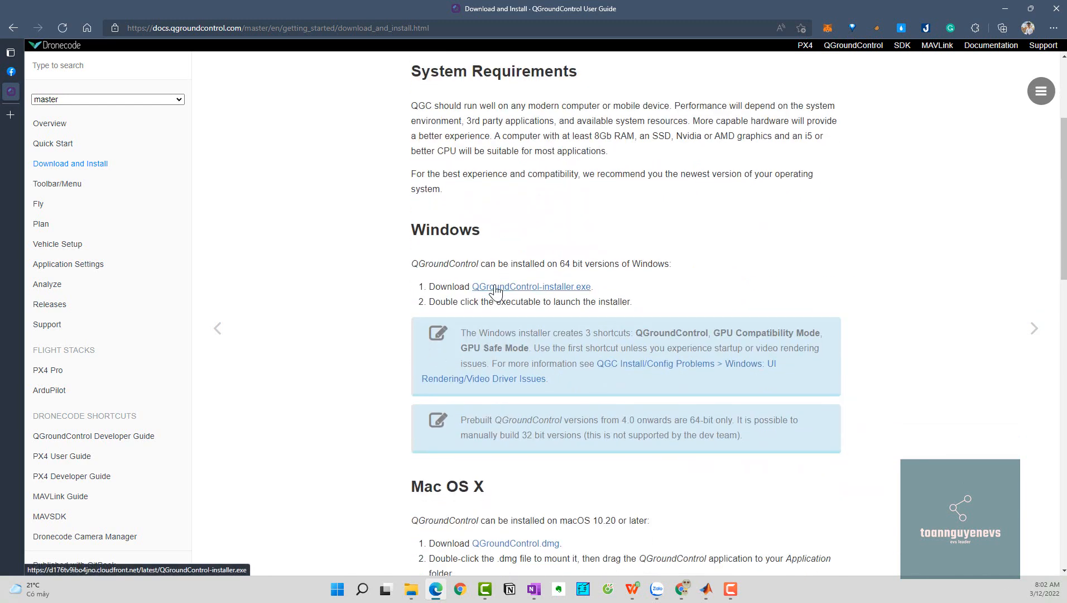
mouse_move(469, 299)
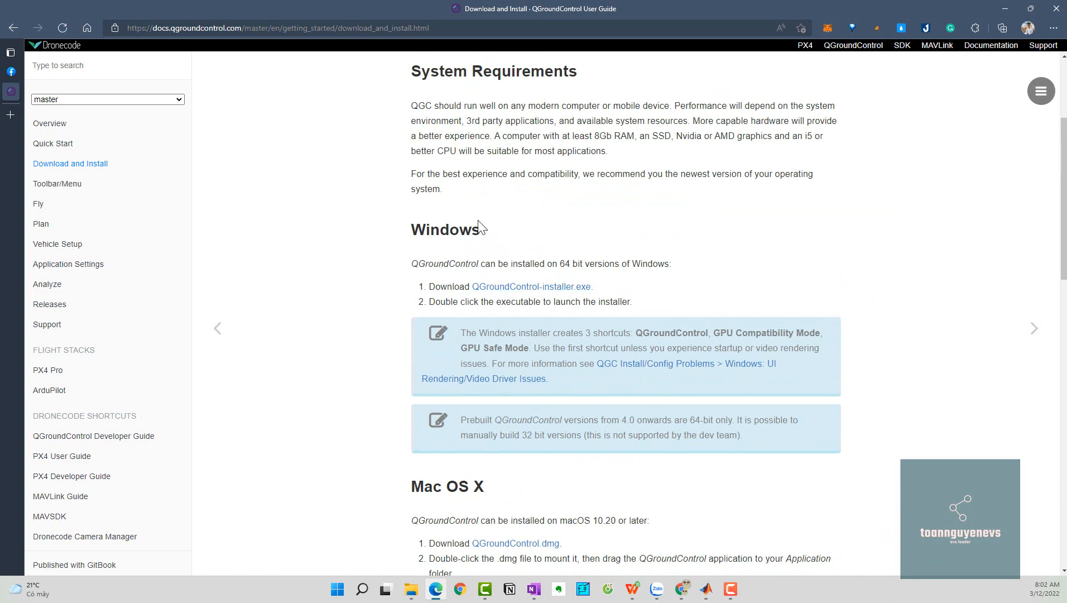
scroll("down", 3)
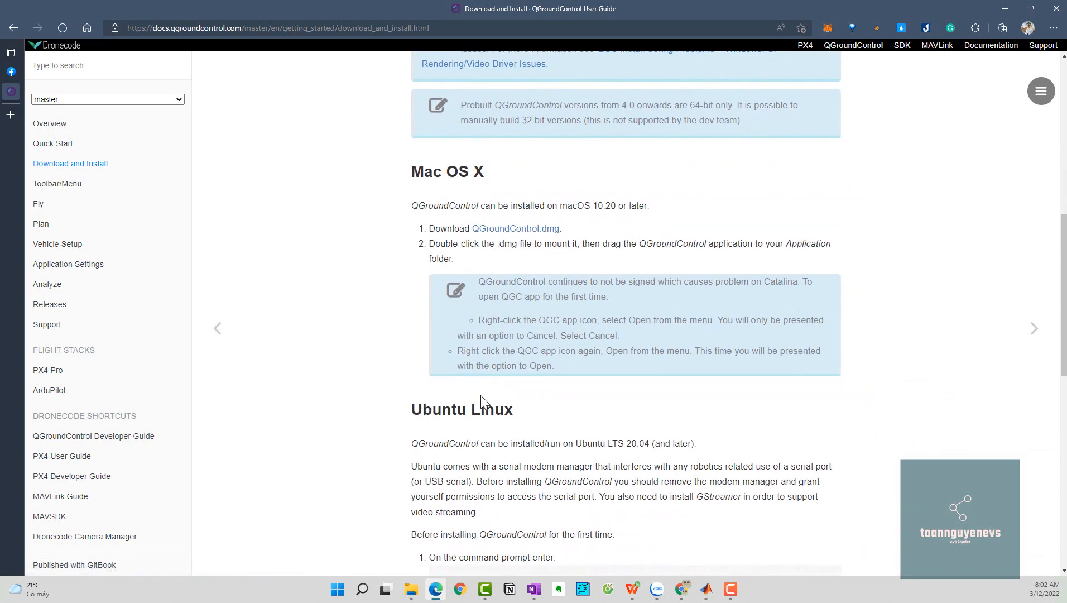
scroll("down", 3)
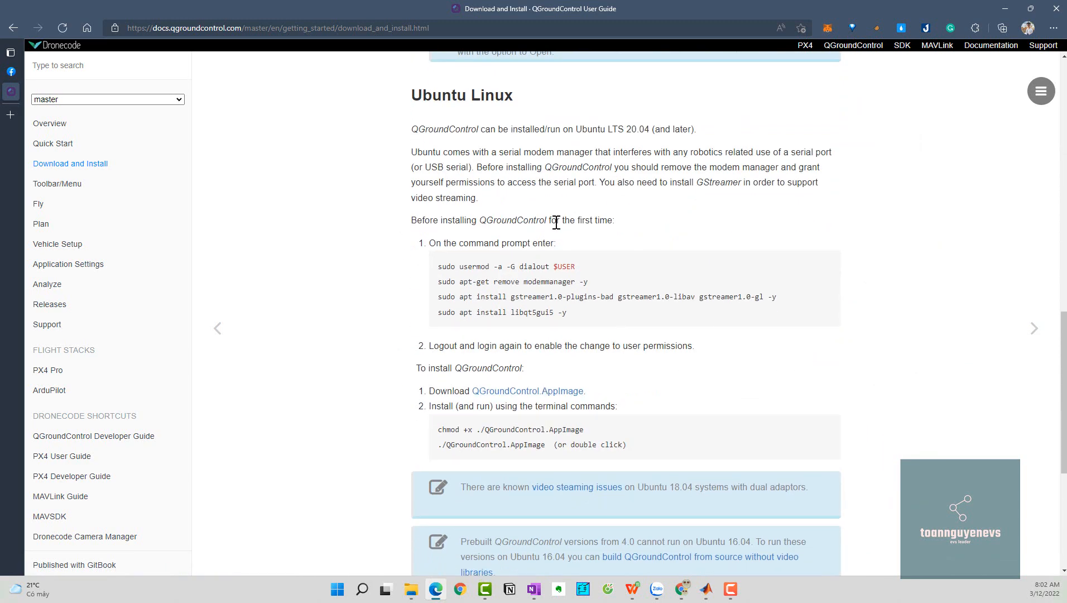
mouse_move(497, 398)
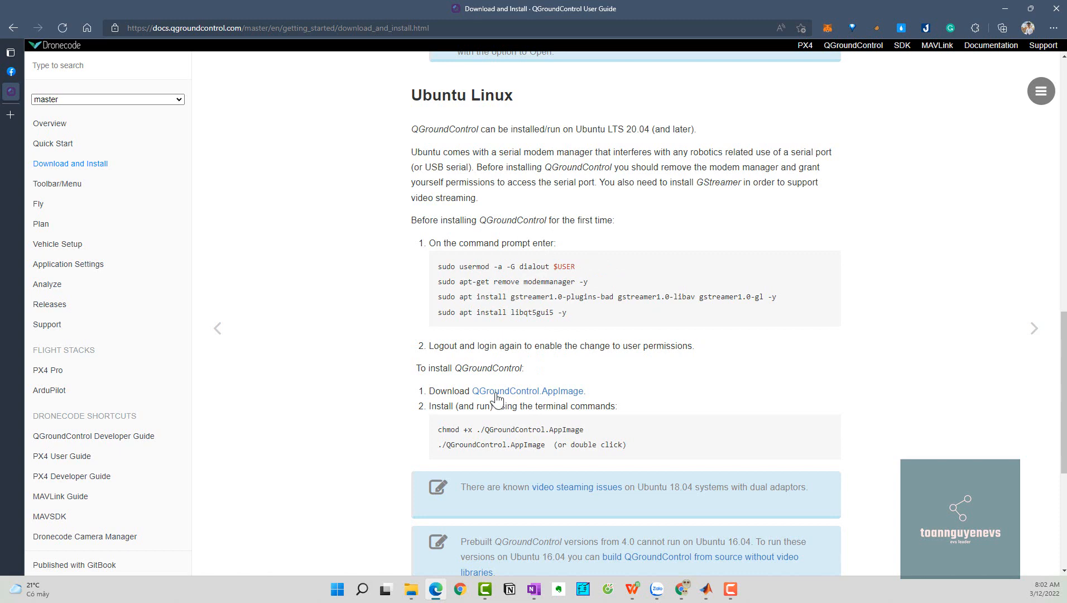
scroll("down", 3)
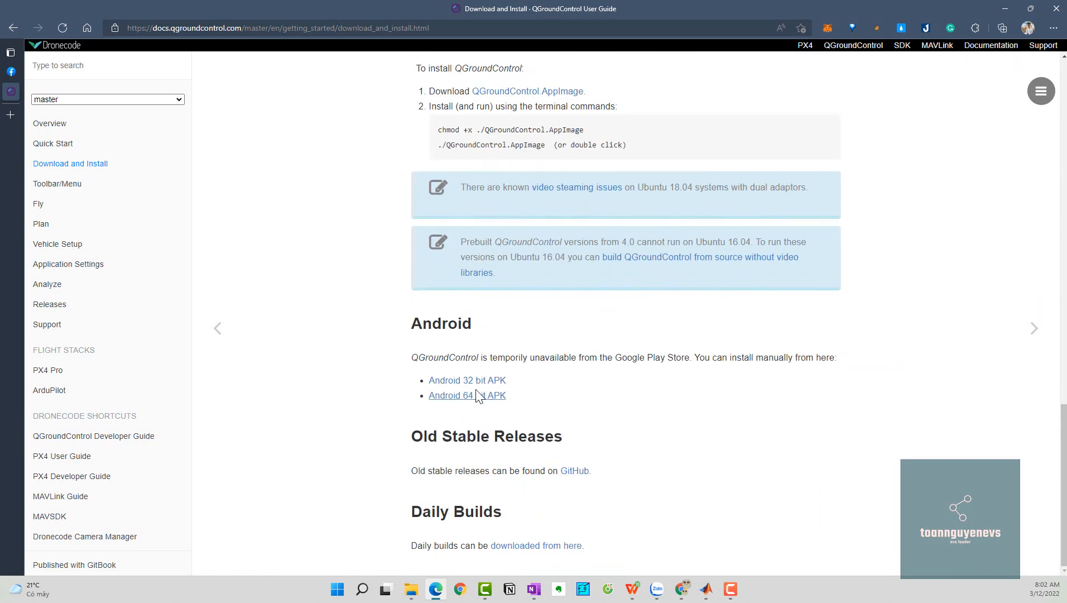
mouse_move(597, 380)
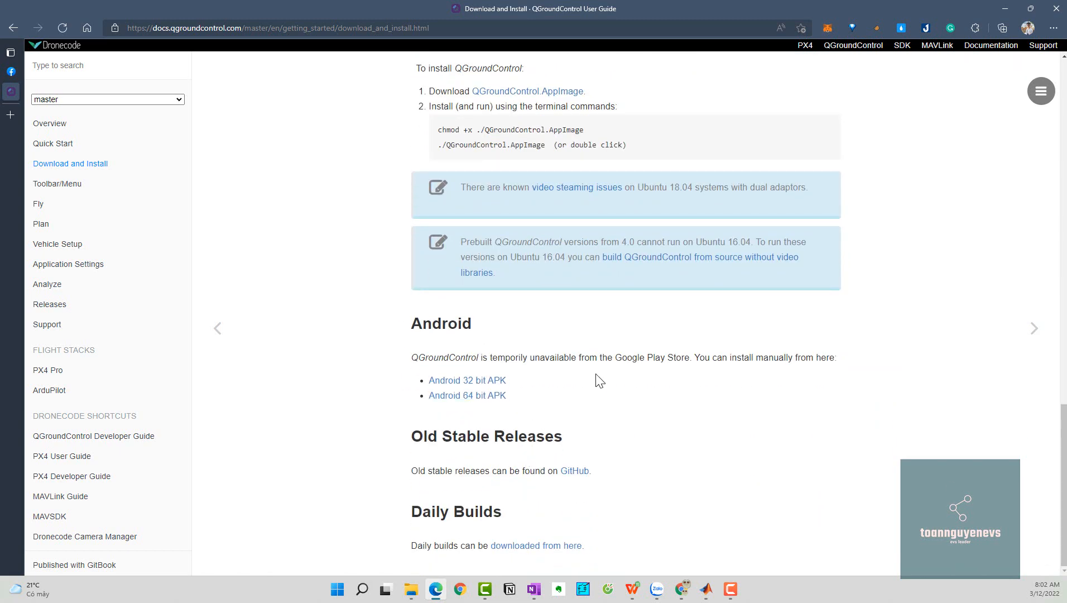
mouse_move(533, 465)
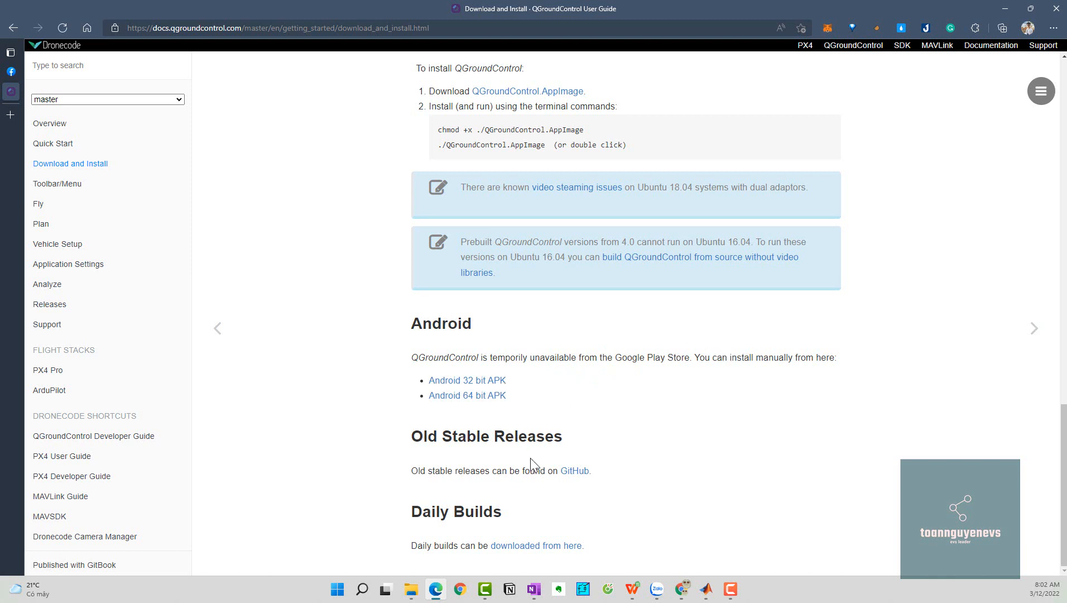
mouse_move(506, 406)
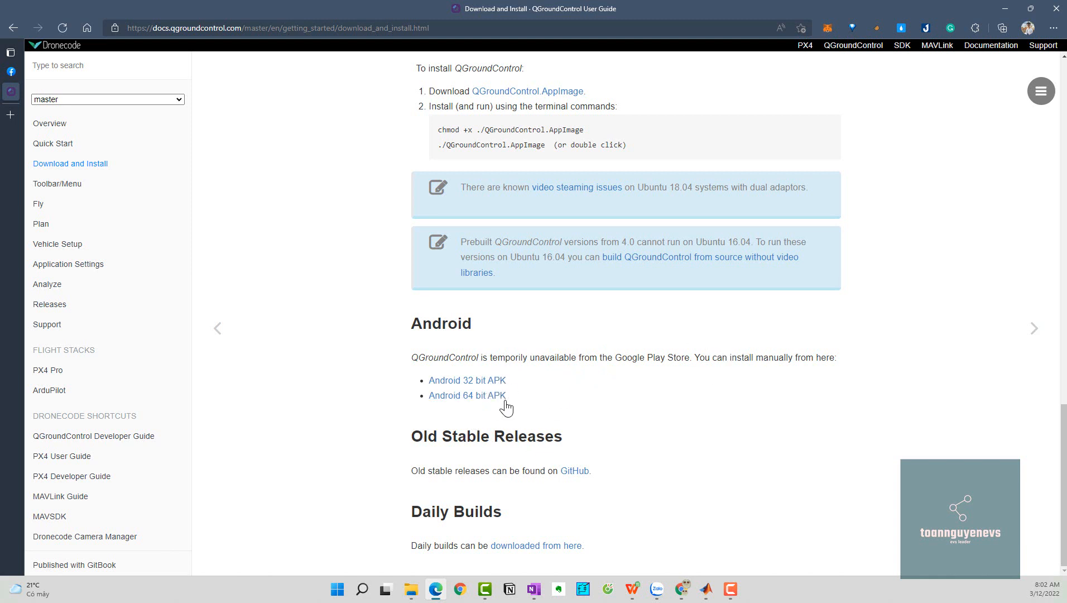
scroll("up", 3)
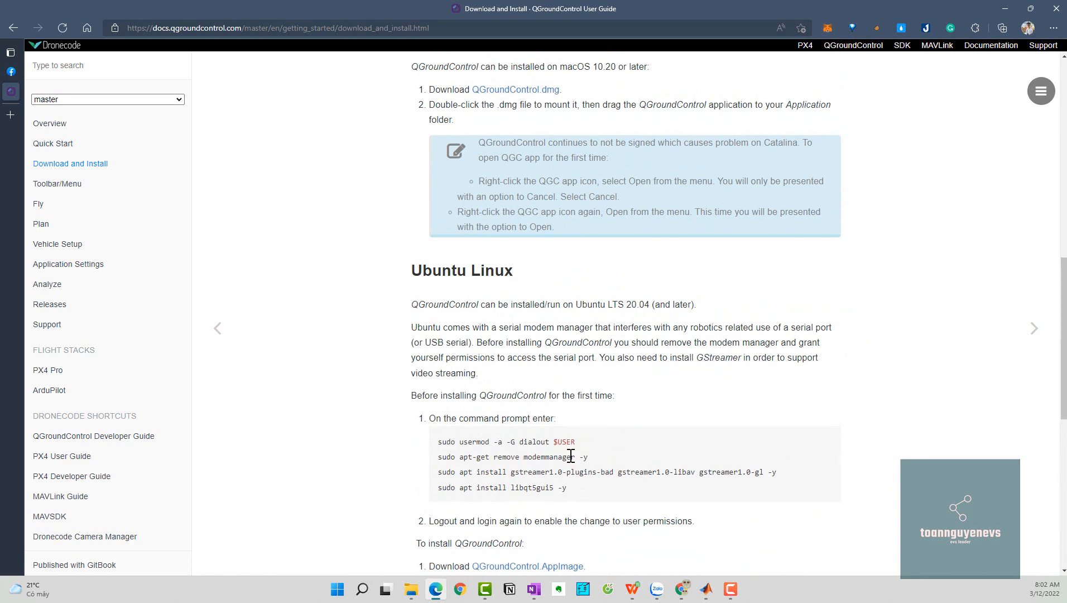
scroll("up", 3)
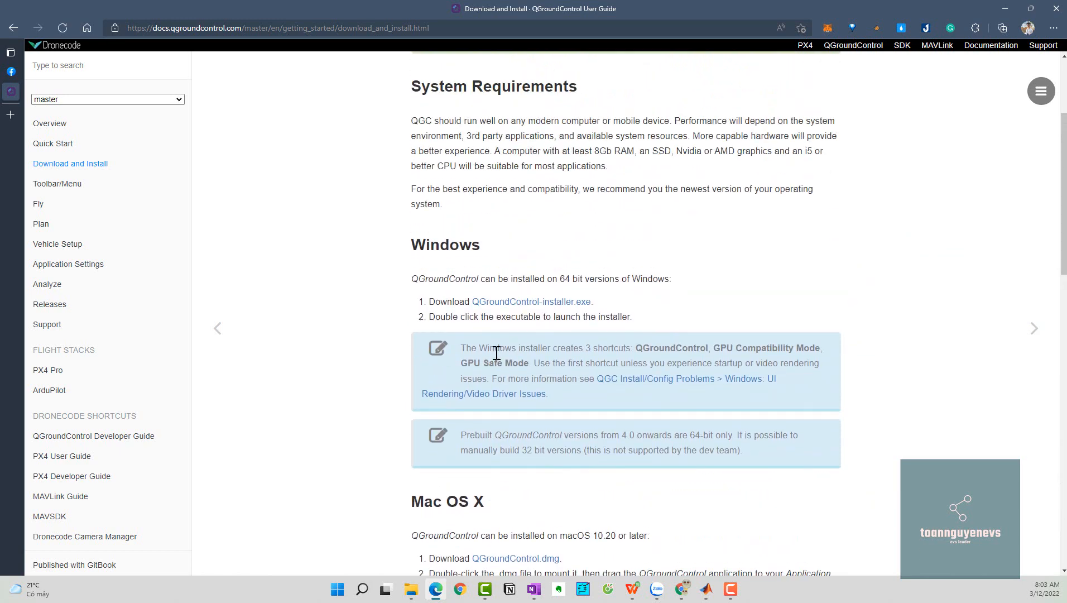
mouse_move(123, 387)
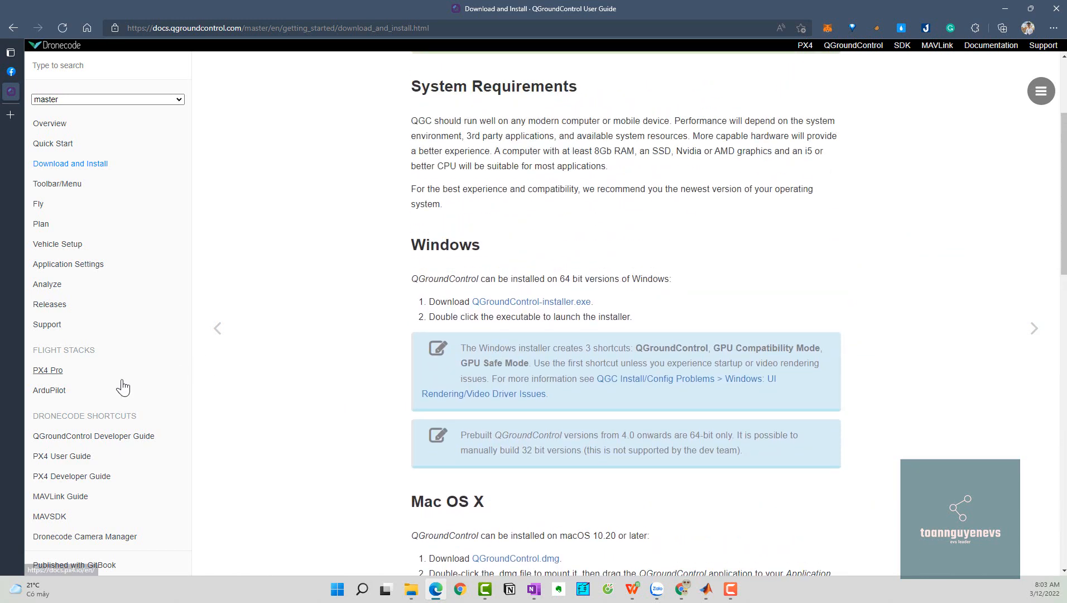
mouse_move(530, 302)
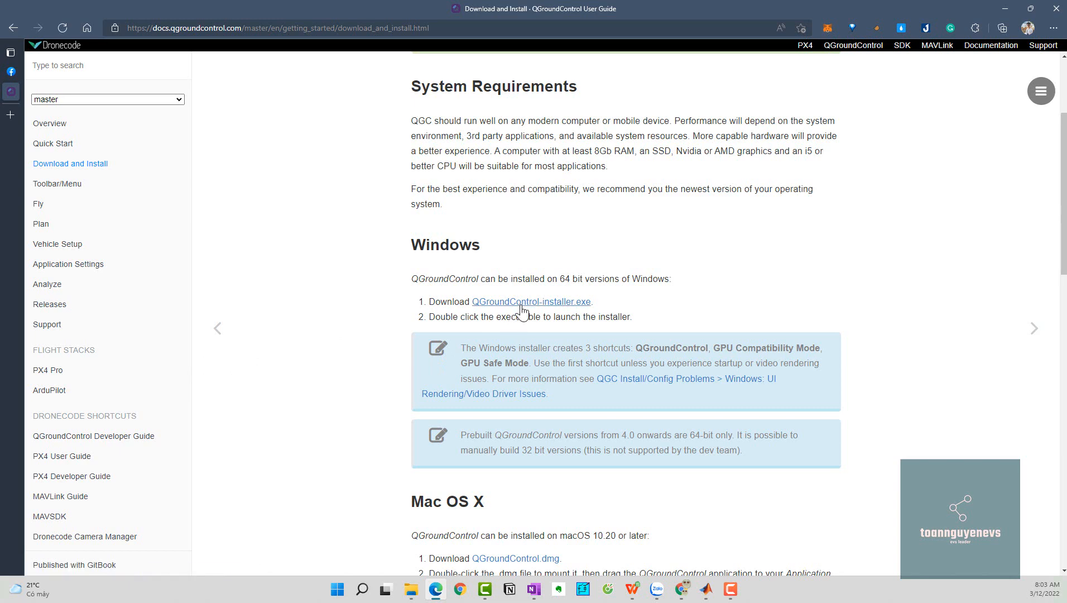
Save the Windows QGroundControl-installer.exe into a new SOFTWARE folder to start the download.
left_click(531, 302)
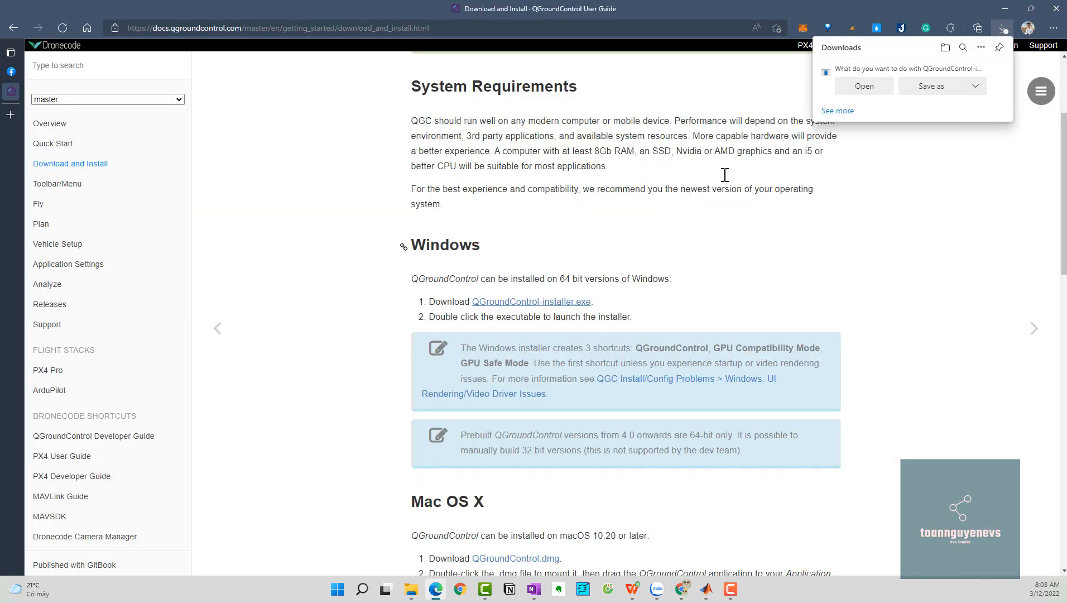
left_click(931, 86)
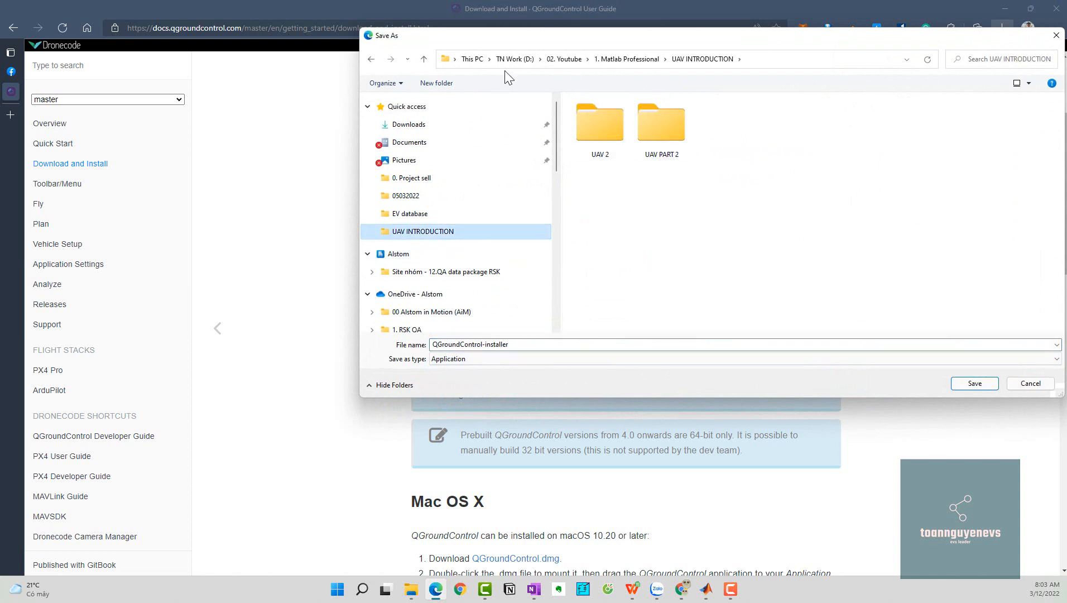
left_click(435, 82)
type("SOFTWARE")
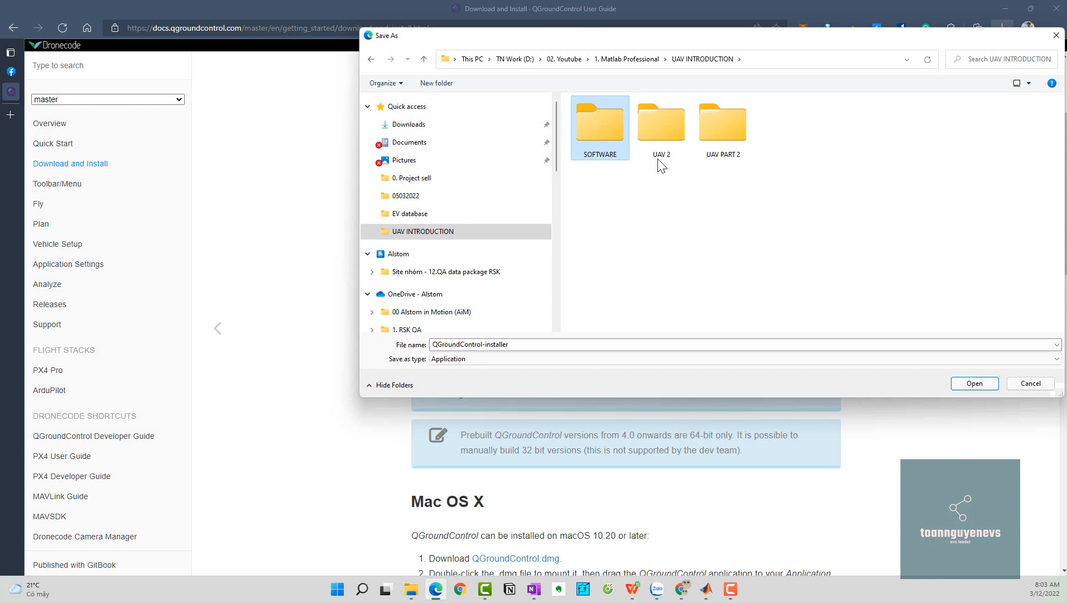
left_click(974, 383)
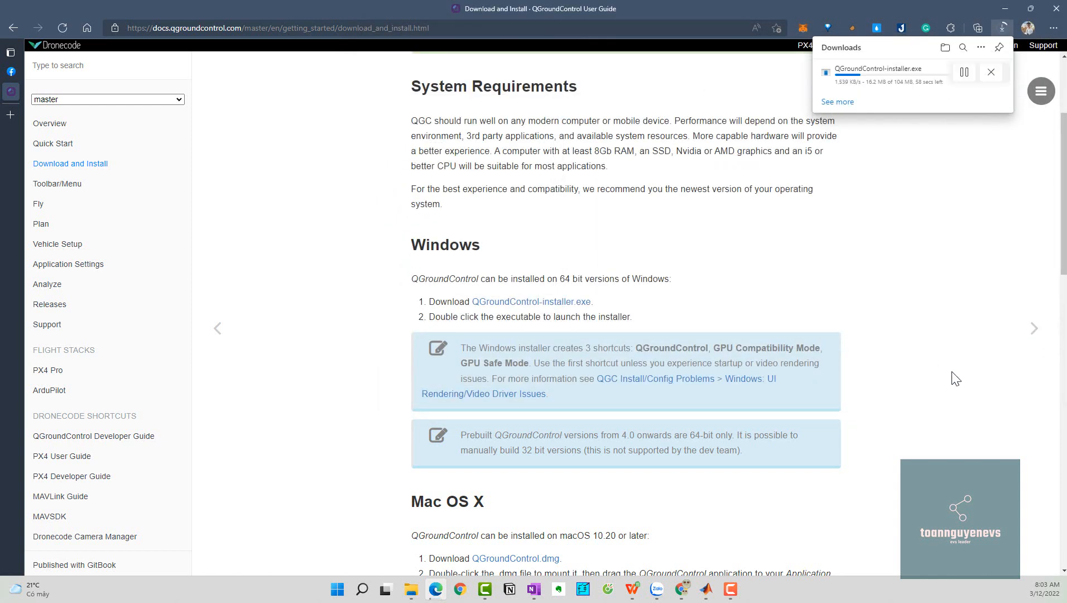
mouse_move(544, 303)
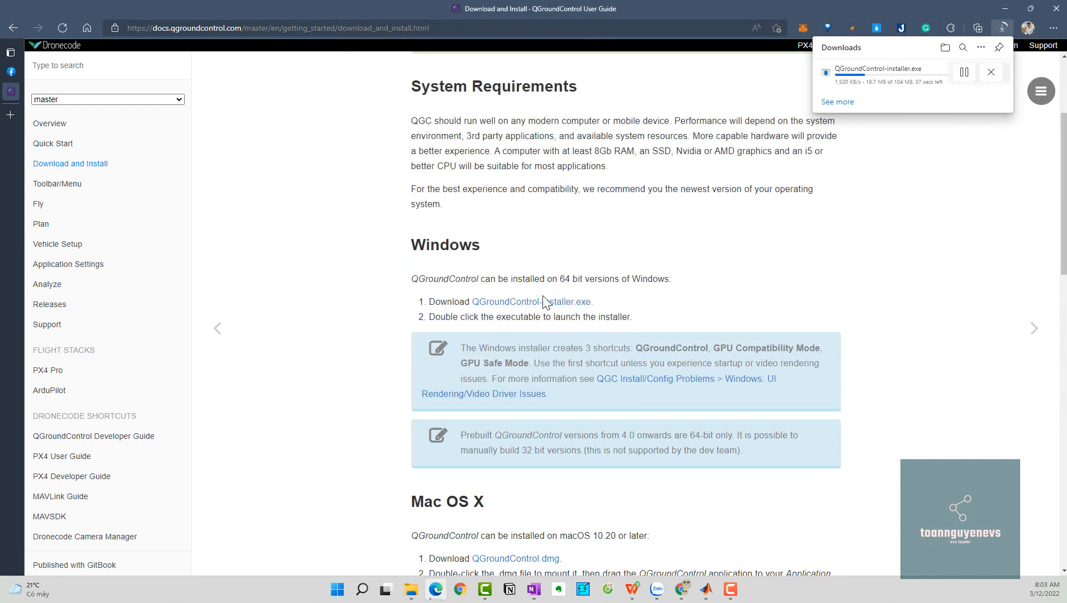
scroll("down", 3)
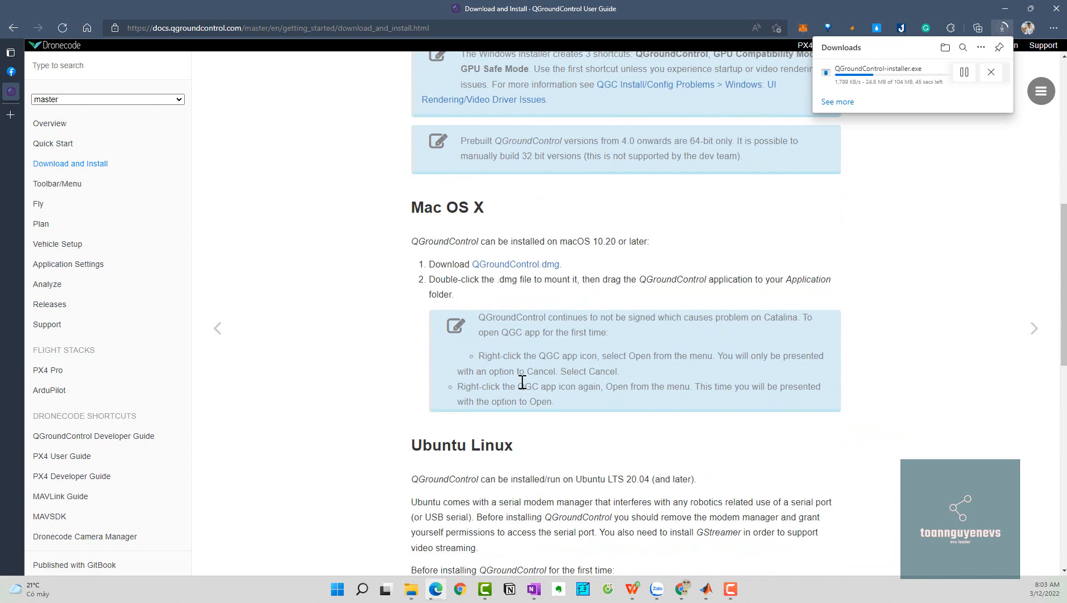
scroll("up", 3)
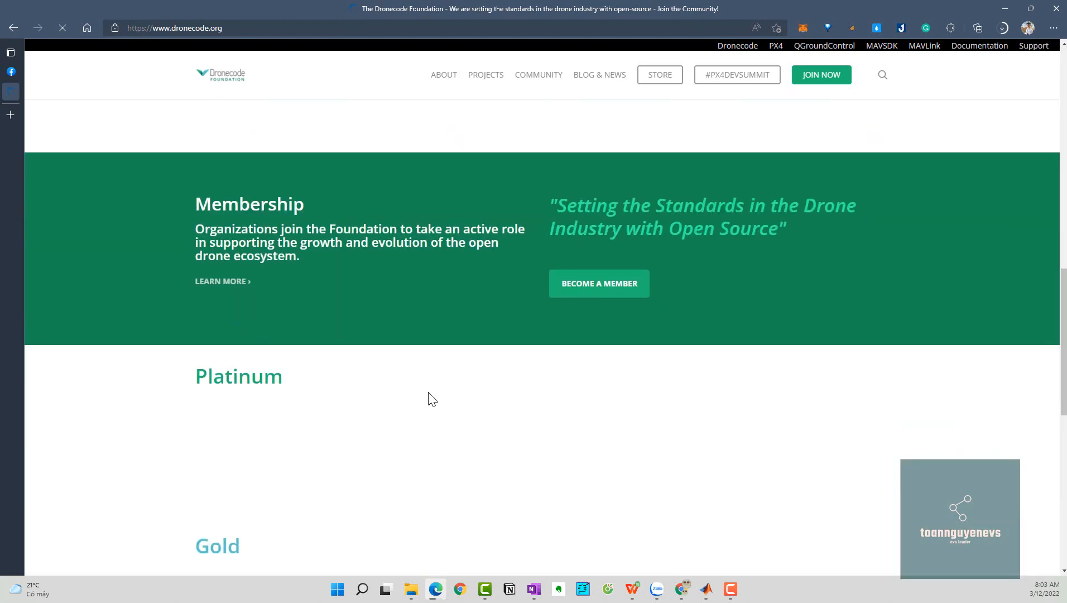
Go back from the Dronecode Foundation site to the Download and Install page.
scroll("down", 3)
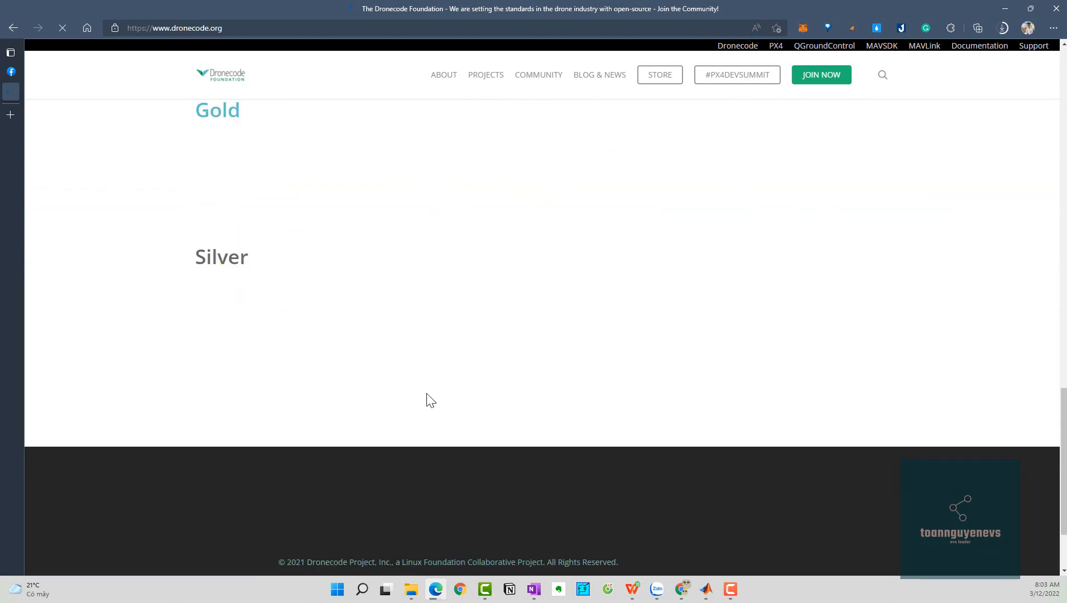
left_click(12, 27)
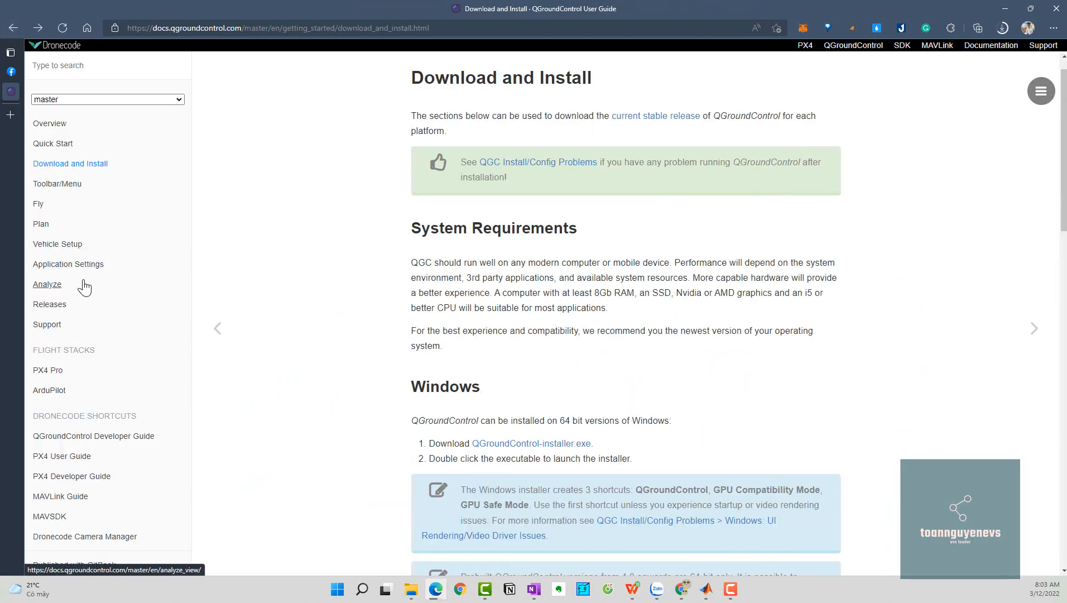
mouse_move(72, 191)
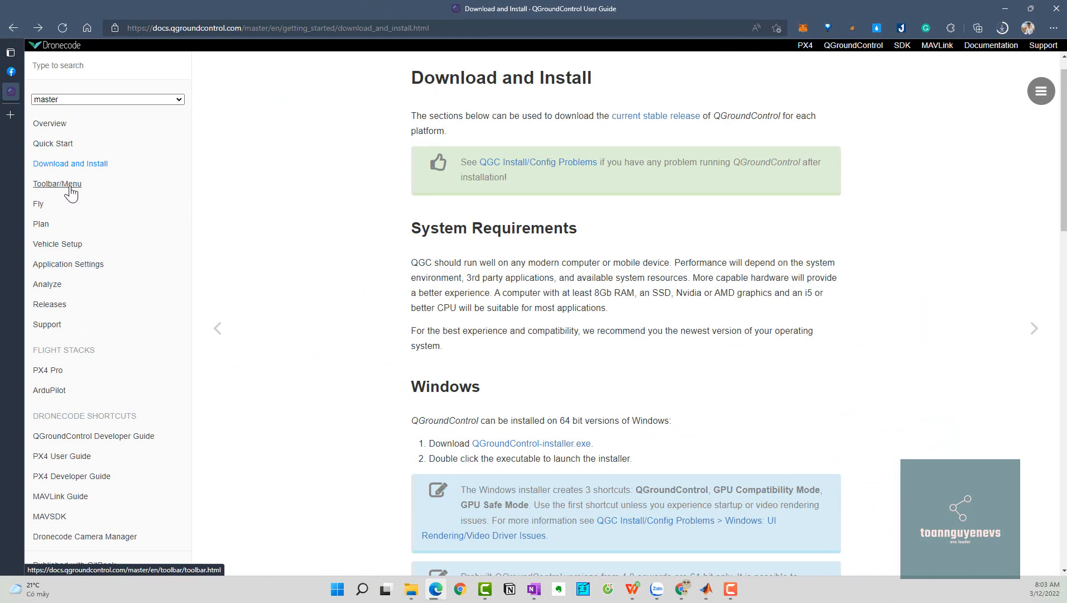
mouse_move(447, 305)
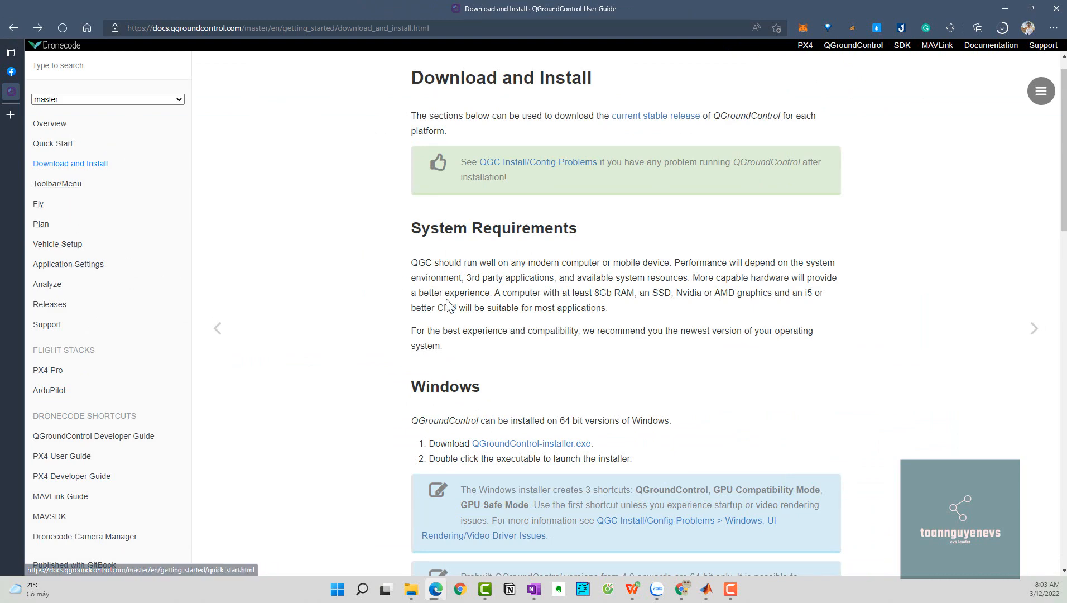
Open the guide's Overview page and scroll through its Key Features list.
left_click(50, 124)
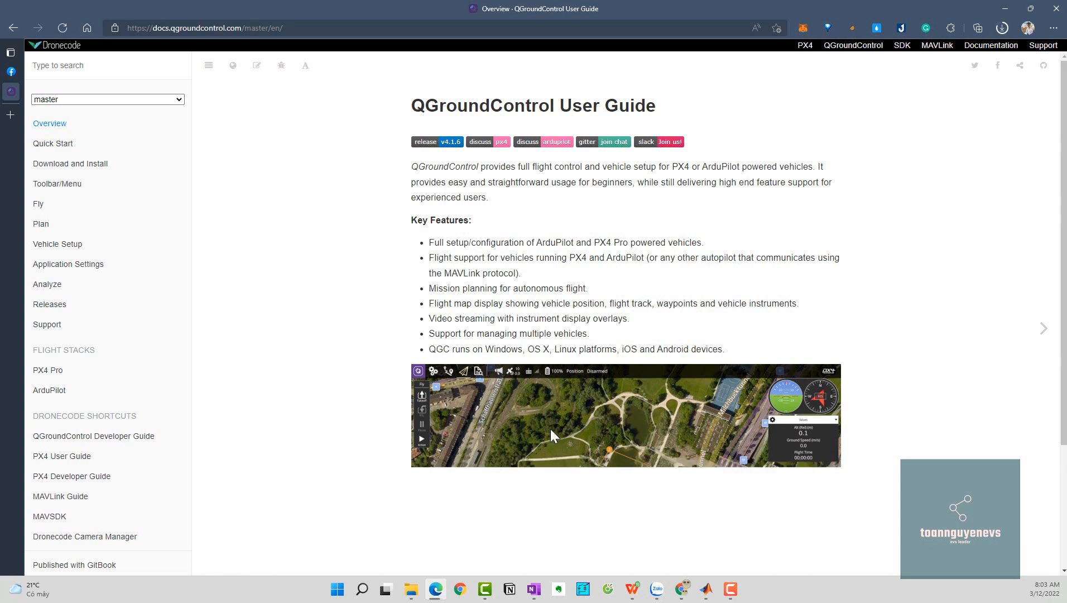
scroll("down", 3)
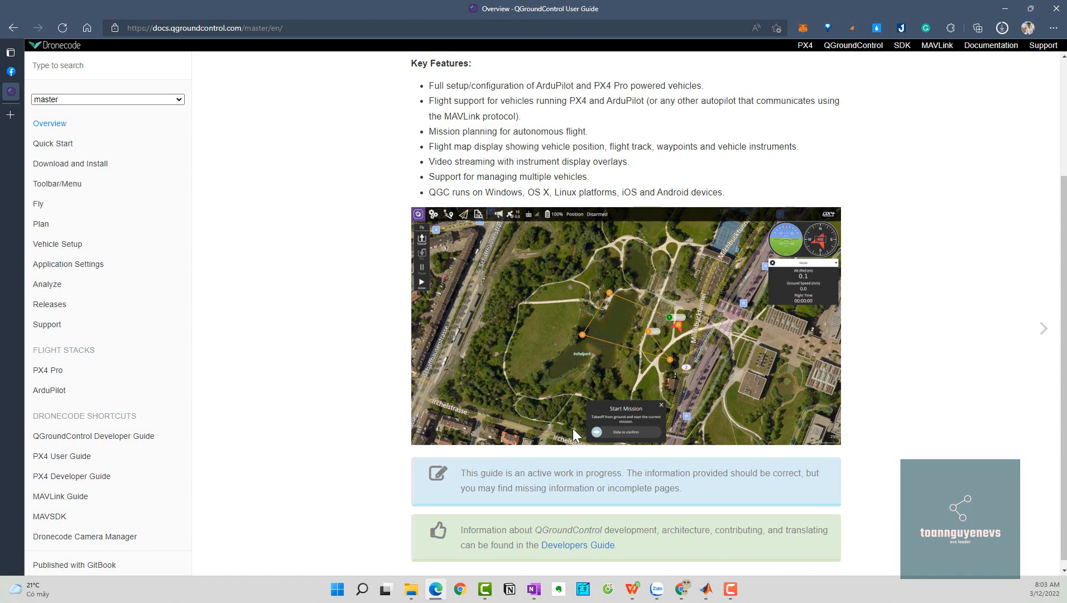
scroll("up", 3)
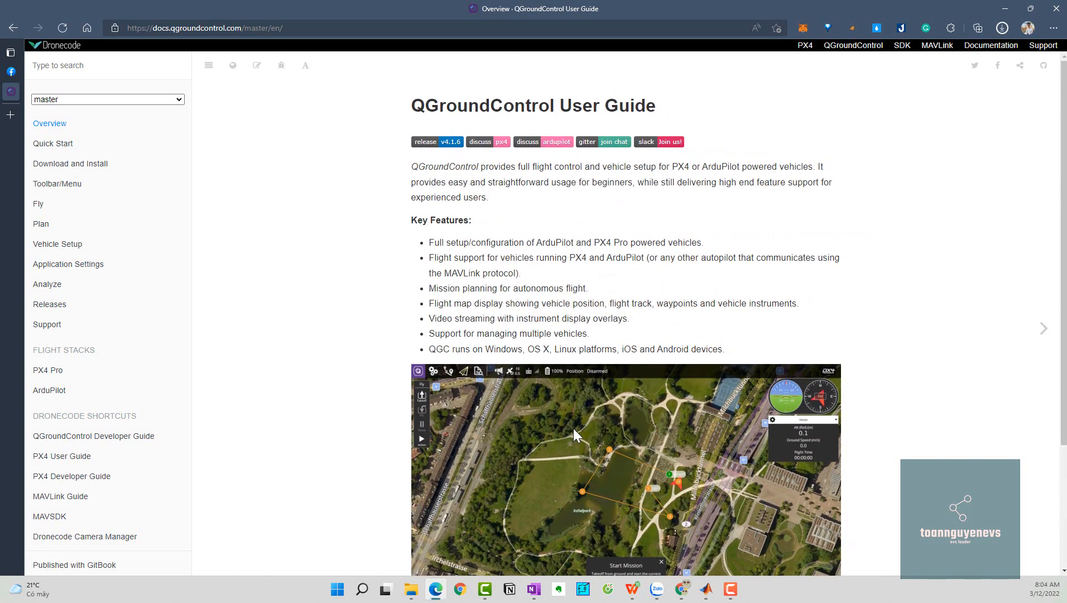
mouse_move(558, 425)
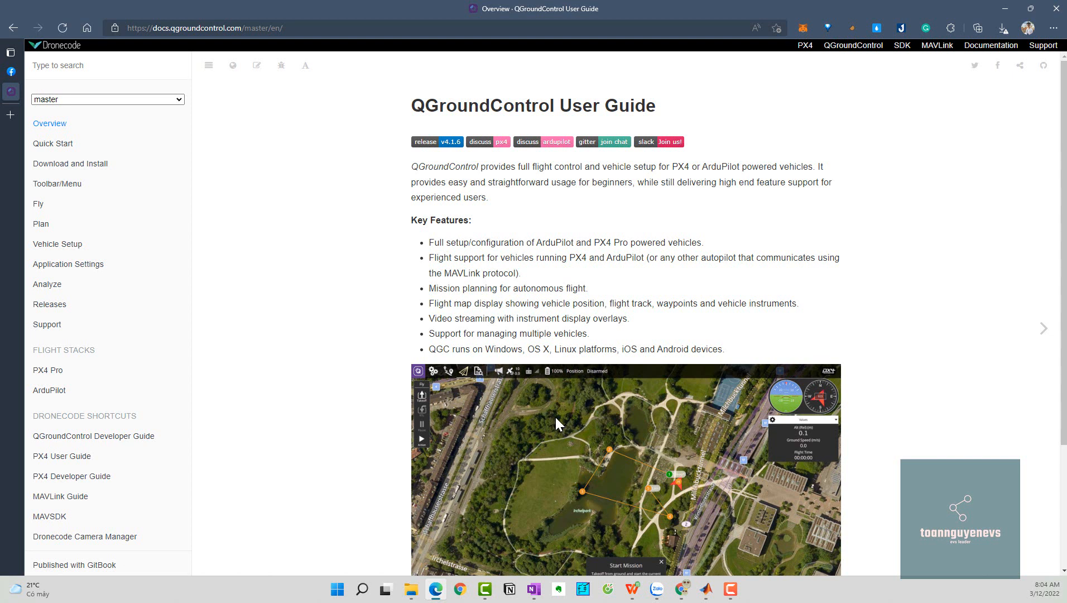
mouse_move(504, 417)
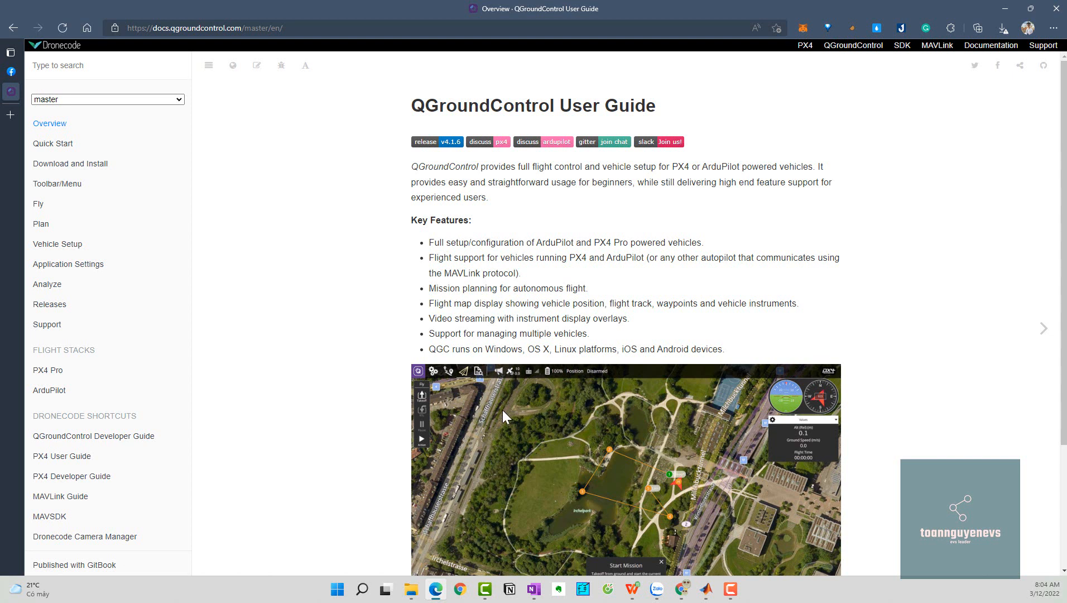
mouse_move(588, 465)
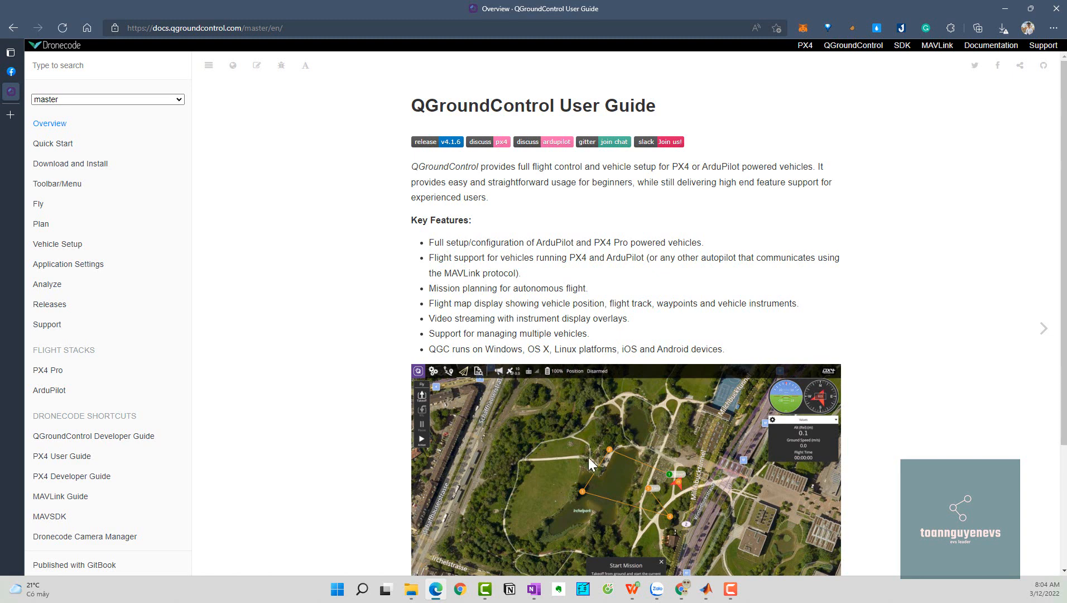
scroll("down", 3)
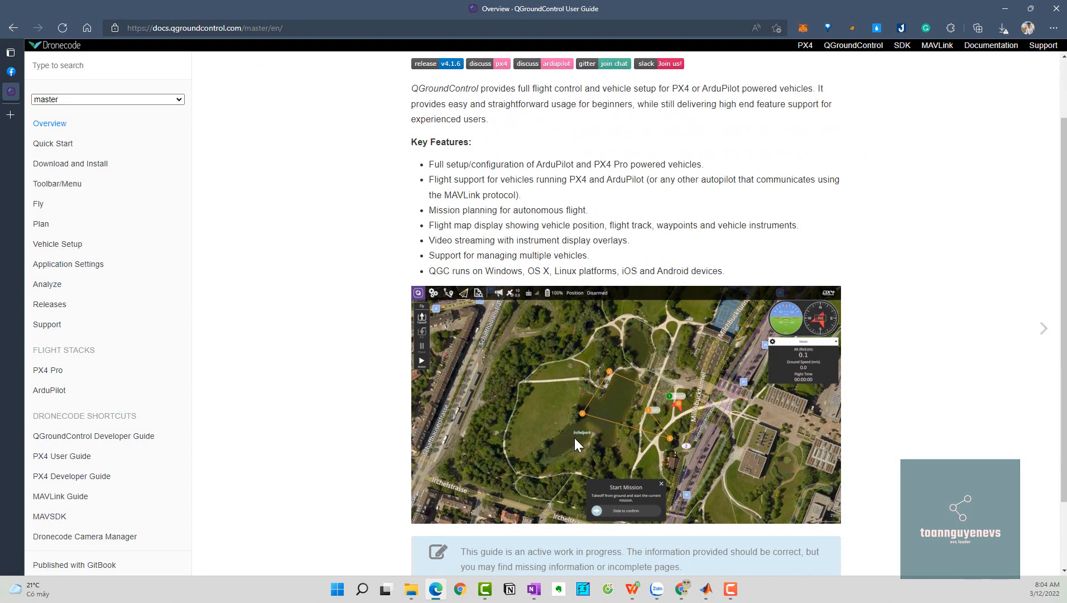
scroll("down", 3)
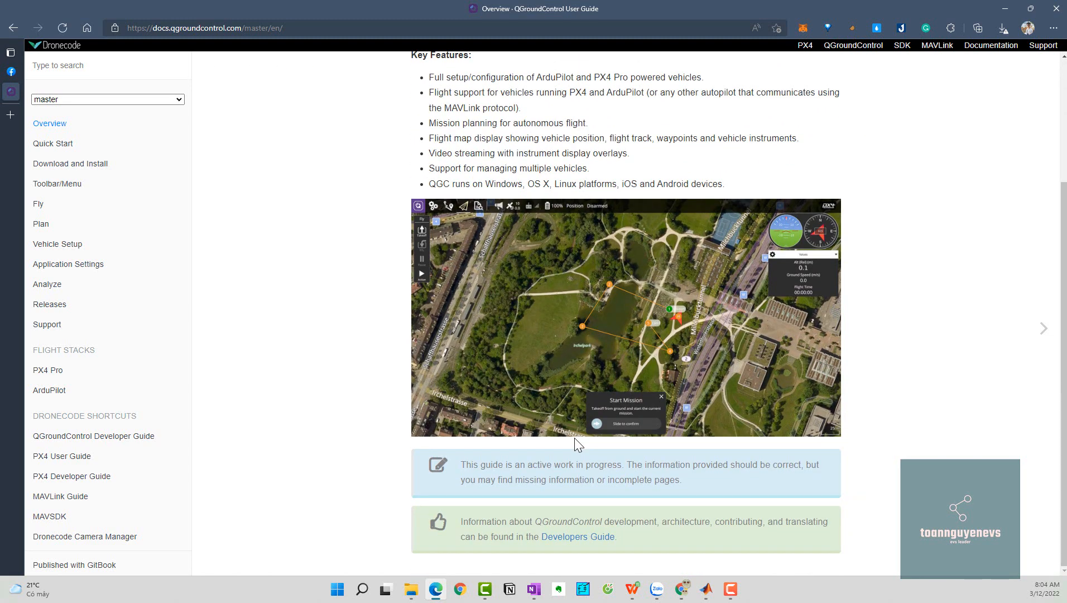
scroll("up", 3)
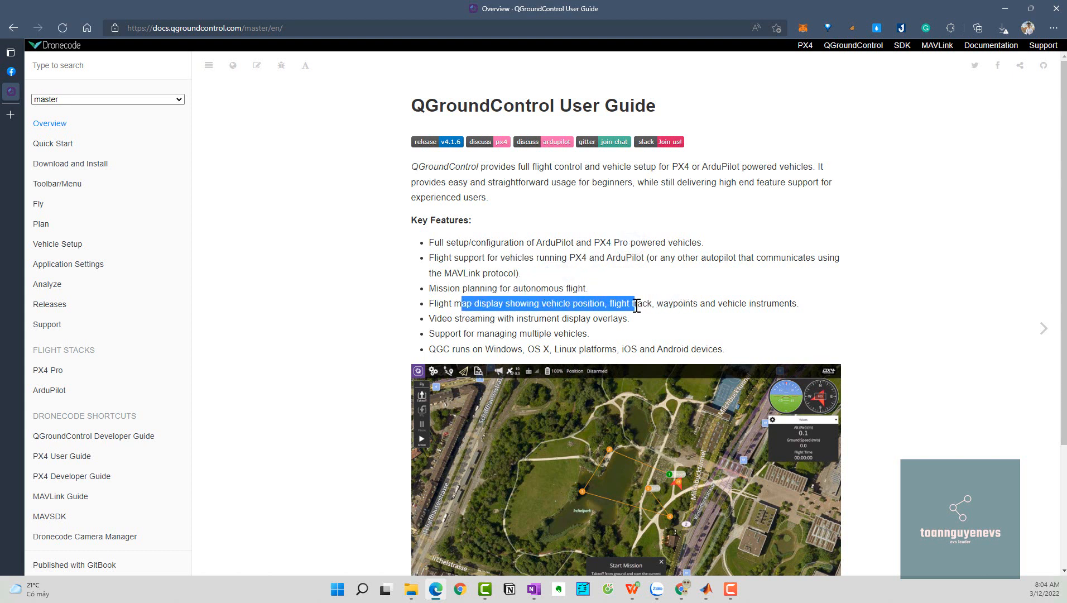
Clear the flight map and video streaming feature highlights and read further down.
left_click(747, 303)
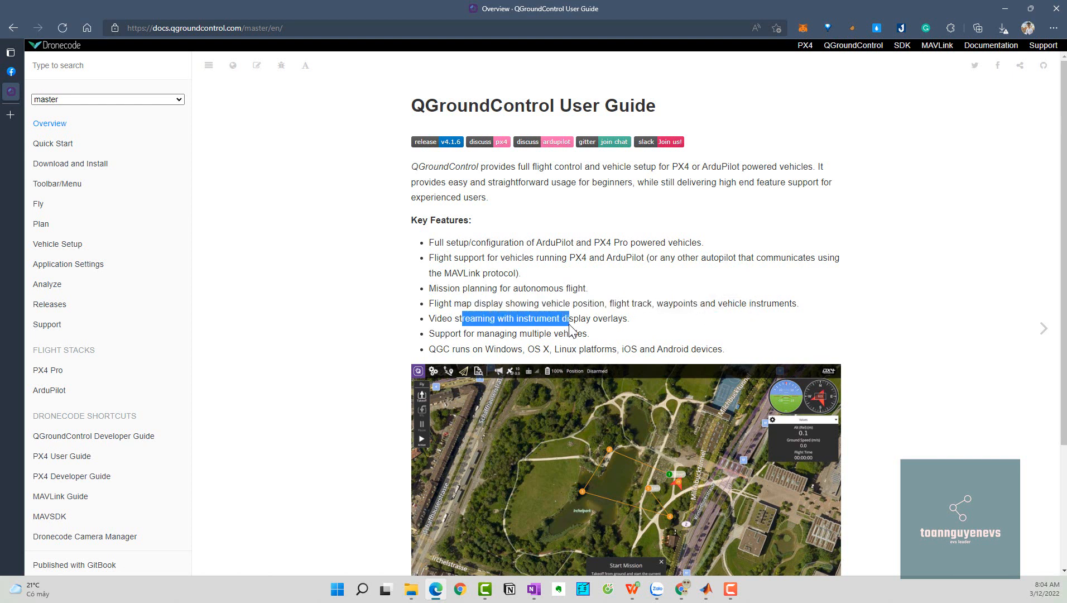
left_click(545, 333)
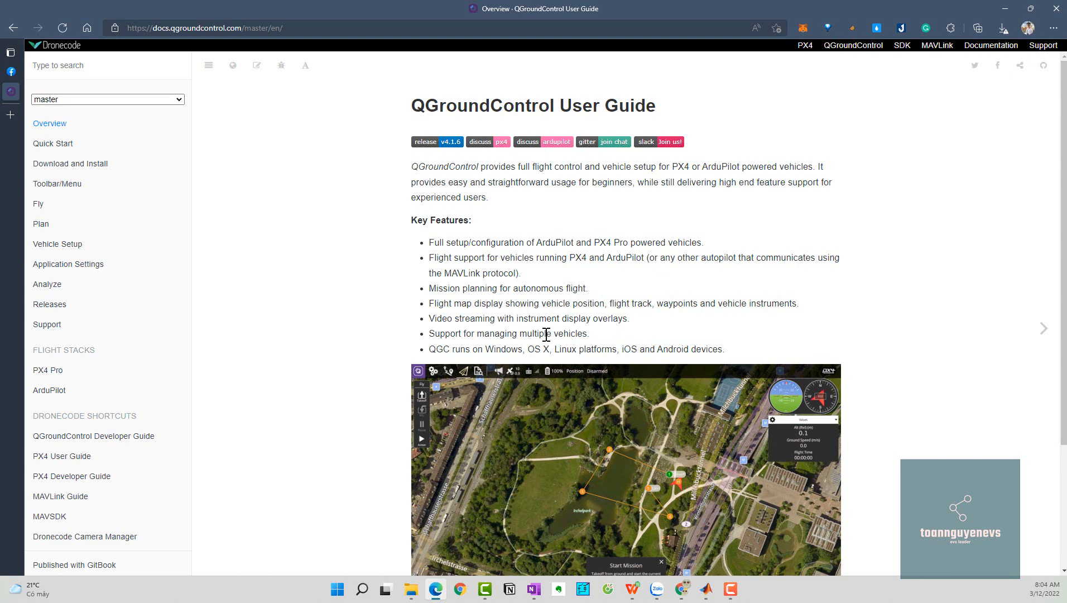
mouse_move(550, 317)
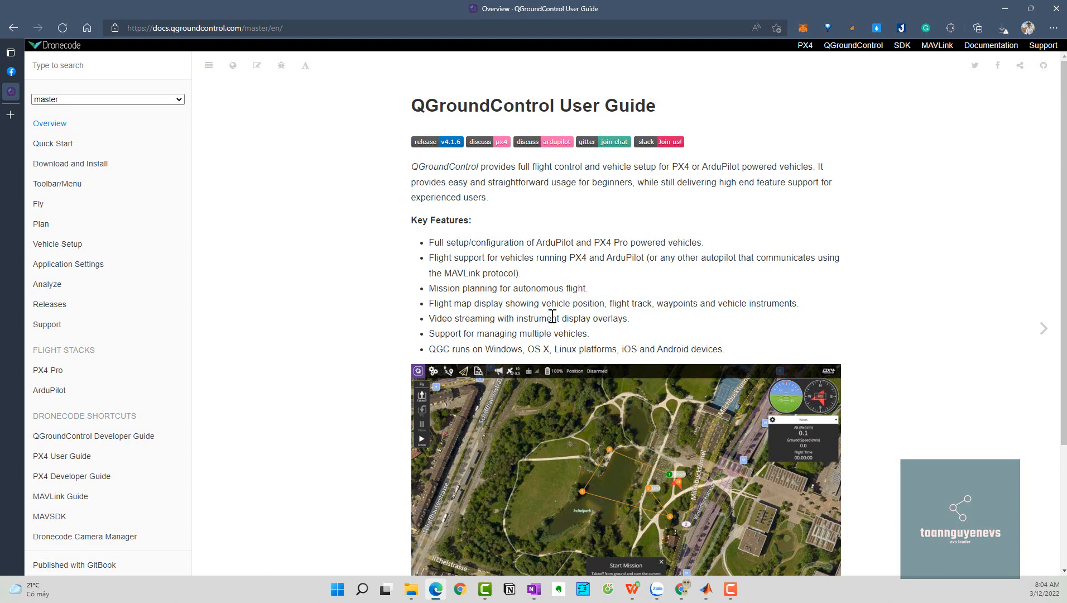
scroll("down", 3)
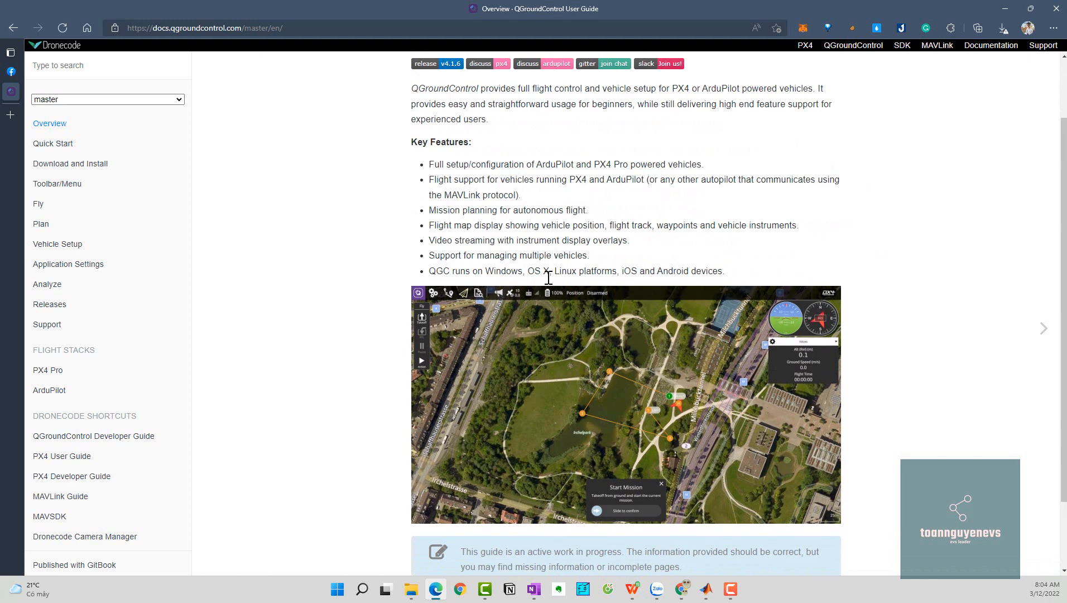
scroll("down", 3)
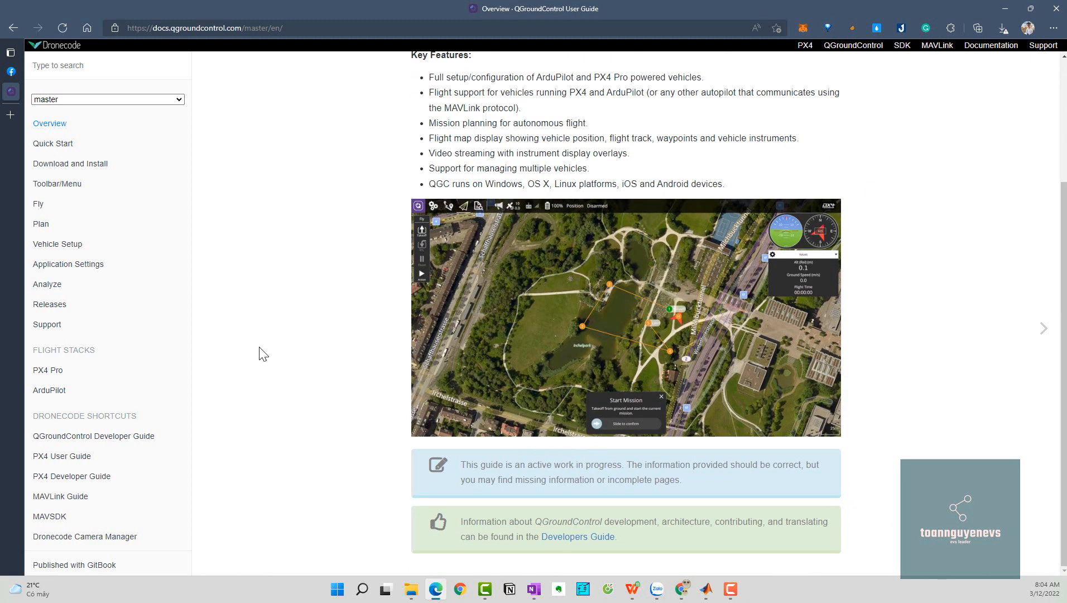
mouse_move(52, 144)
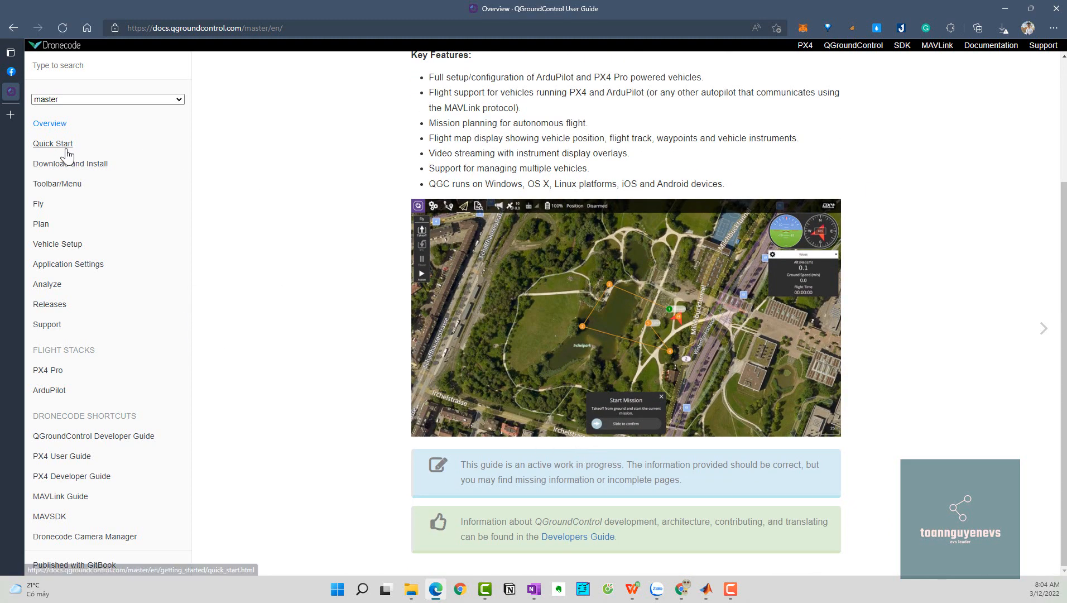
Open the guide's Quick Start page and scroll down to the Fly View screenshot.
left_click(53, 144)
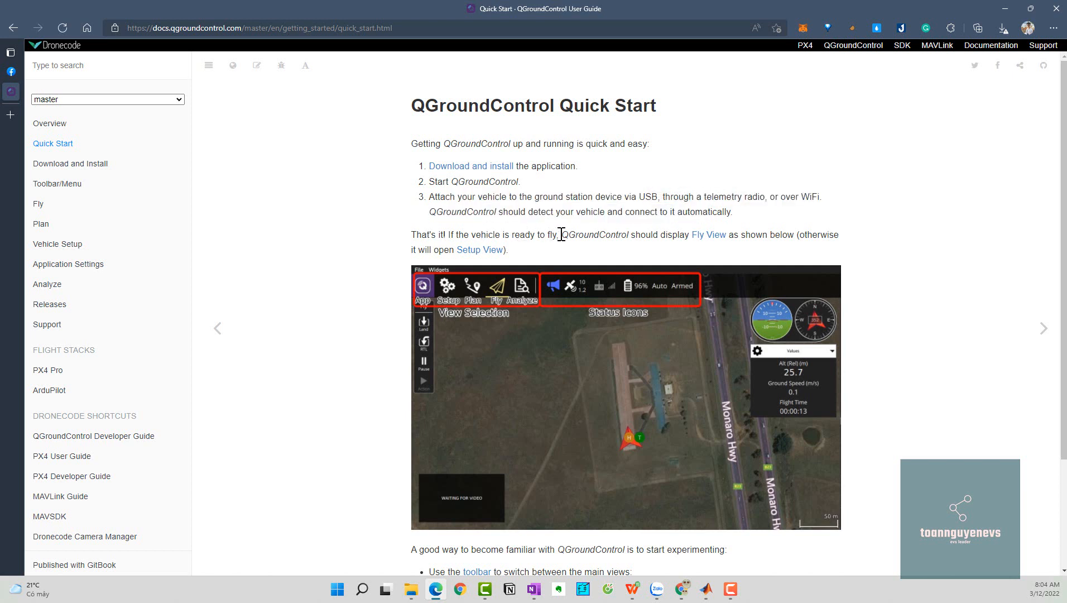
mouse_move(568, 344)
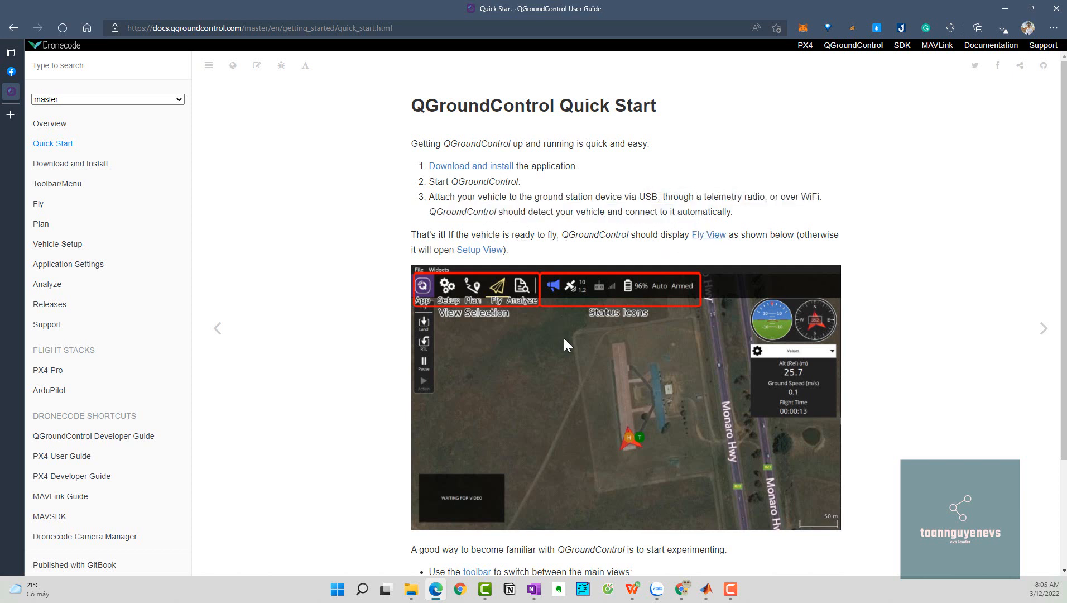
scroll("down", 3)
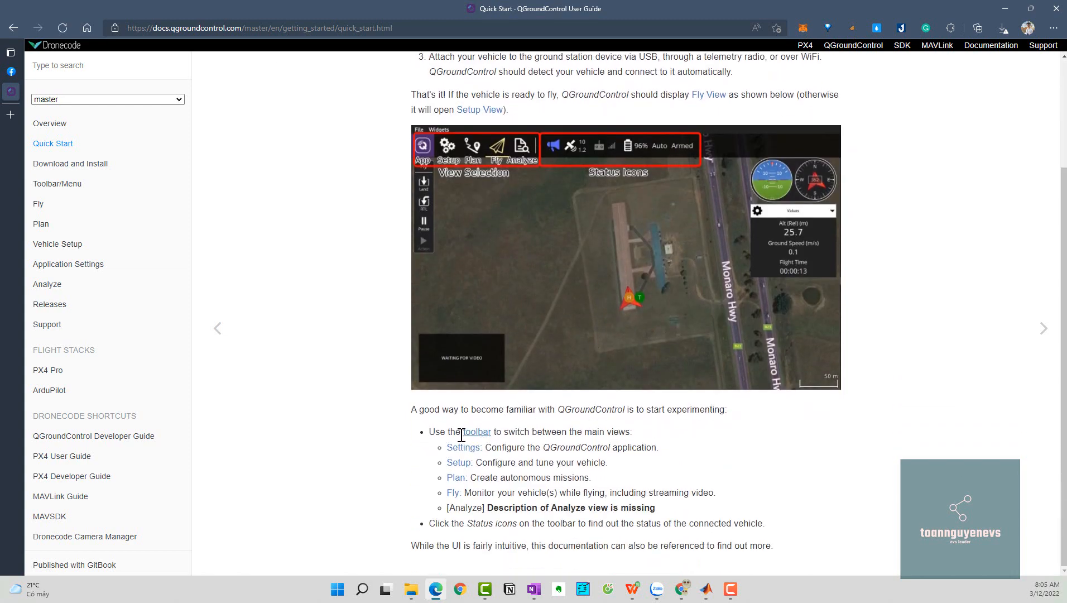
mouse_move(480, 181)
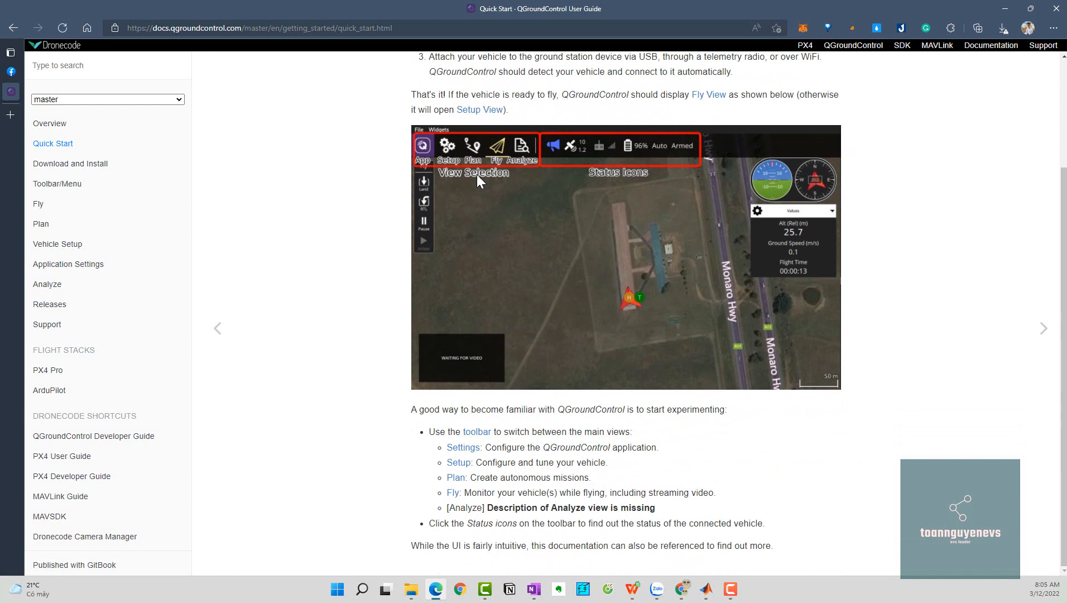
mouse_move(599, 180)
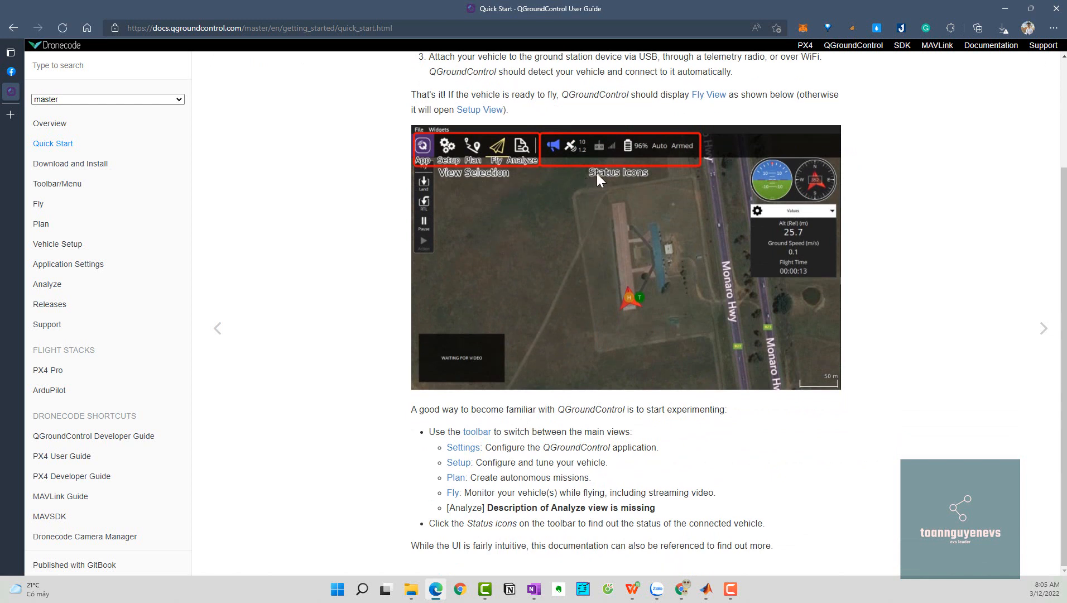
mouse_move(500, 491)
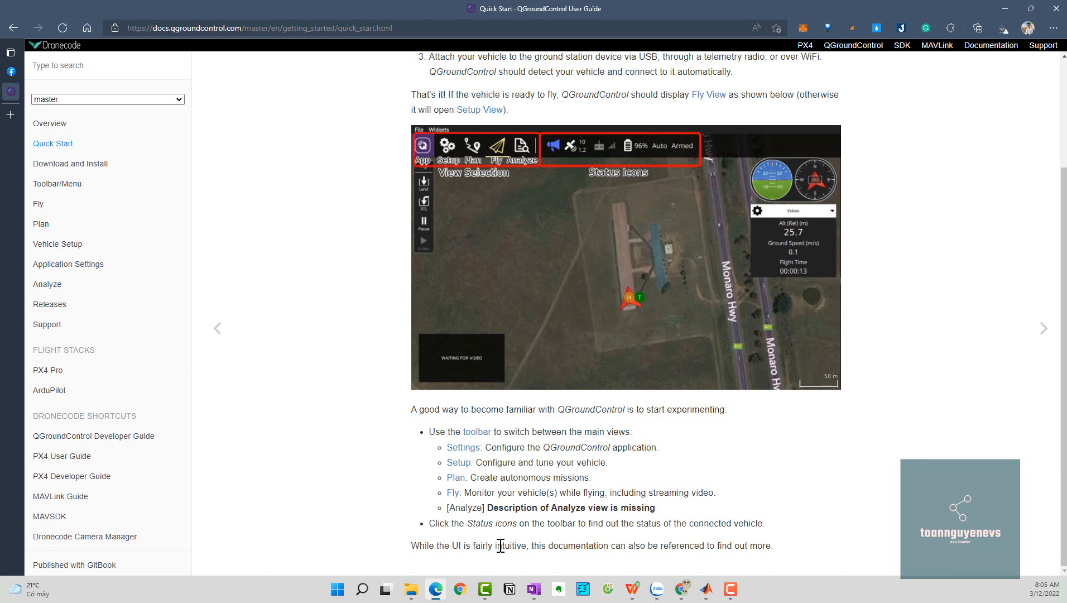
mouse_move(538, 559)
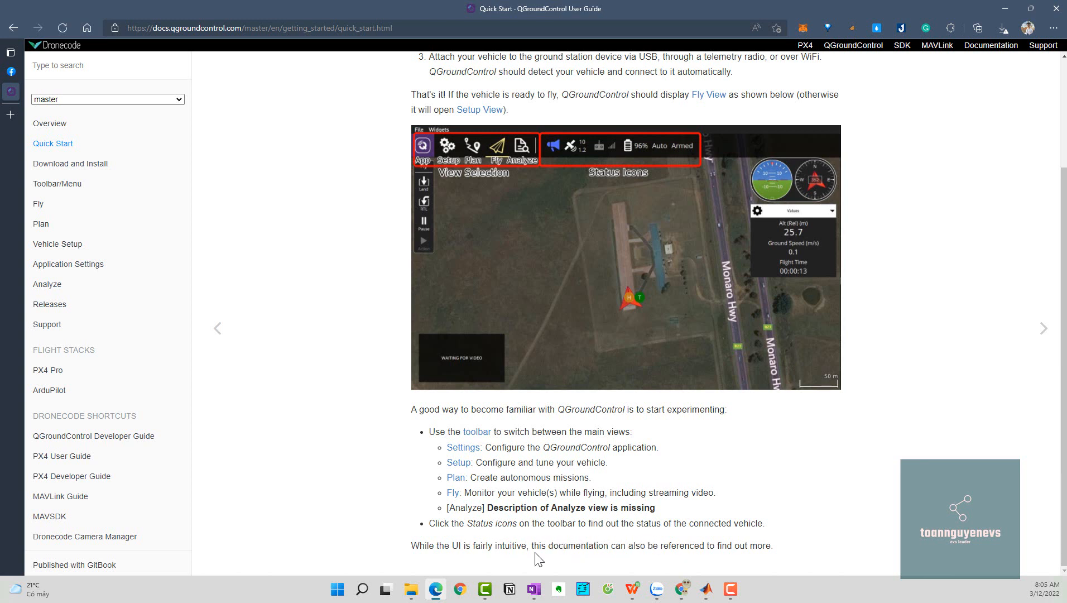
mouse_move(995, 43)
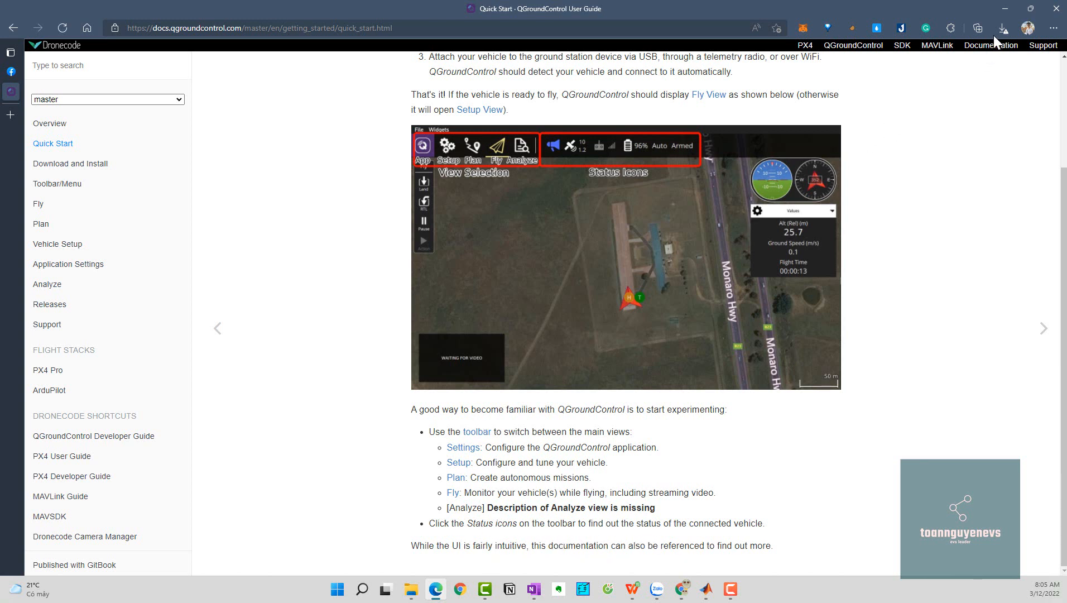
Check Edge's uncommon-download warning on the installer, then switch to Chrome's Quick Start page.
left_click(1002, 28)
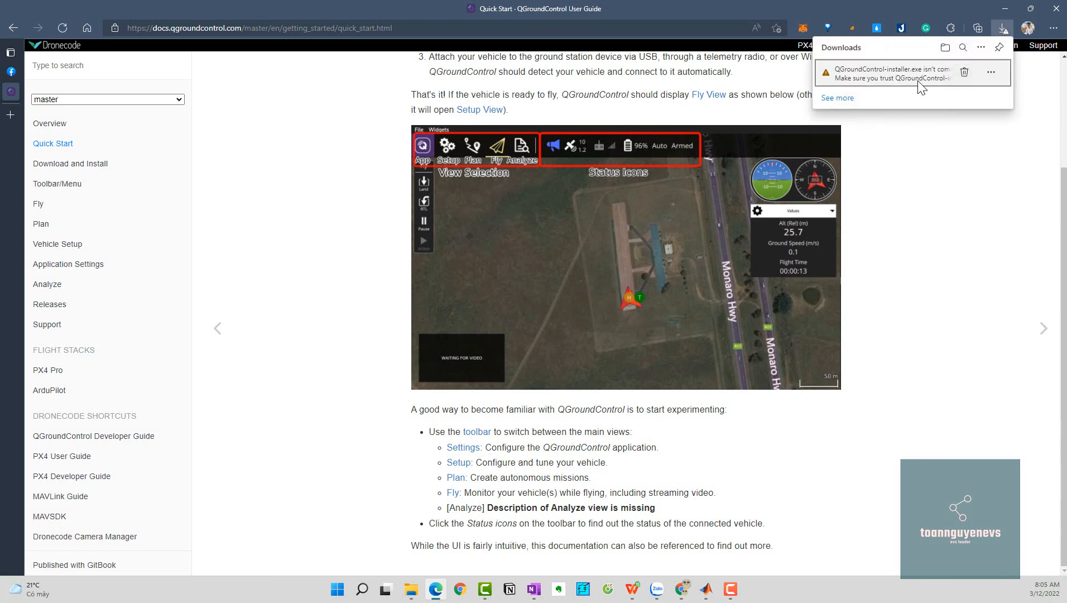
mouse_move(934, 89)
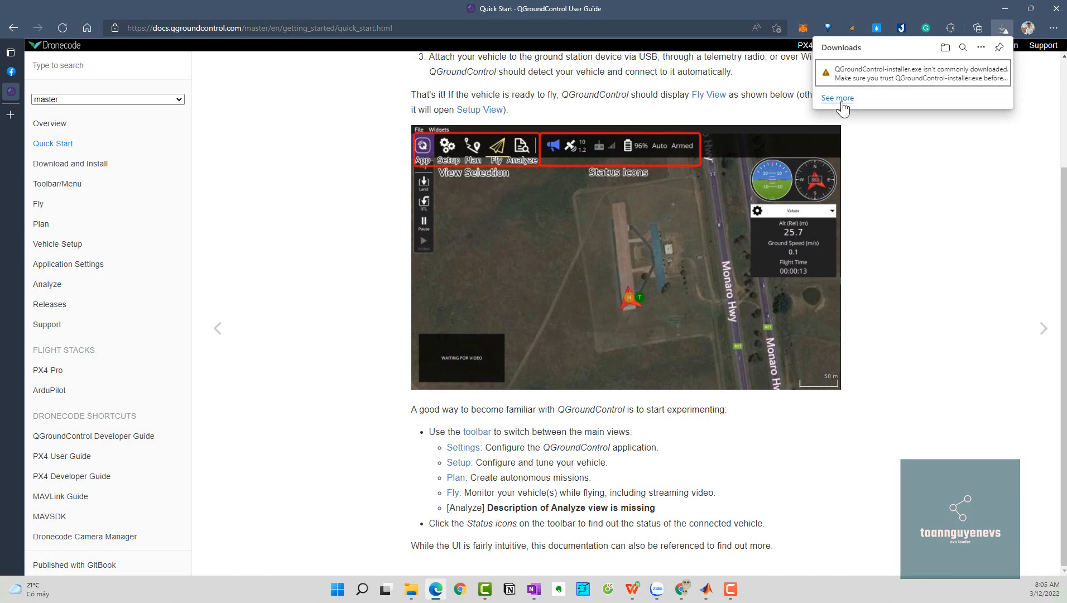
mouse_move(806, 121)
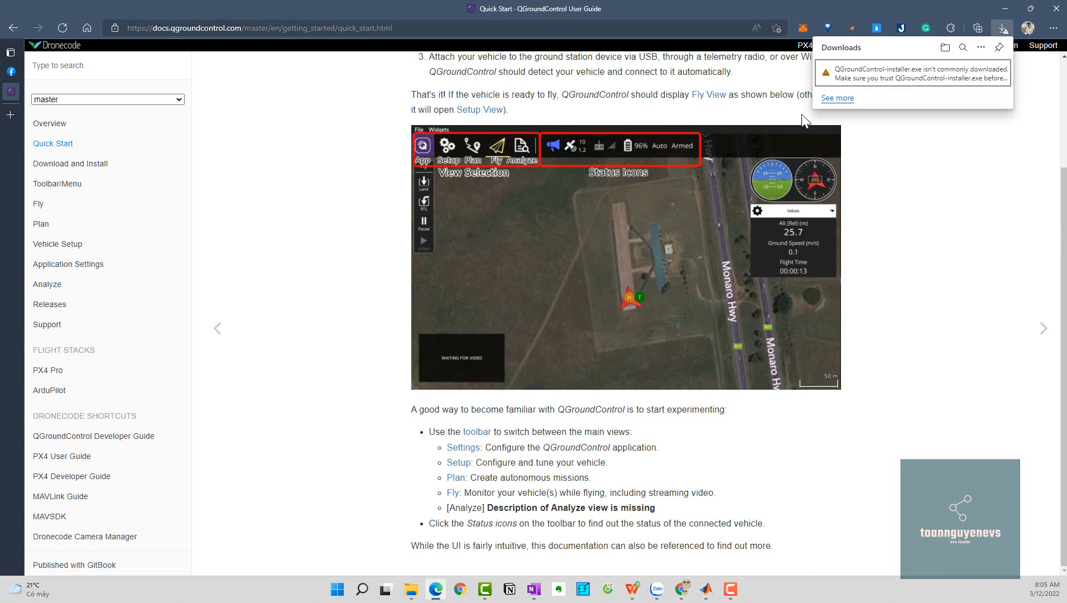
scroll("up", 3)
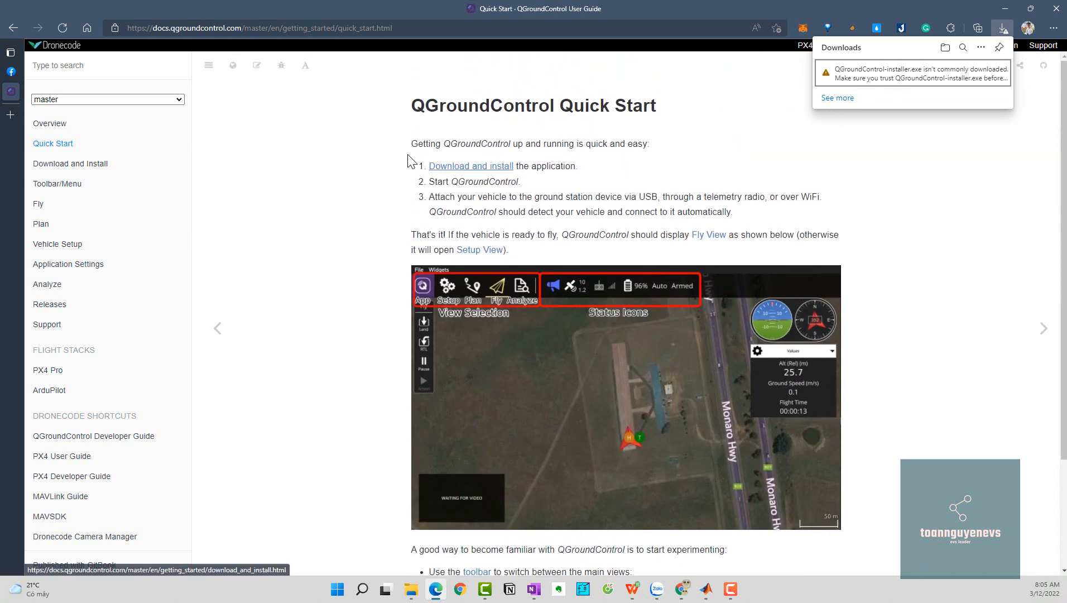
left_click(258, 28)
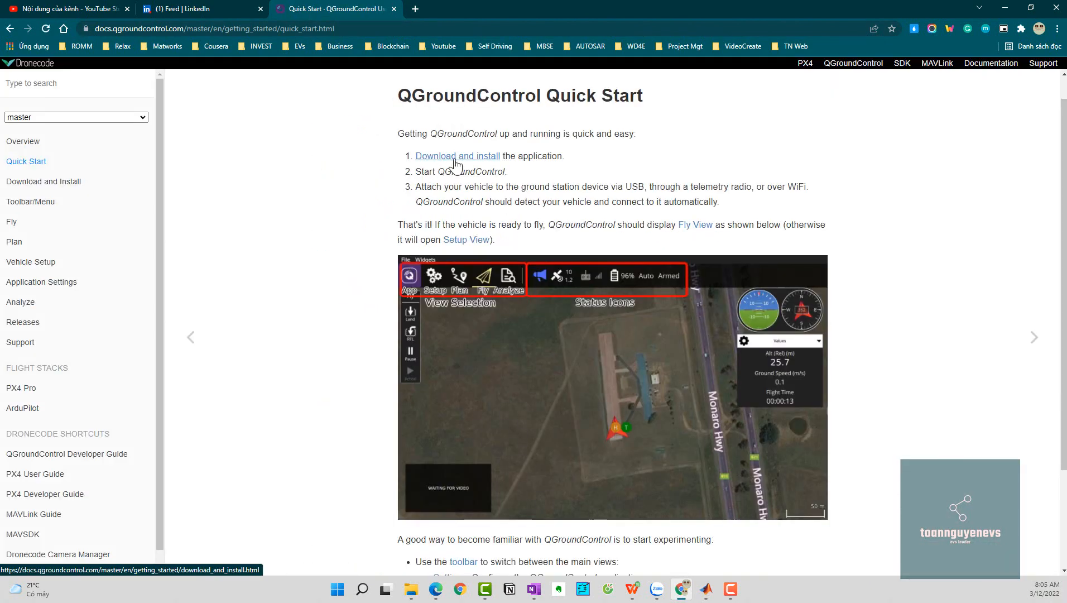
In Chrome, save QGroundControl-installer into TN Work (D:) > 05. Software.
left_click(457, 155)
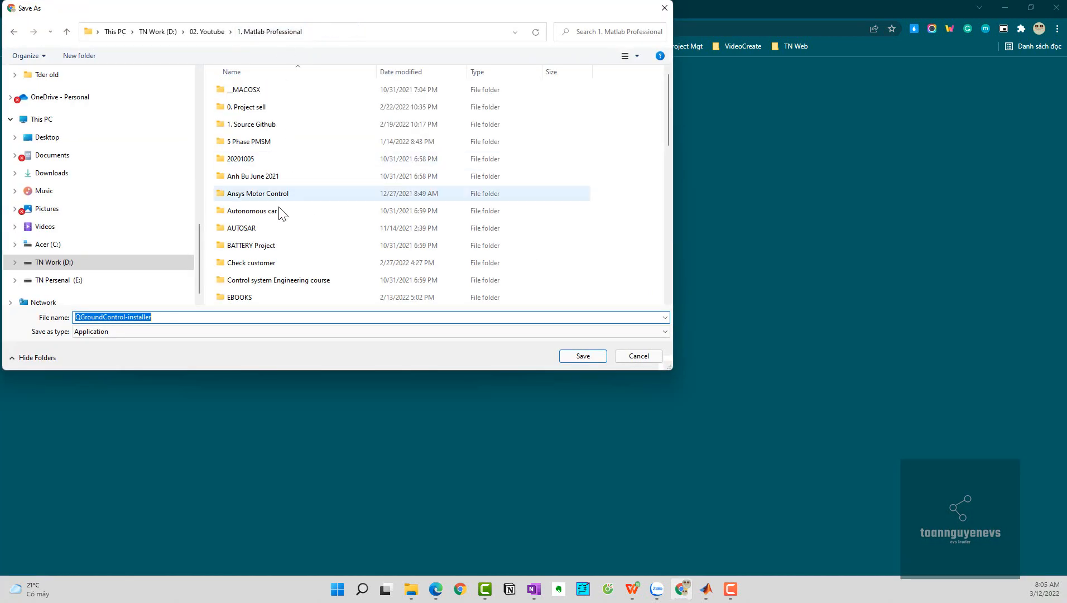
left_click(208, 31)
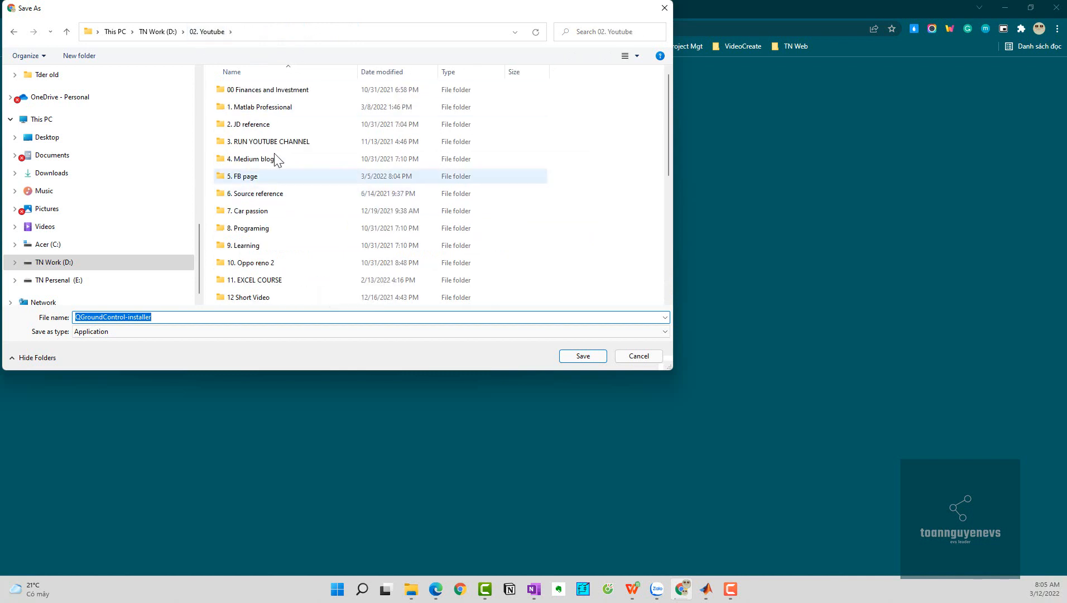
scroll("down", 3)
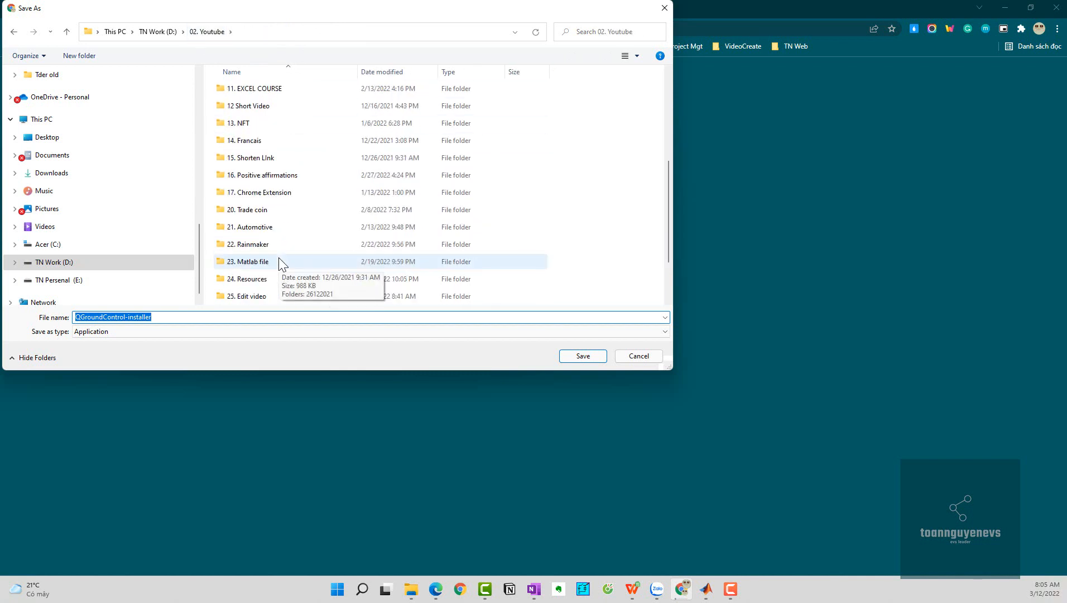
scroll("up", 3)
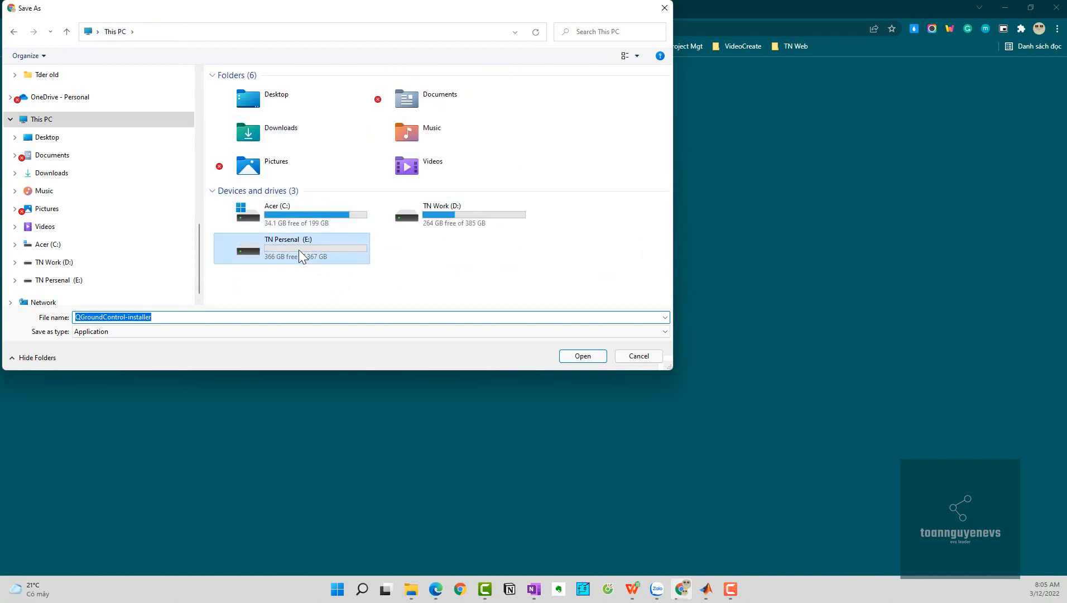
left_click(449, 214)
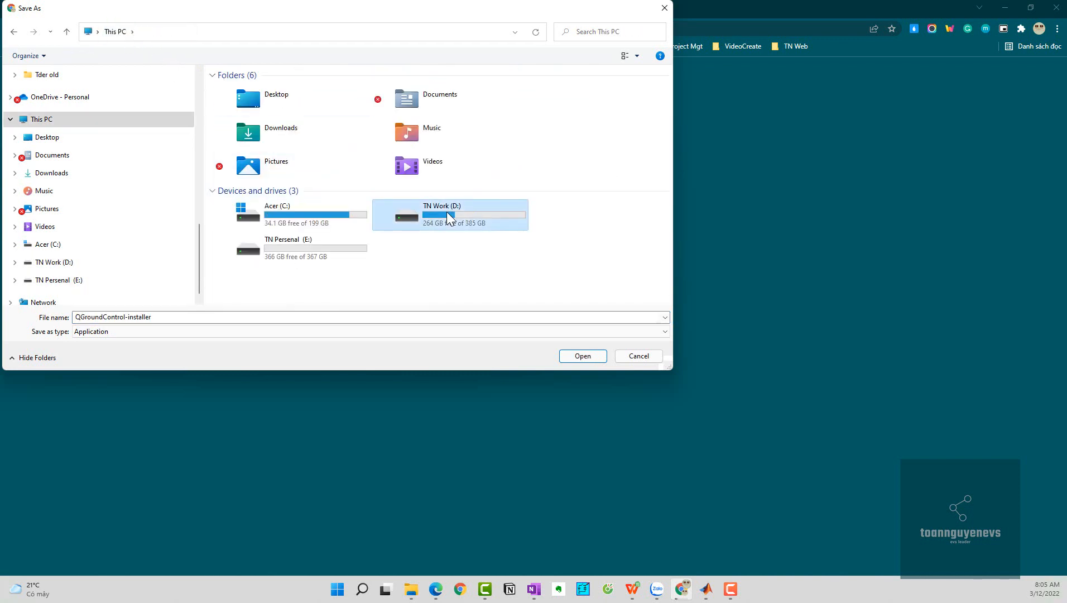
double_click(449, 214)
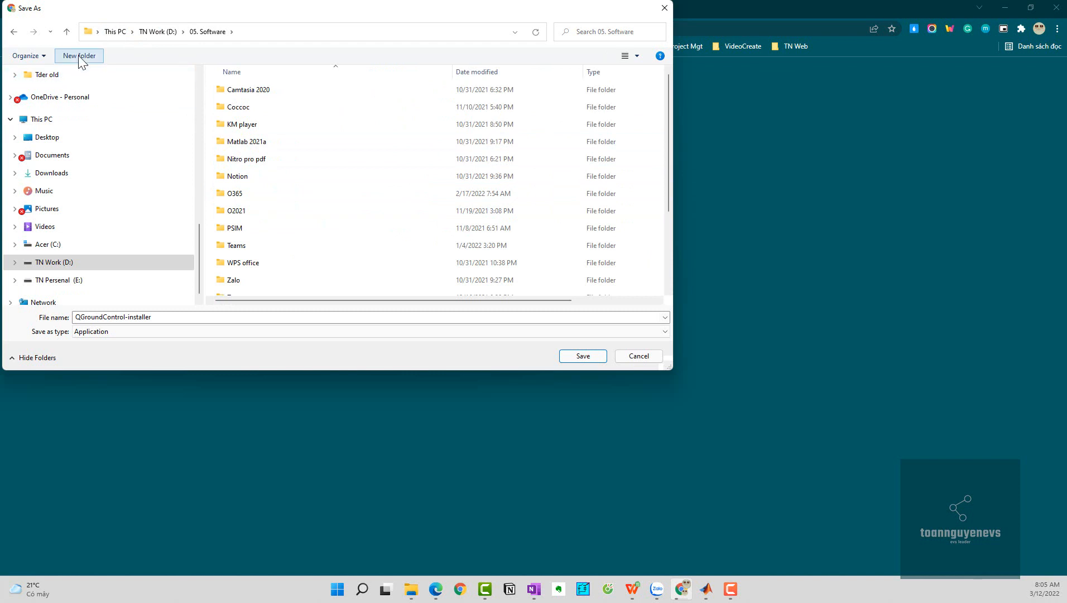
left_click(78, 55)
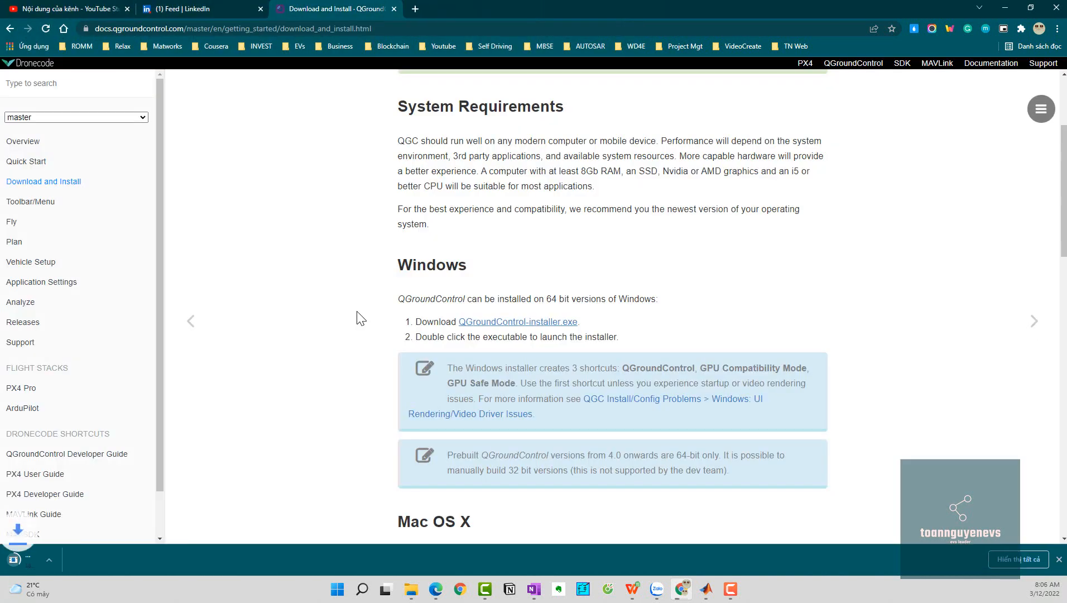
left_click(517, 321)
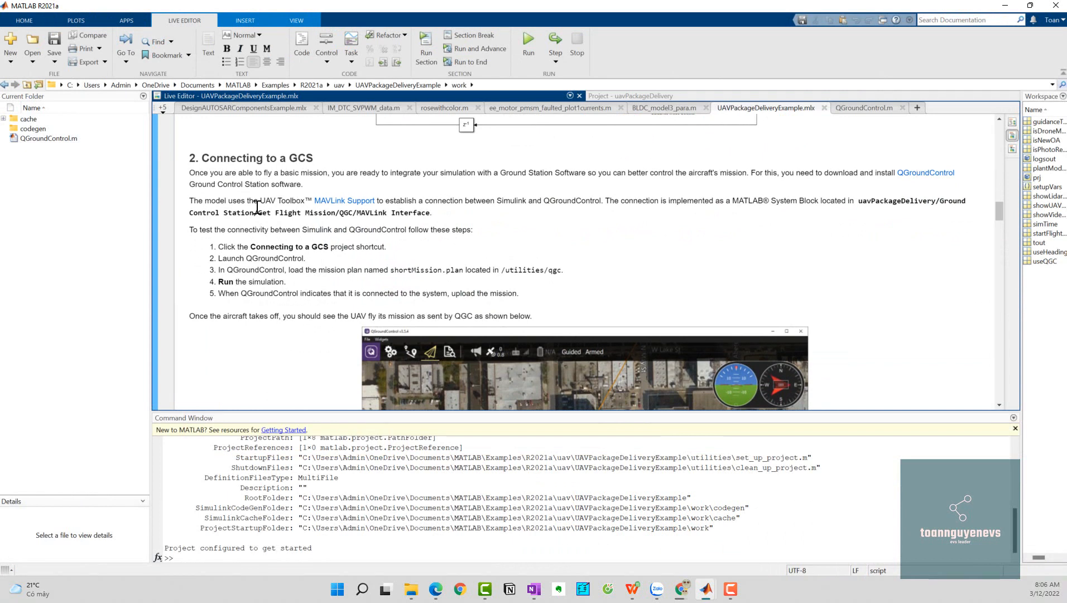
mouse_move(775, 207)
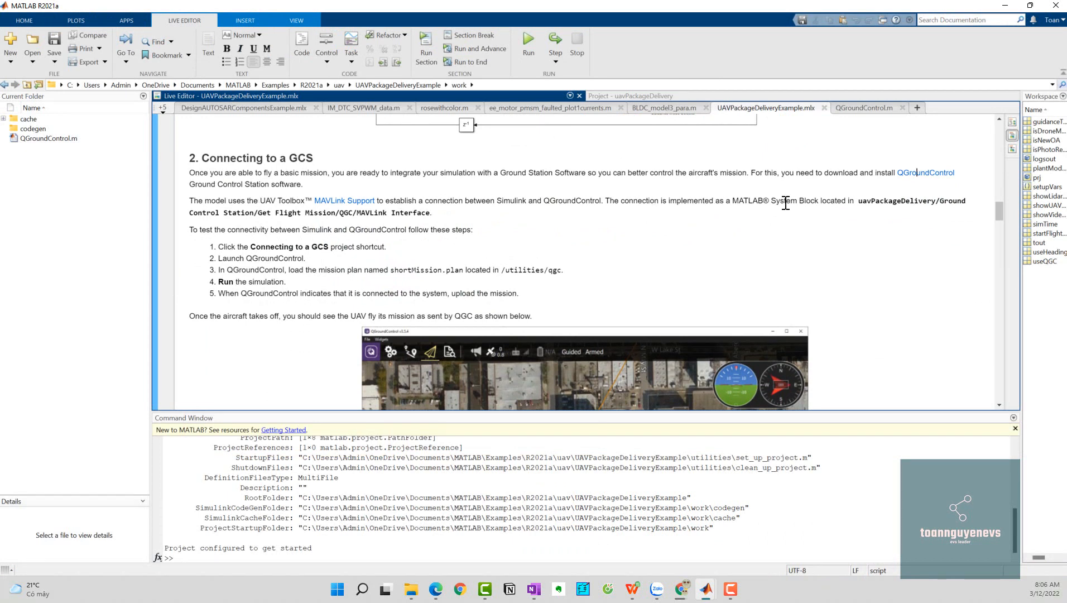
mouse_move(276, 226)
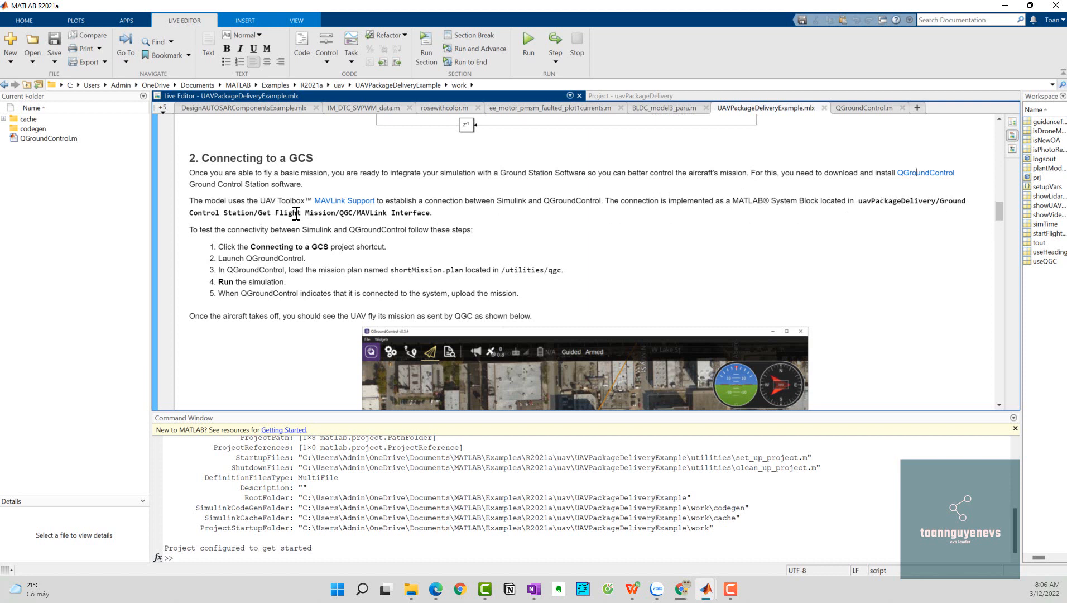
mouse_move(354, 213)
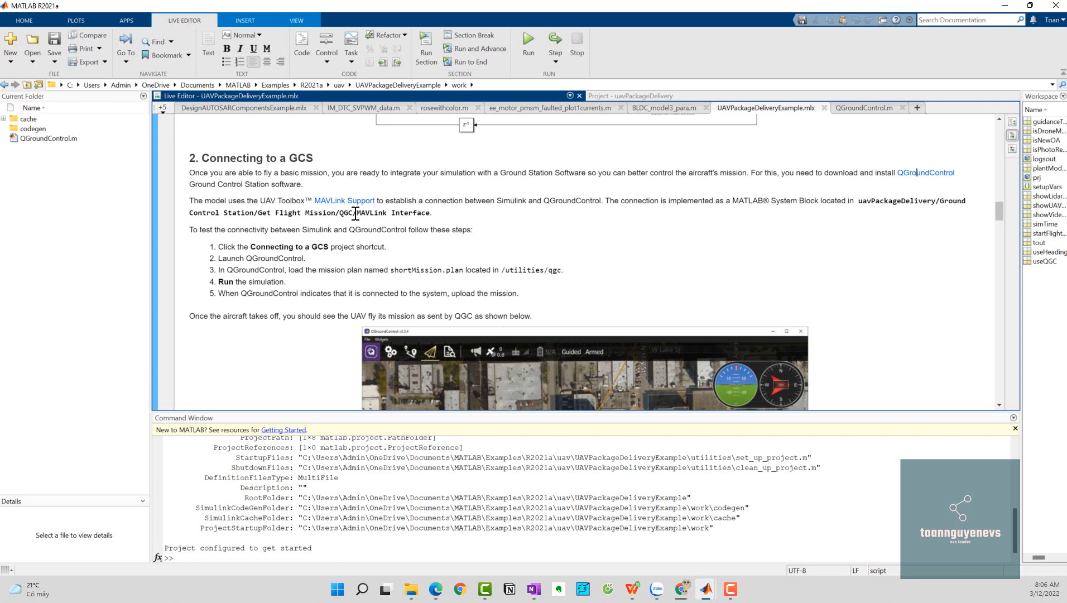
mouse_move(255, 201)
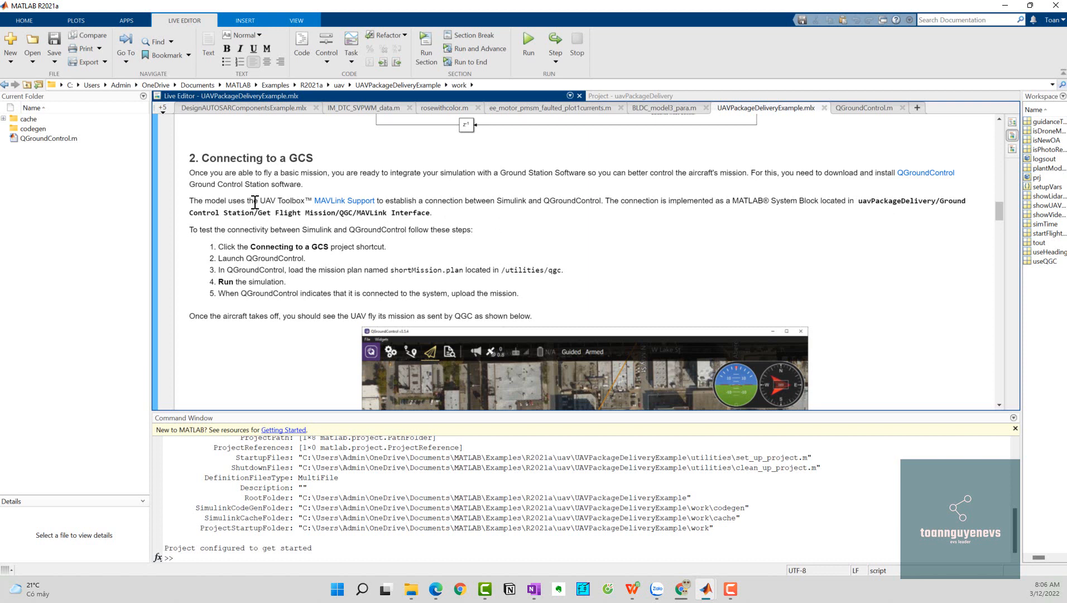
mouse_move(343, 201)
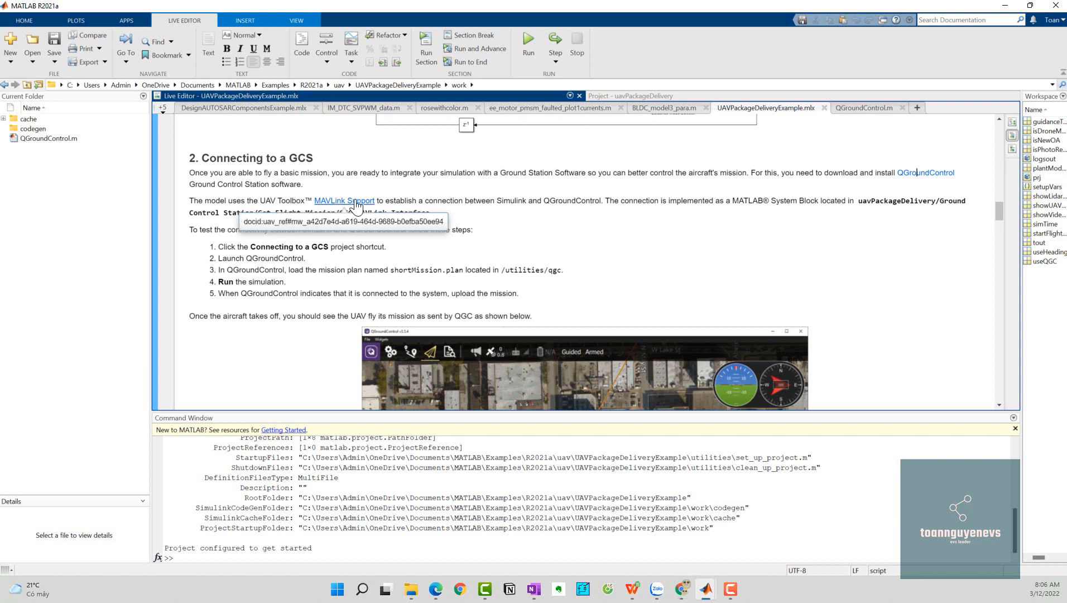
mouse_move(332, 206)
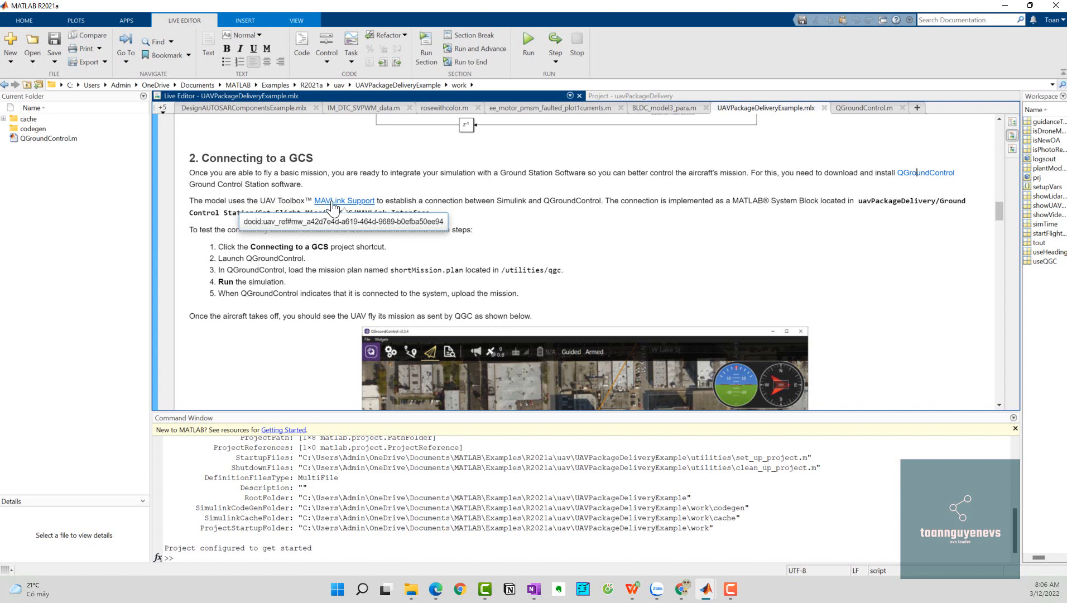
mouse_move(427, 202)
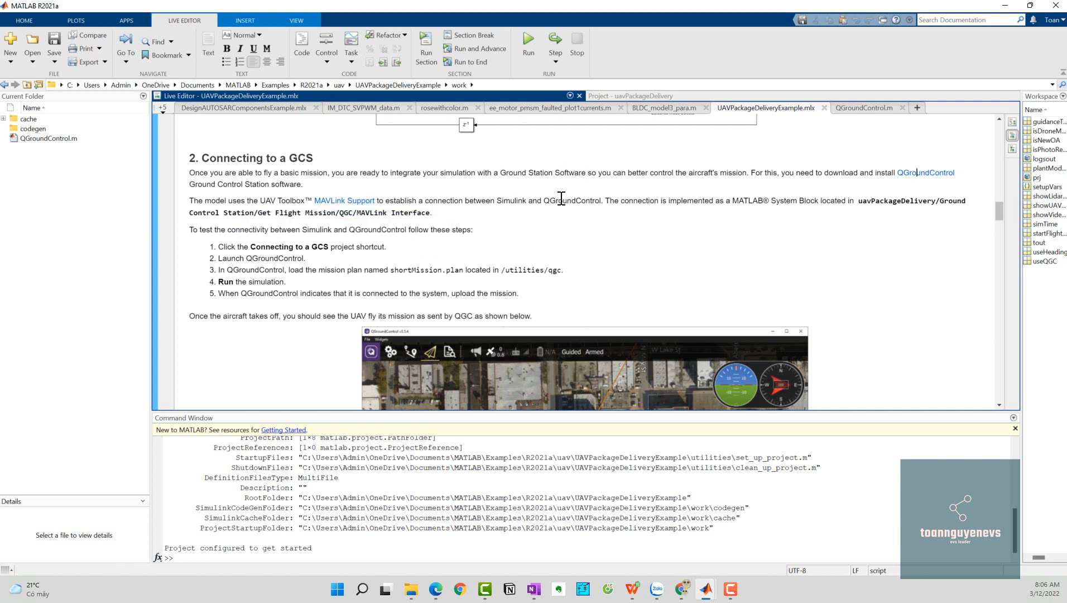
mouse_move(568, 226)
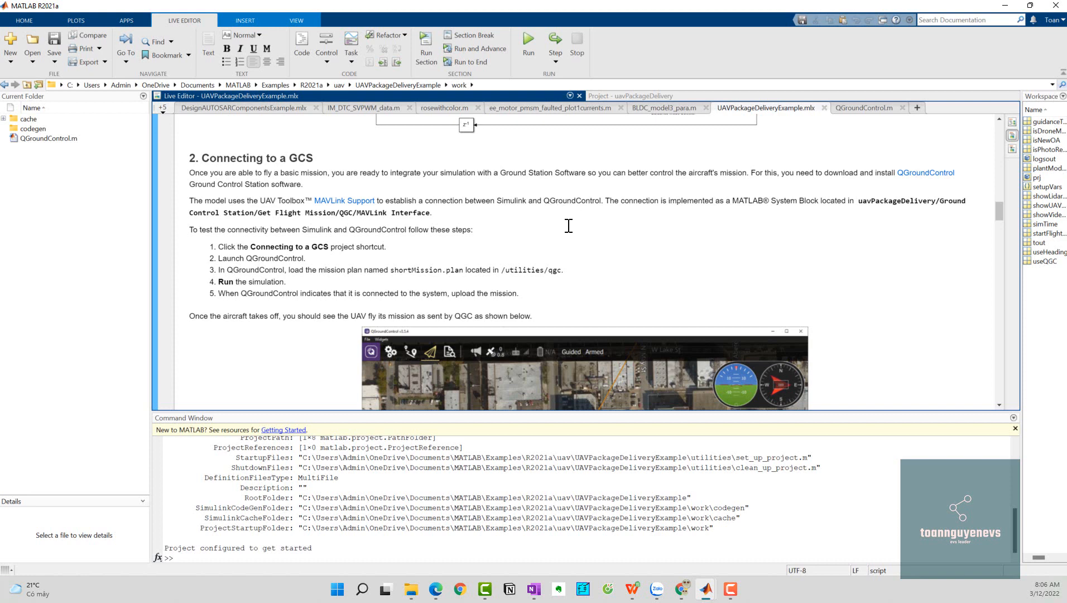
mouse_move(344, 206)
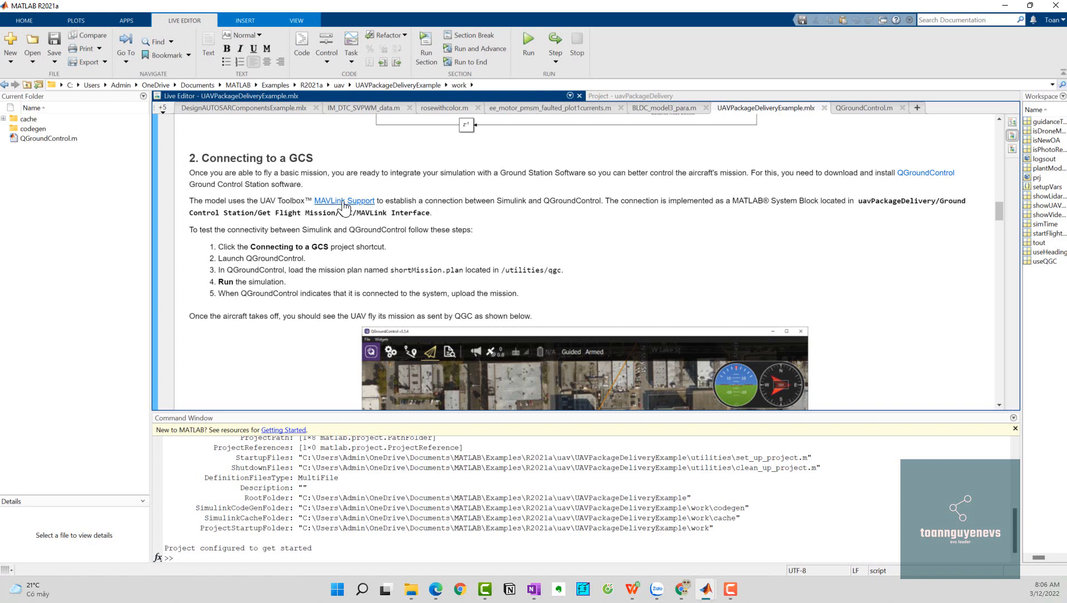
mouse_move(382, 225)
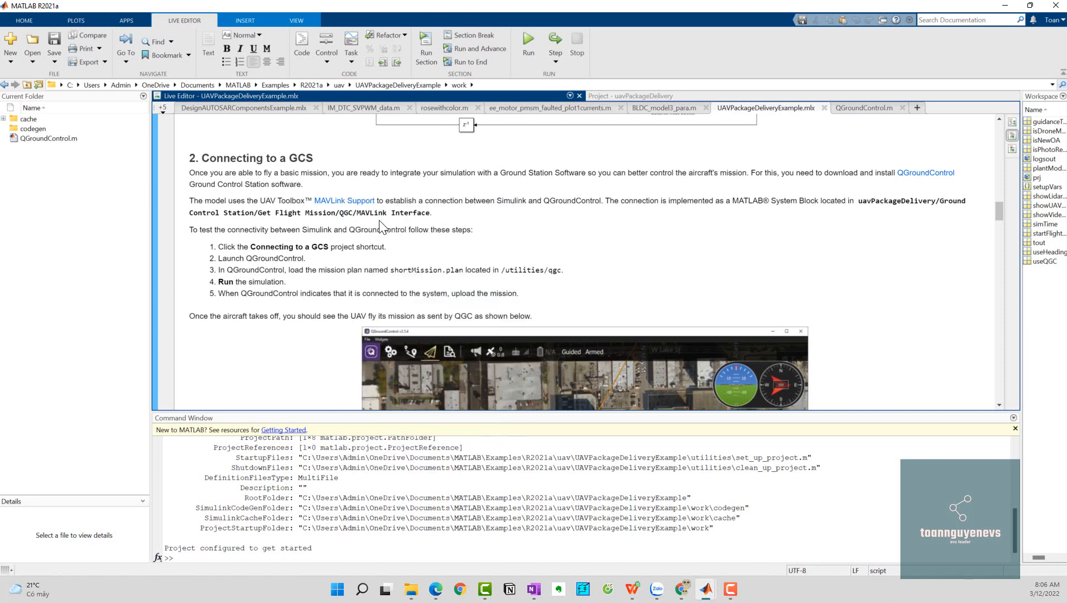
left_click(344, 201)
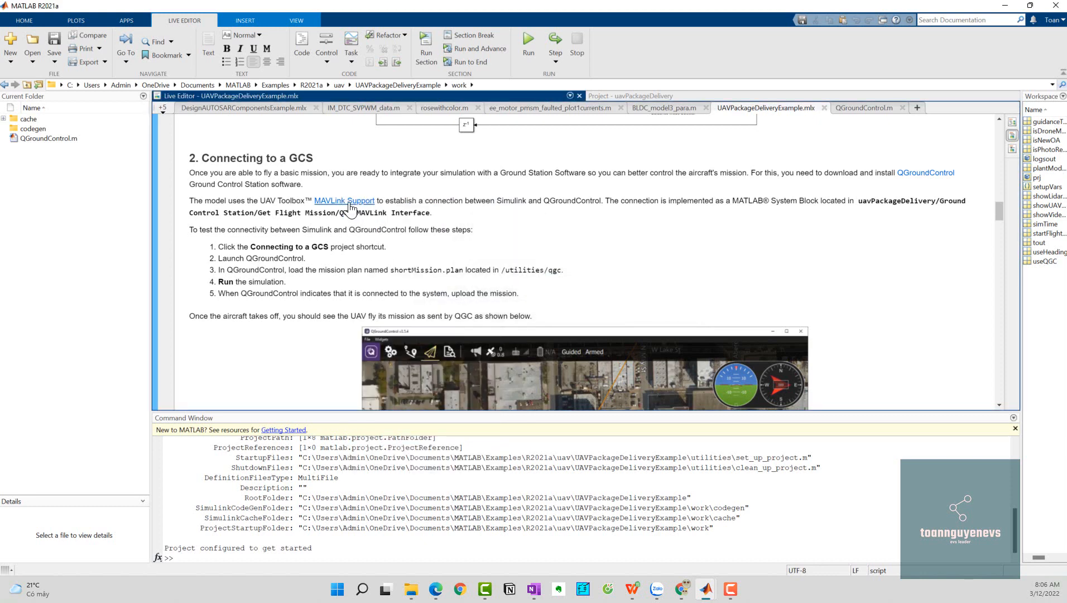
mouse_move(629, 235)
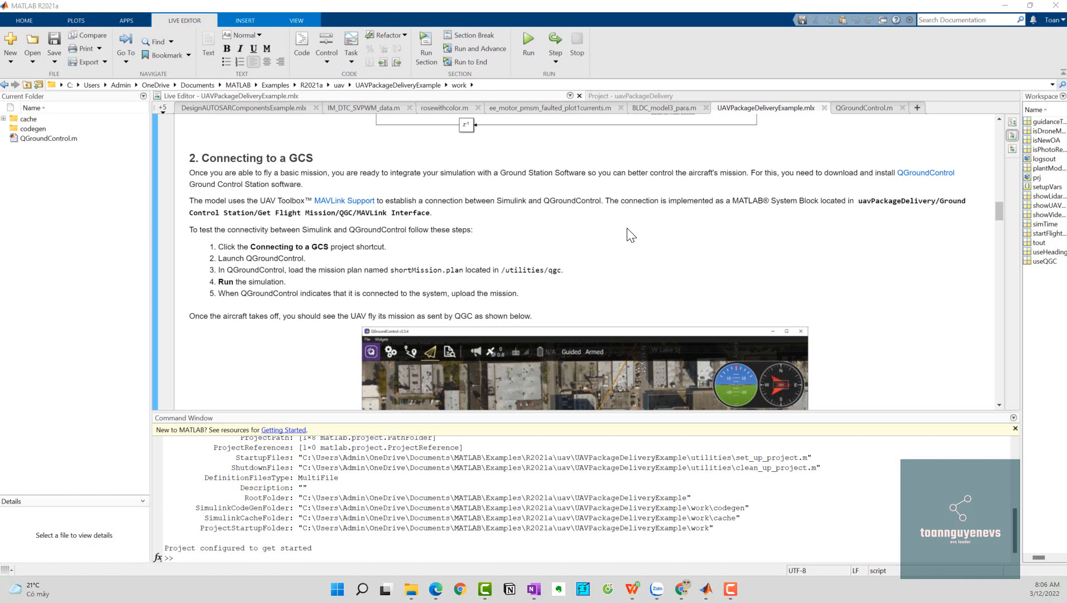
mouse_move(298, 265)
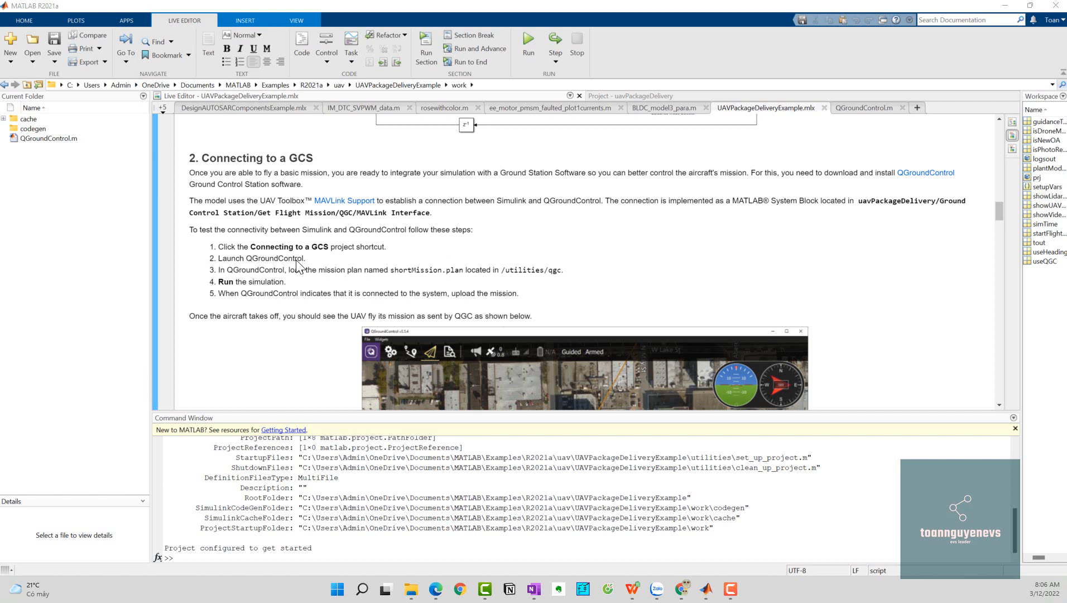
mouse_move(230, 245)
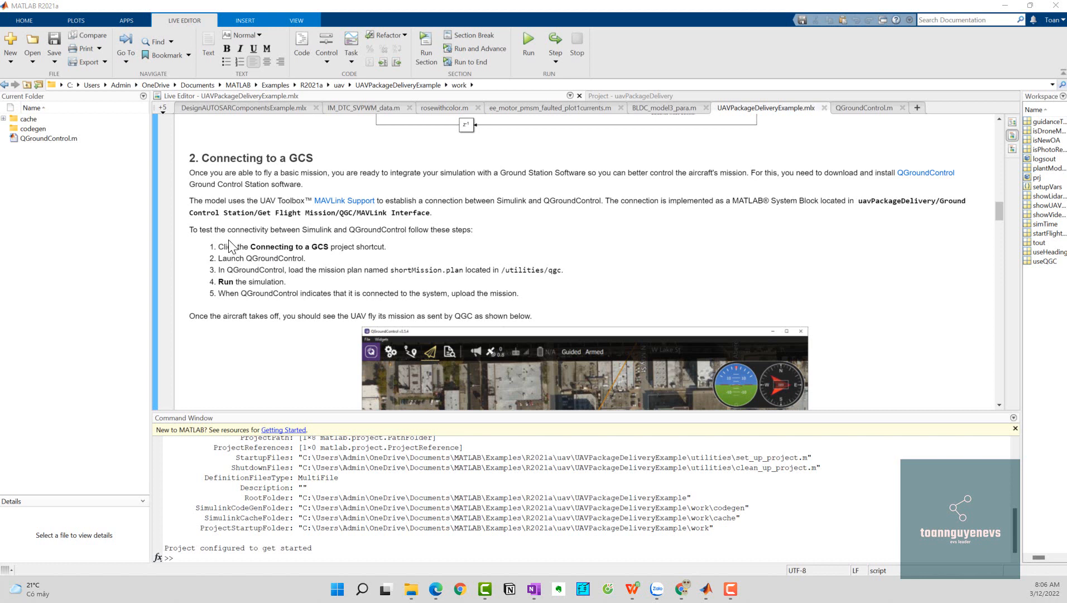
mouse_move(319, 237)
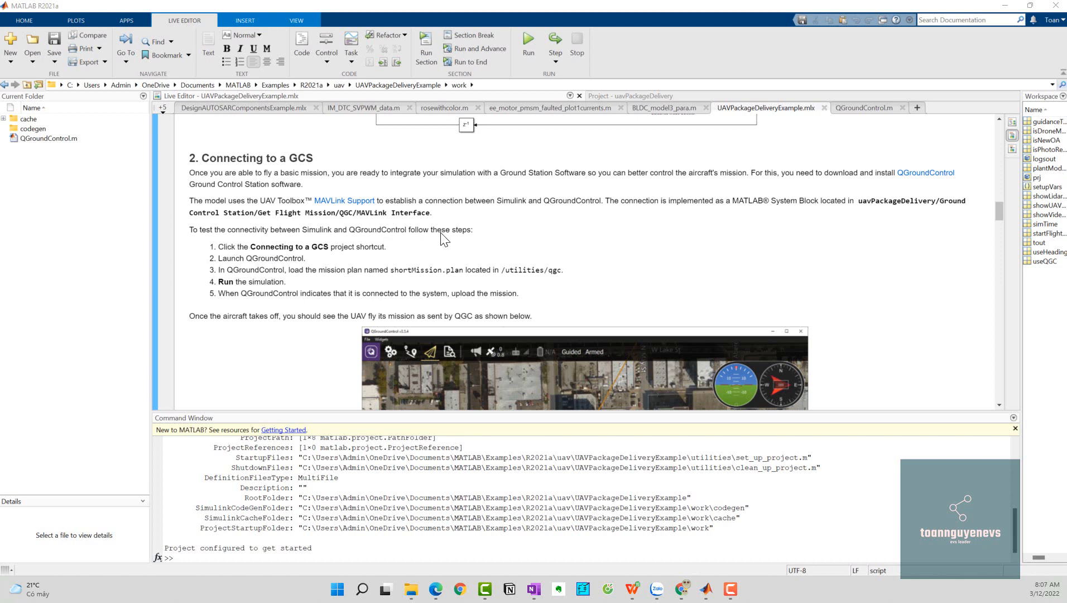
mouse_move(260, 253)
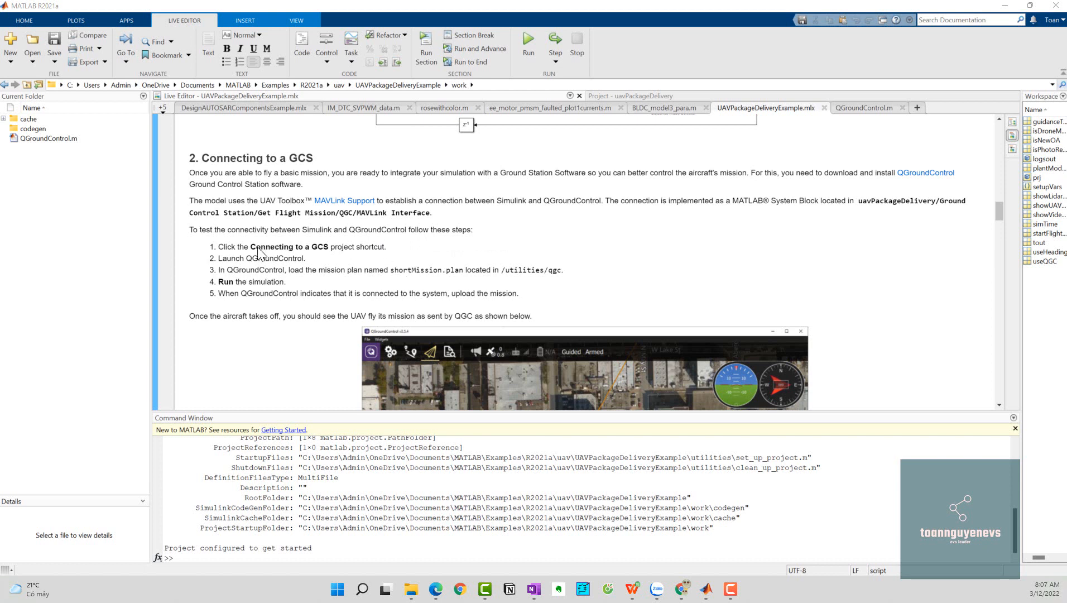
mouse_move(376, 254)
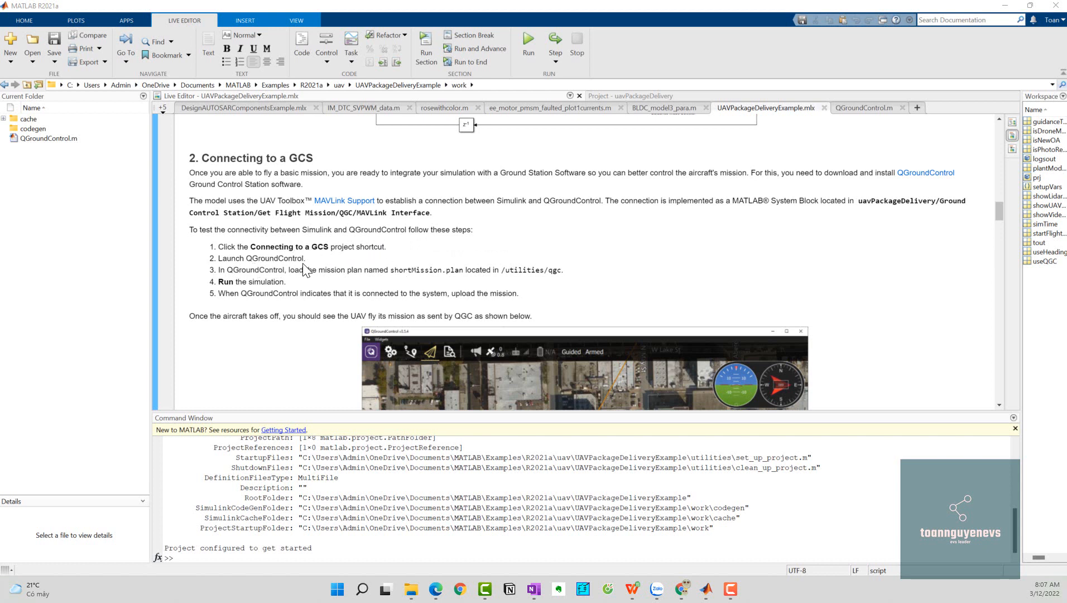
mouse_move(329, 279)
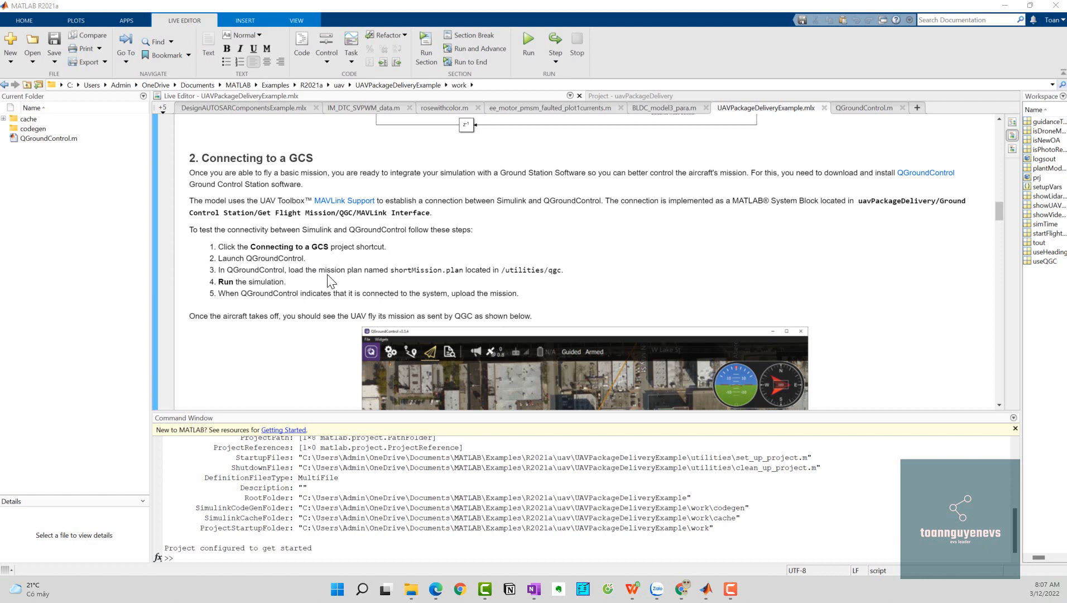
mouse_move(438, 281)
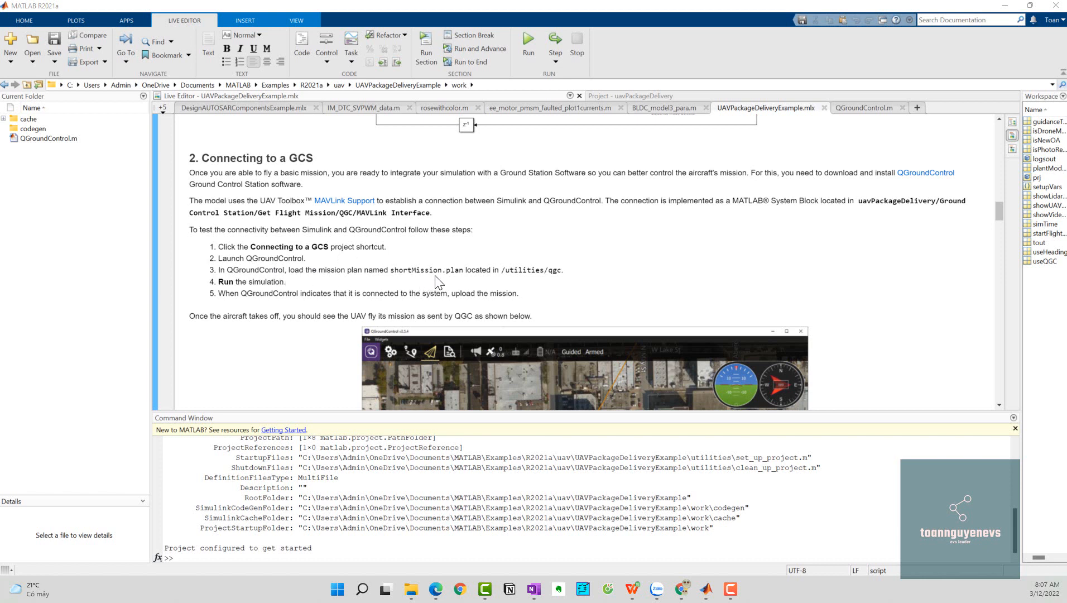
mouse_move(524, 280)
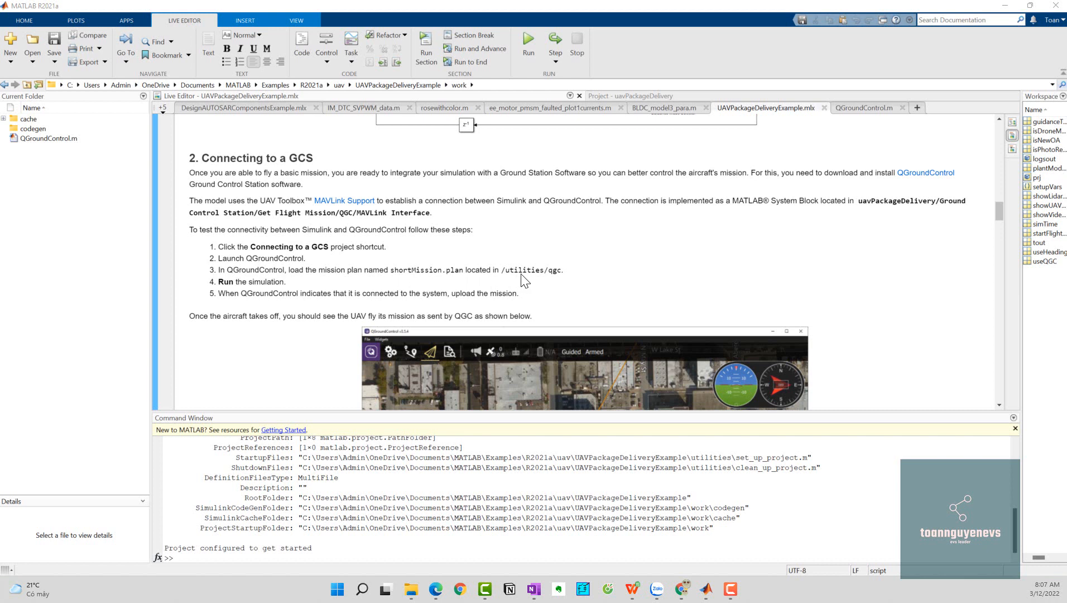
mouse_move(559, 277)
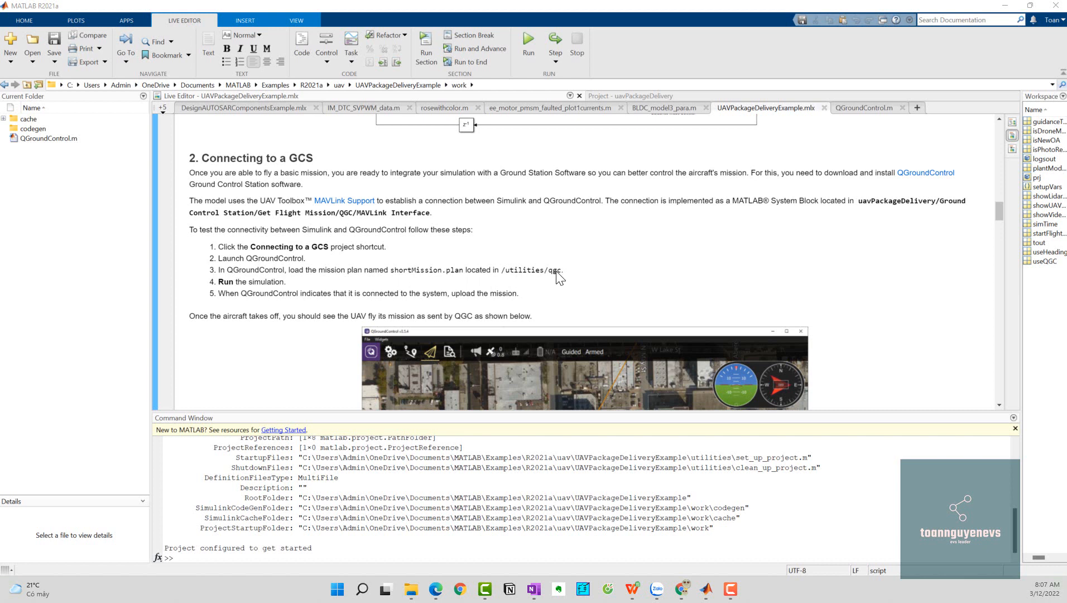
mouse_move(285, 311)
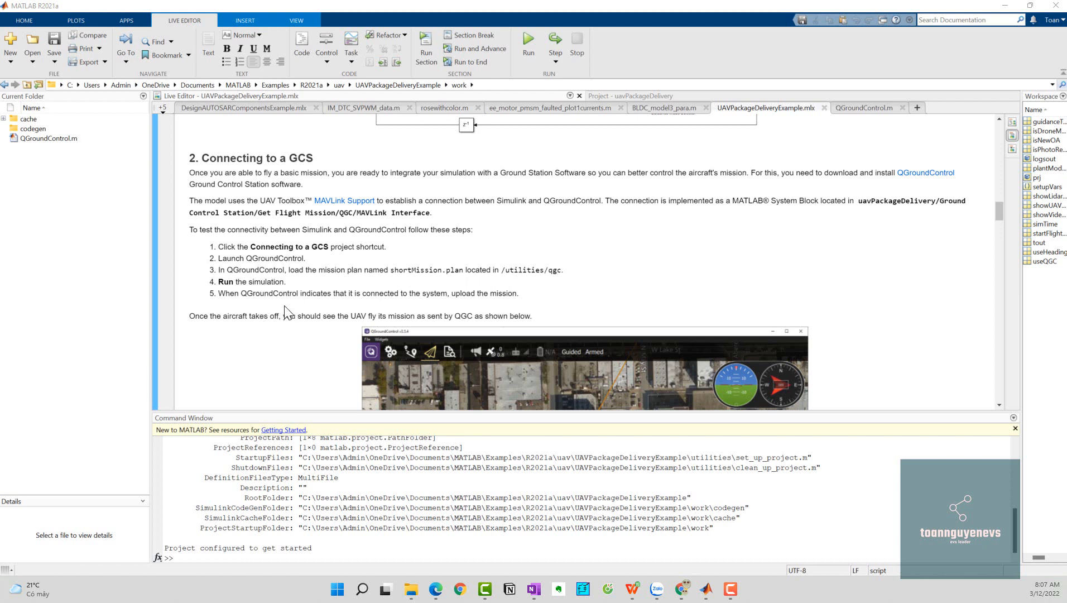
mouse_move(250, 329)
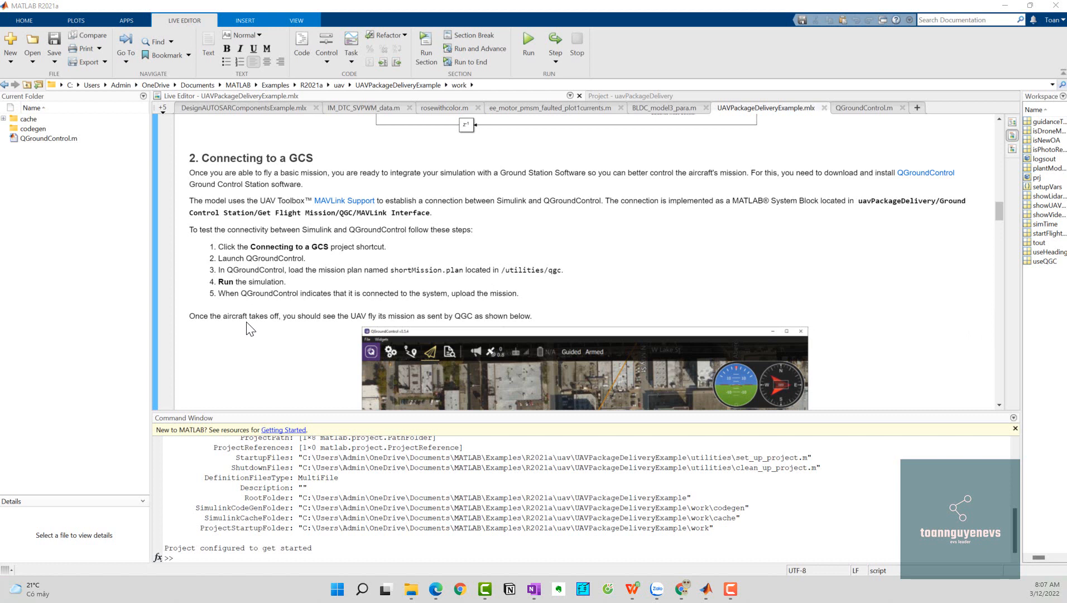
mouse_move(386, 323)
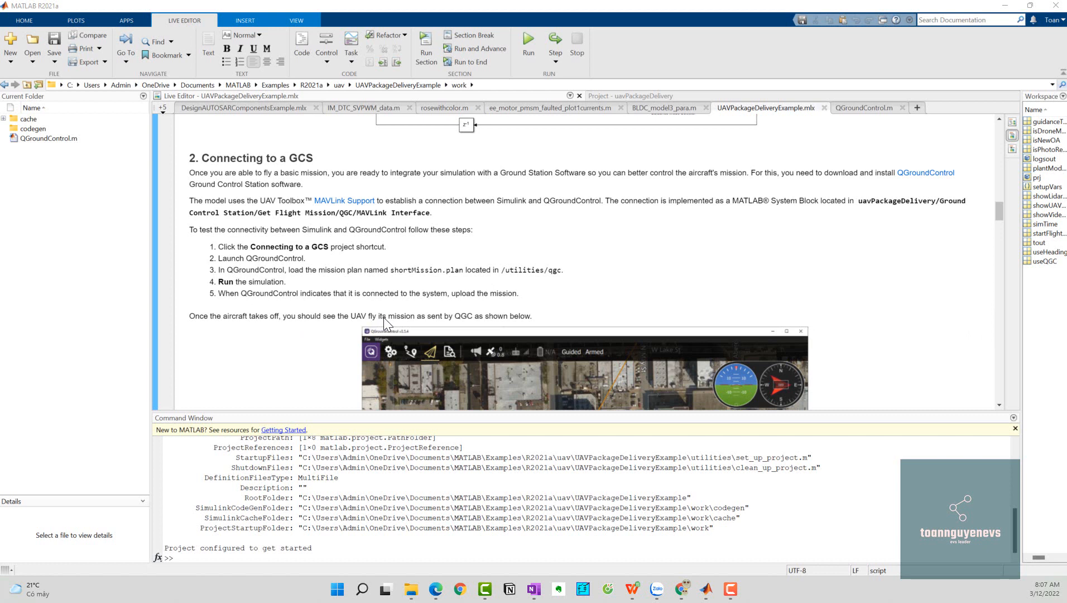
mouse_move(450, 323)
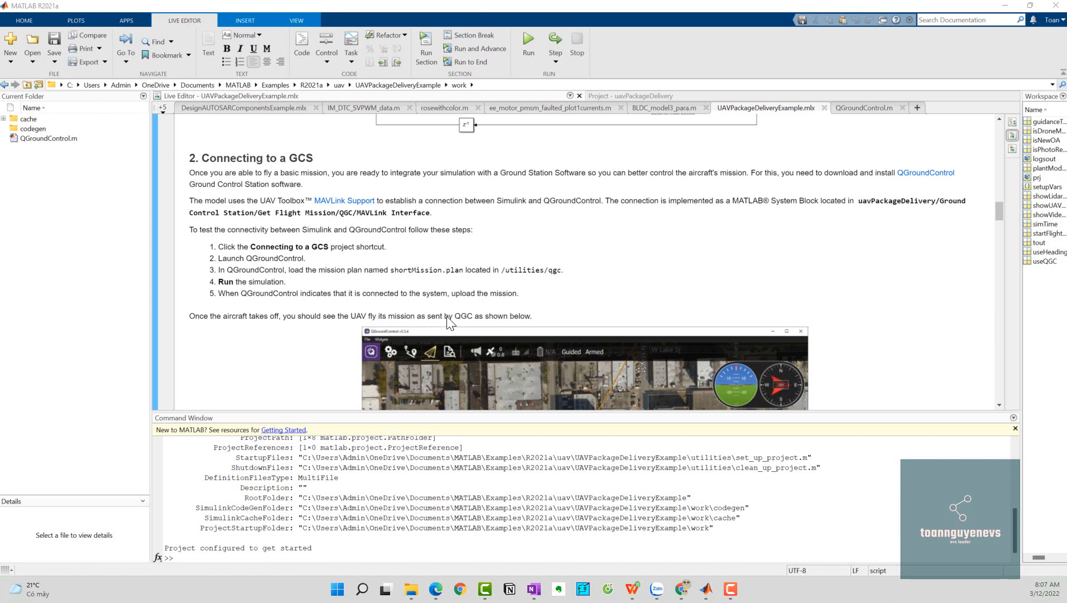
mouse_move(675, 570)
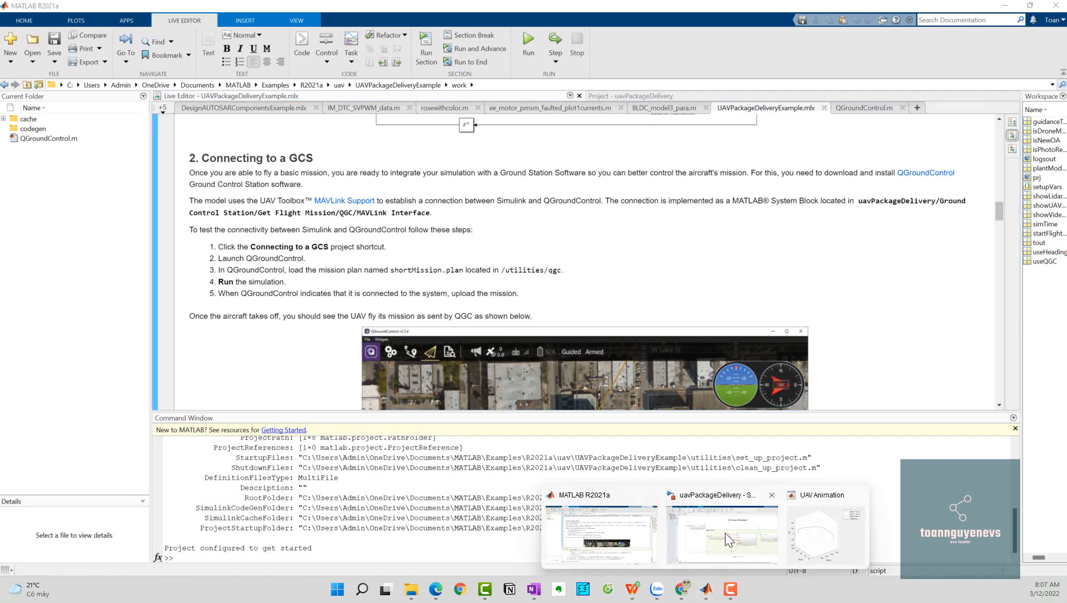
left_click(826, 534)
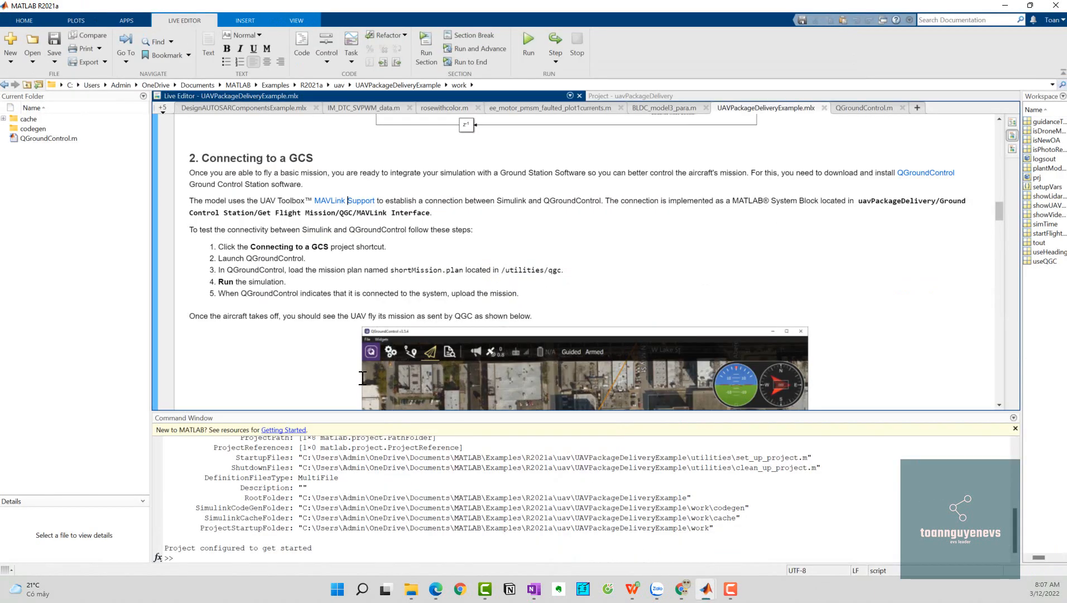
mouse_move(288, 273)
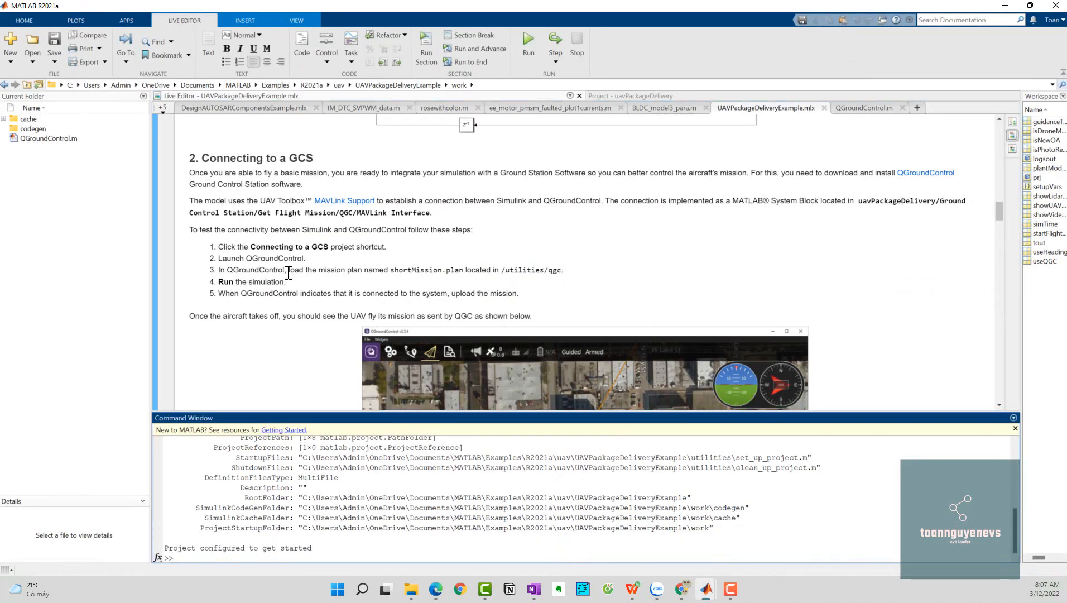
scroll("down", 3)
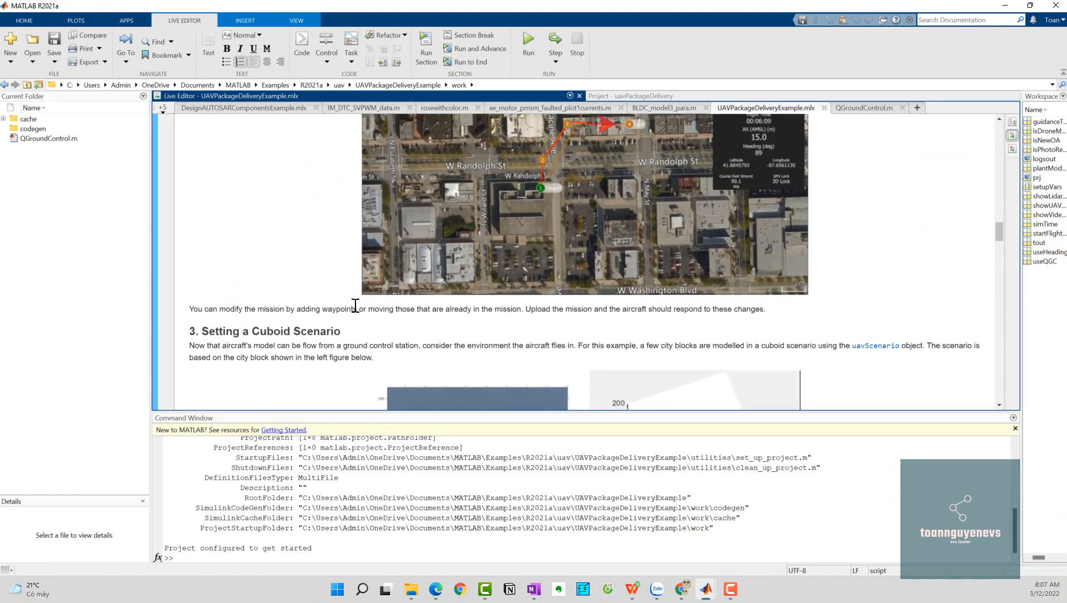
scroll("up", 3)
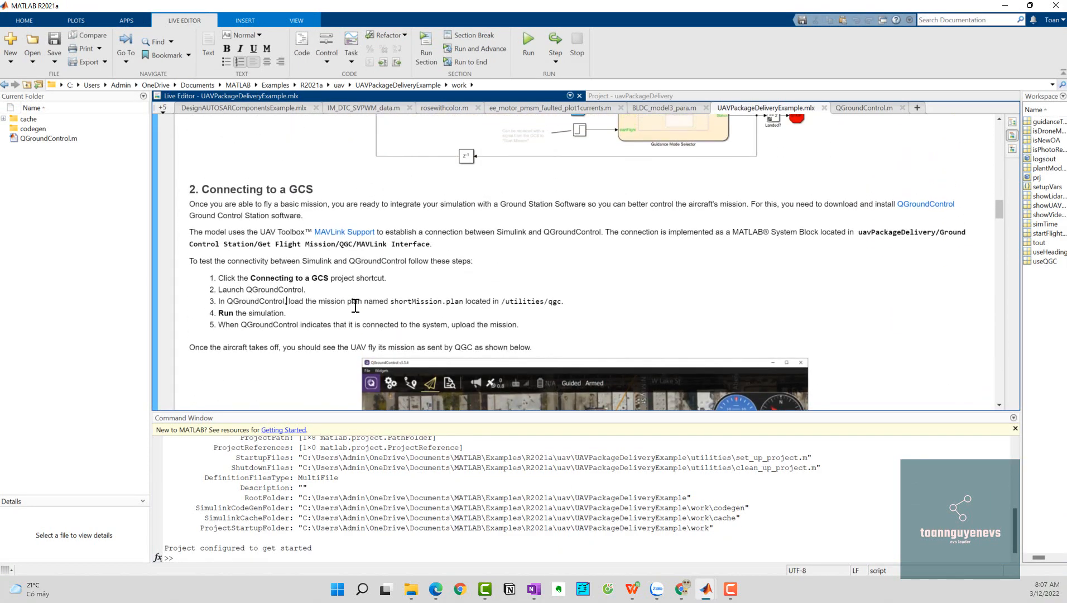
scroll("up", 3)
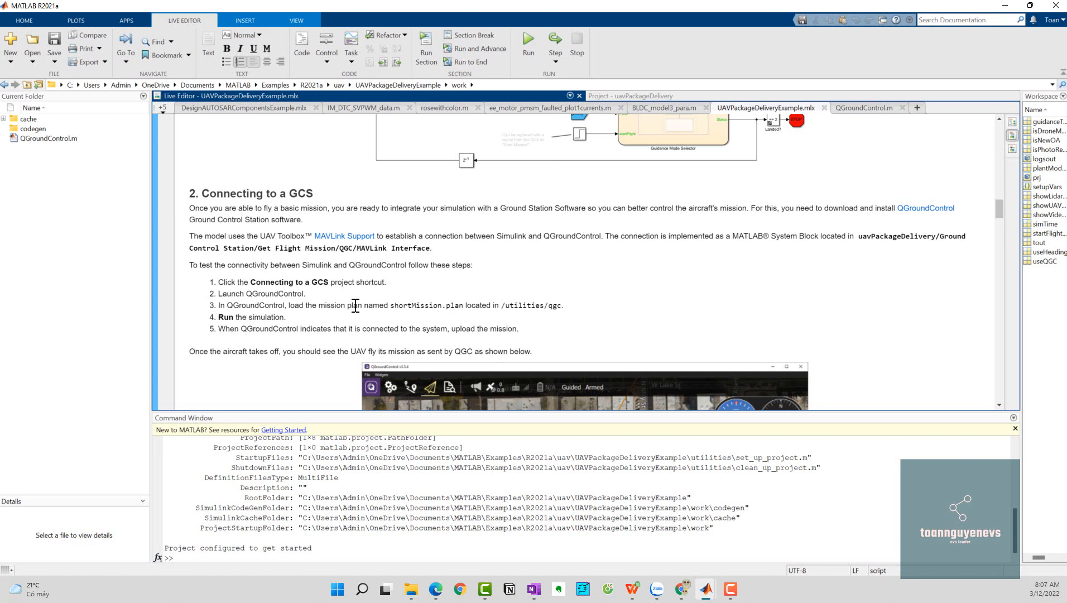
mouse_move(366, 300)
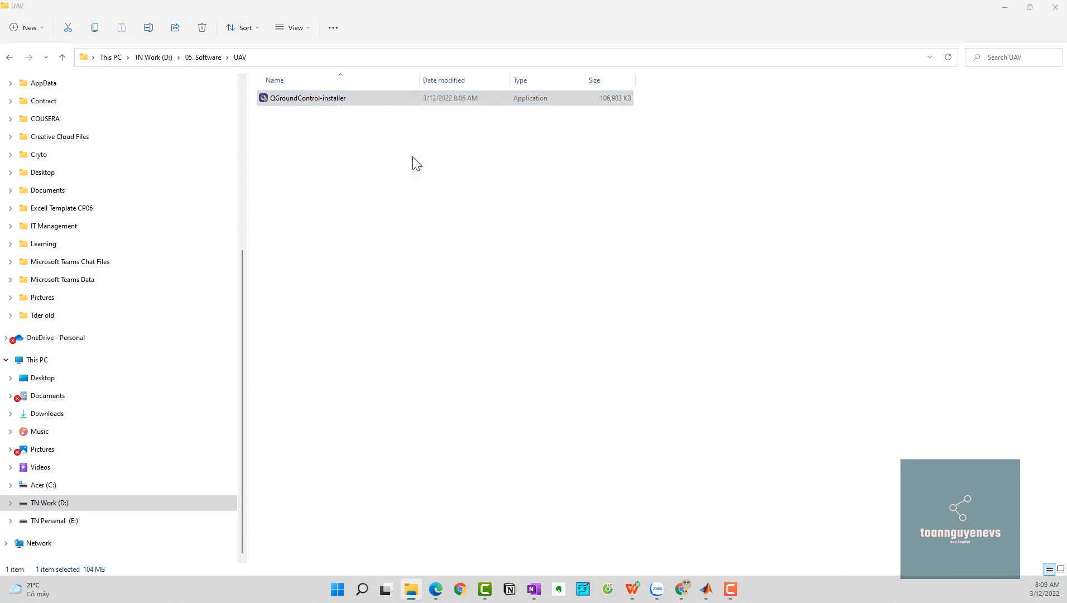
Launch QGroundControl-installer from D:\05. Software\UAV, retrying the double-click.
double_click(305, 97)
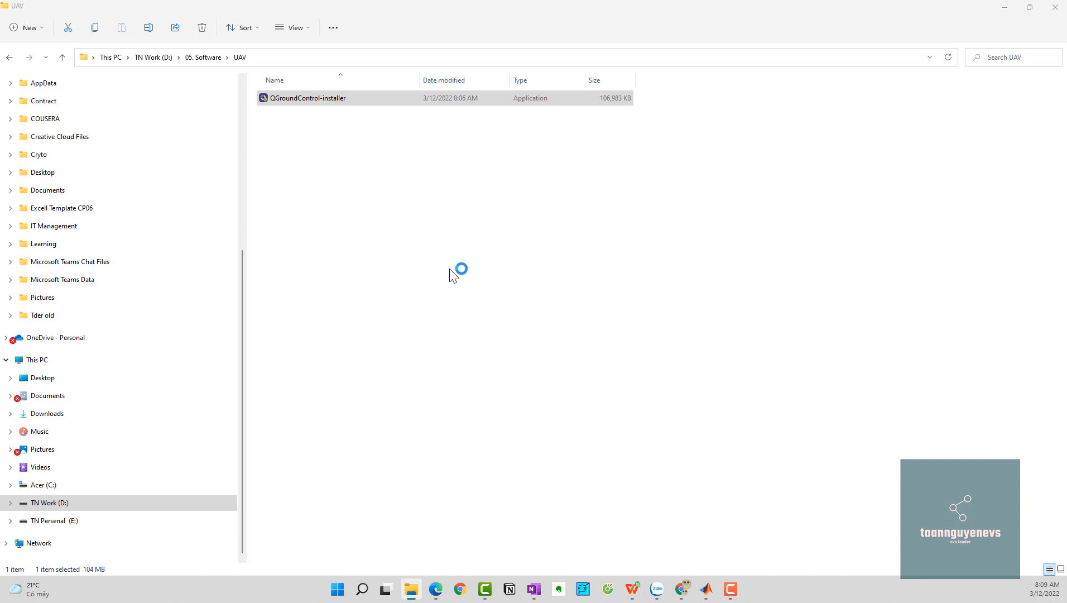
double_click(307, 98)
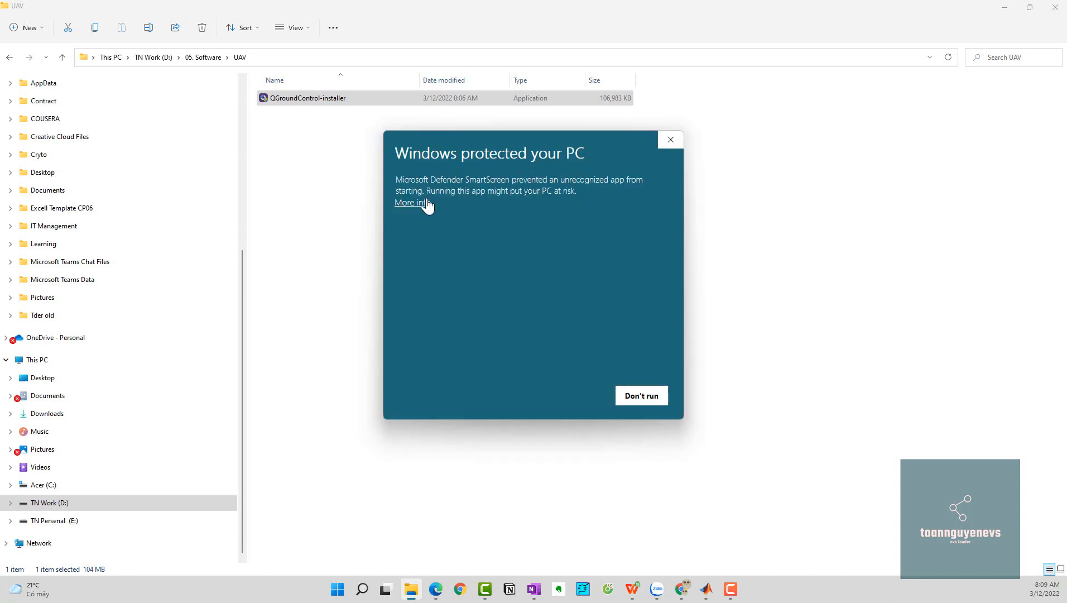
mouse_move(540, 204)
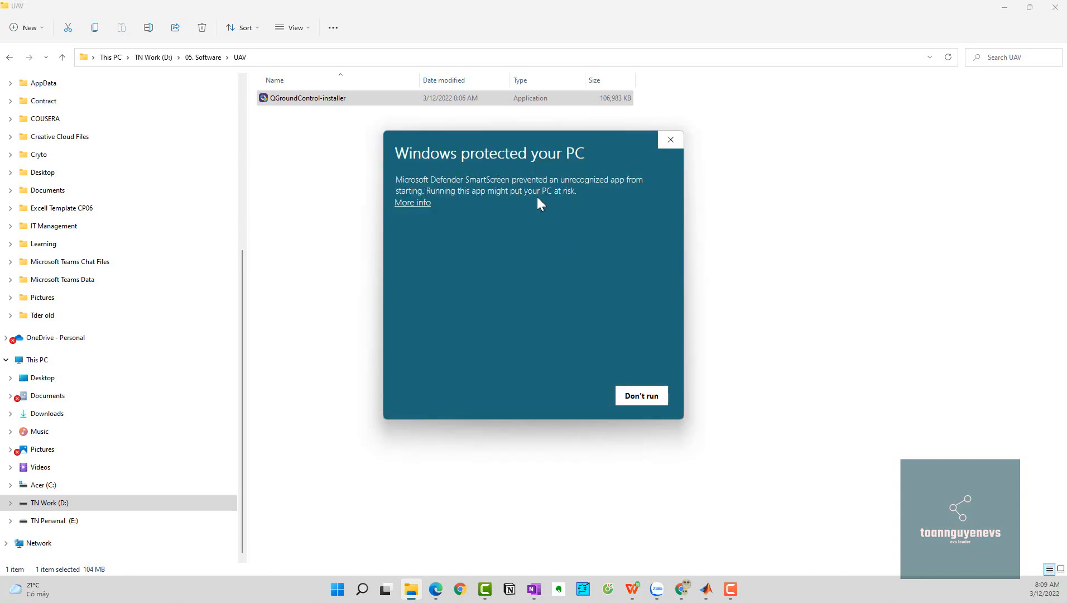
mouse_move(602, 272)
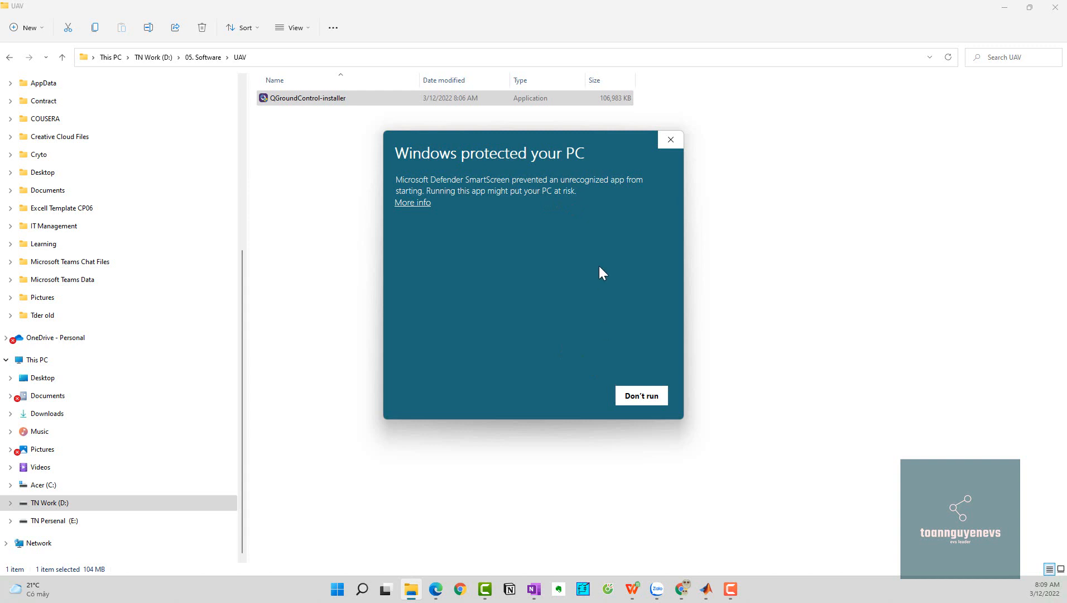
mouse_move(598, 240)
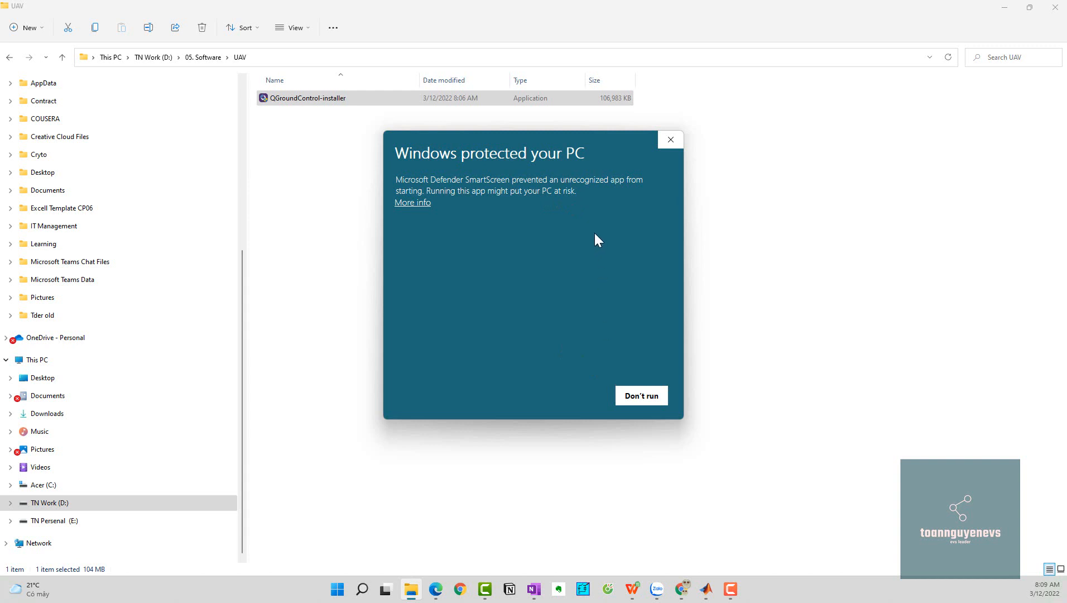
mouse_move(642, 396)
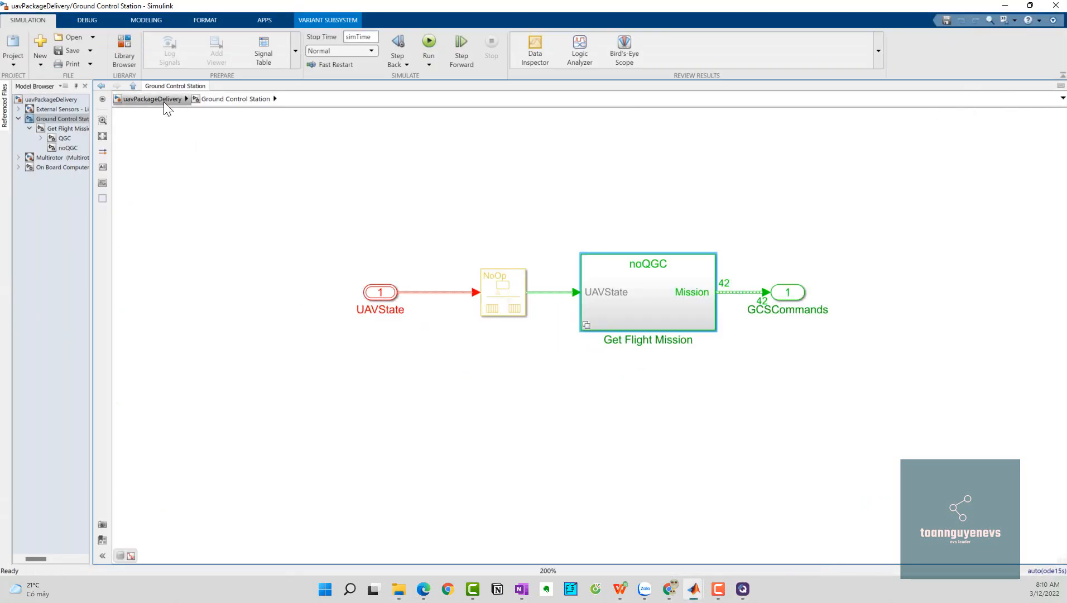
Return uavPackageDelivery to its top level and bring the MATLAB desktop forward.
left_click(153, 99)
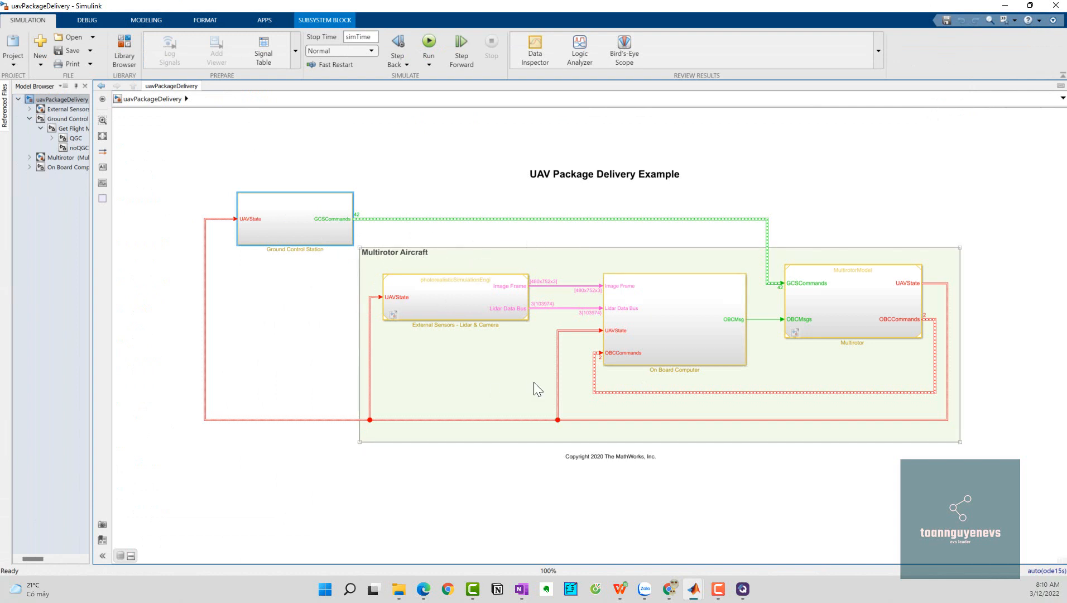
mouse_move(694, 589)
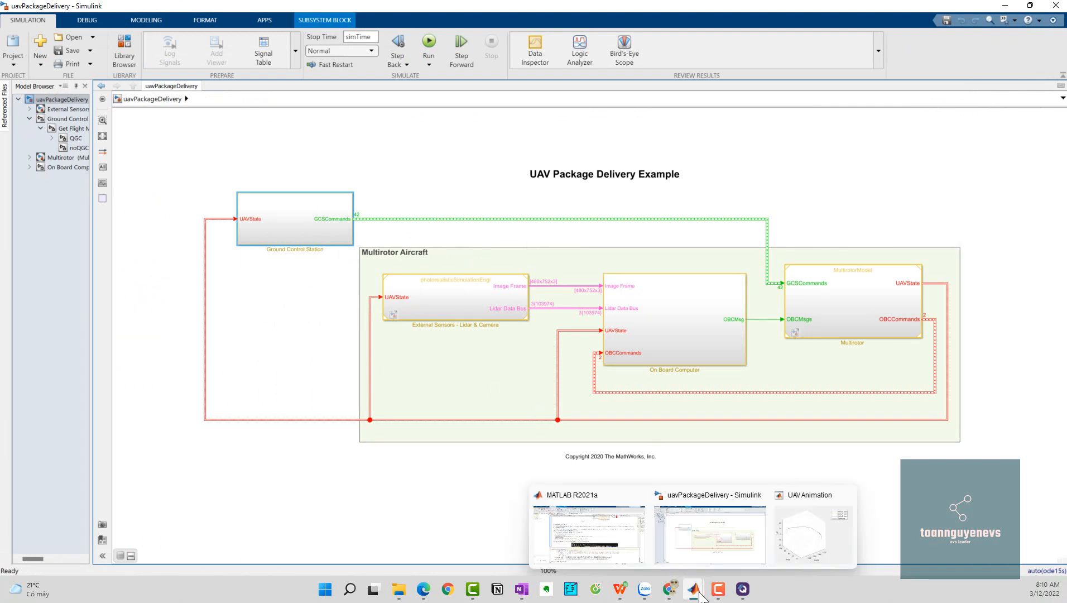
left_click(589, 537)
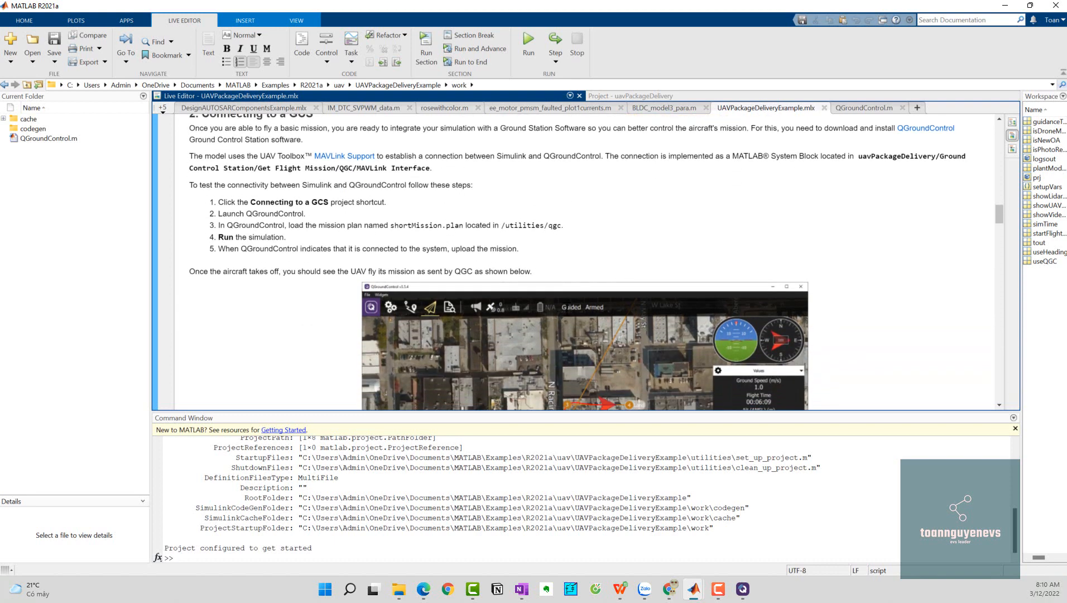
scroll("up", 3)
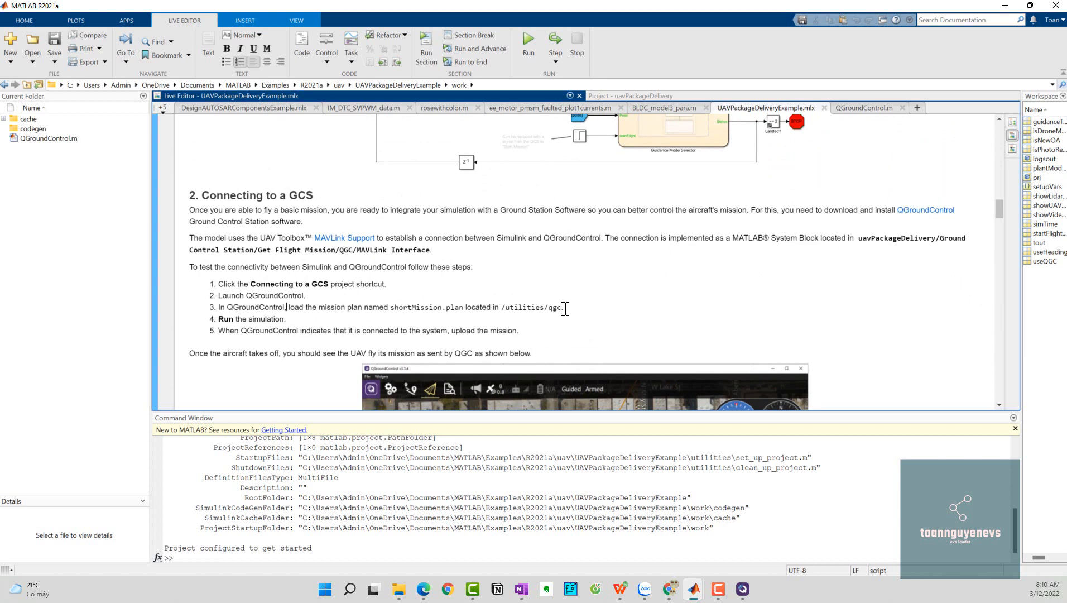
mouse_move(58, 401)
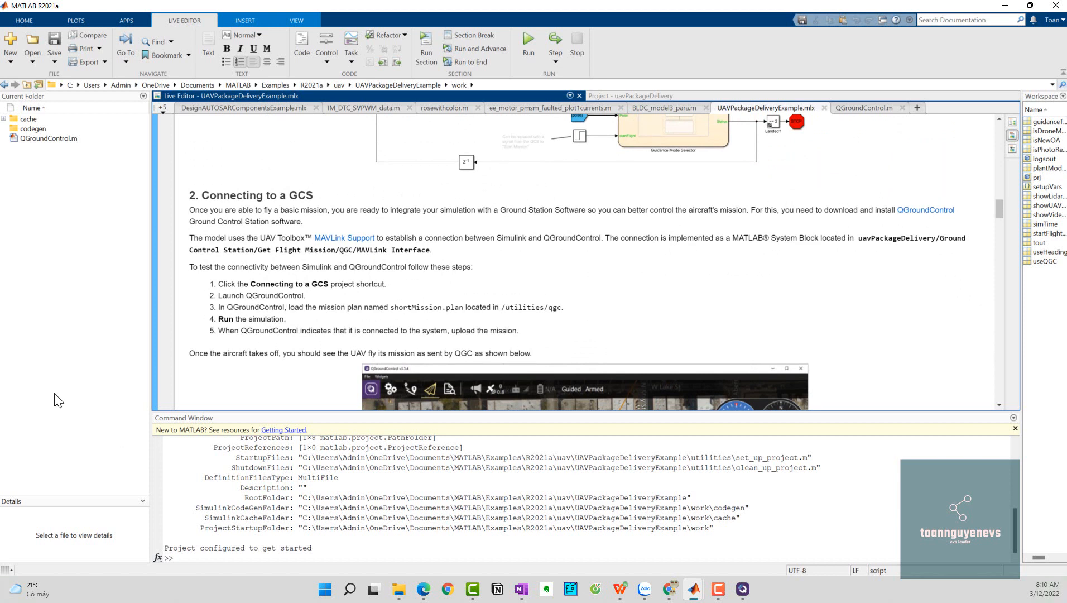